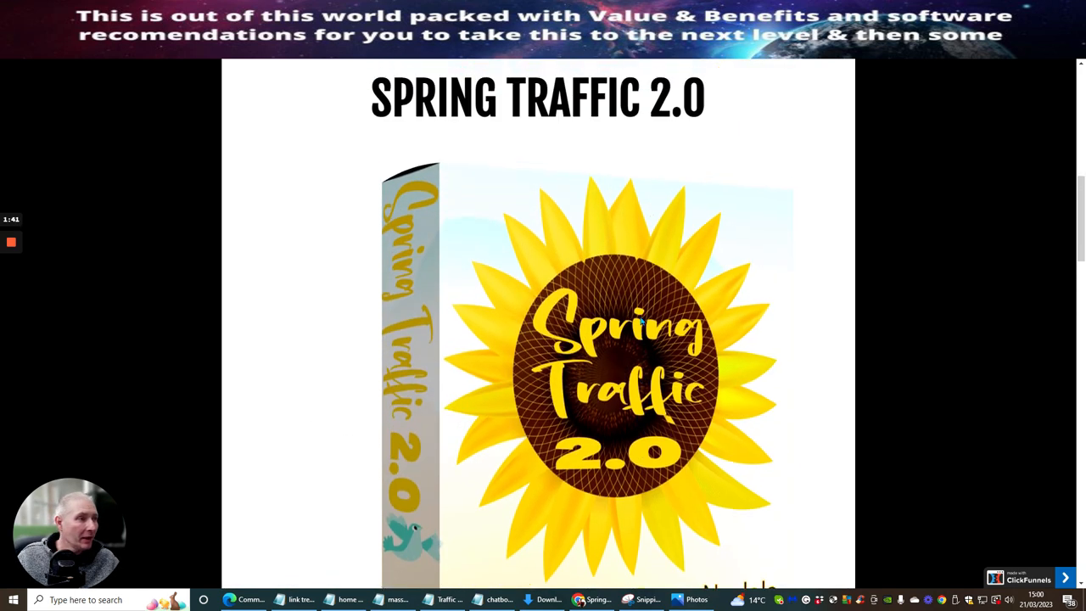
- Bring the JV page's free-traffic headline, launch video and $517-per-sale commission box into view
scroll(down, 3)
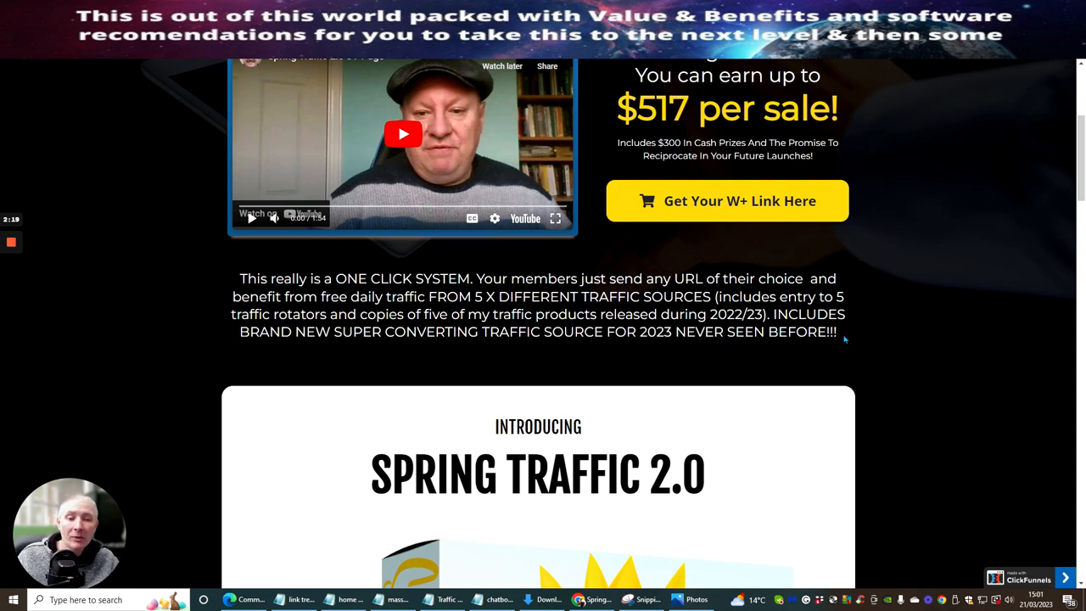
mouse_move(872, 295)
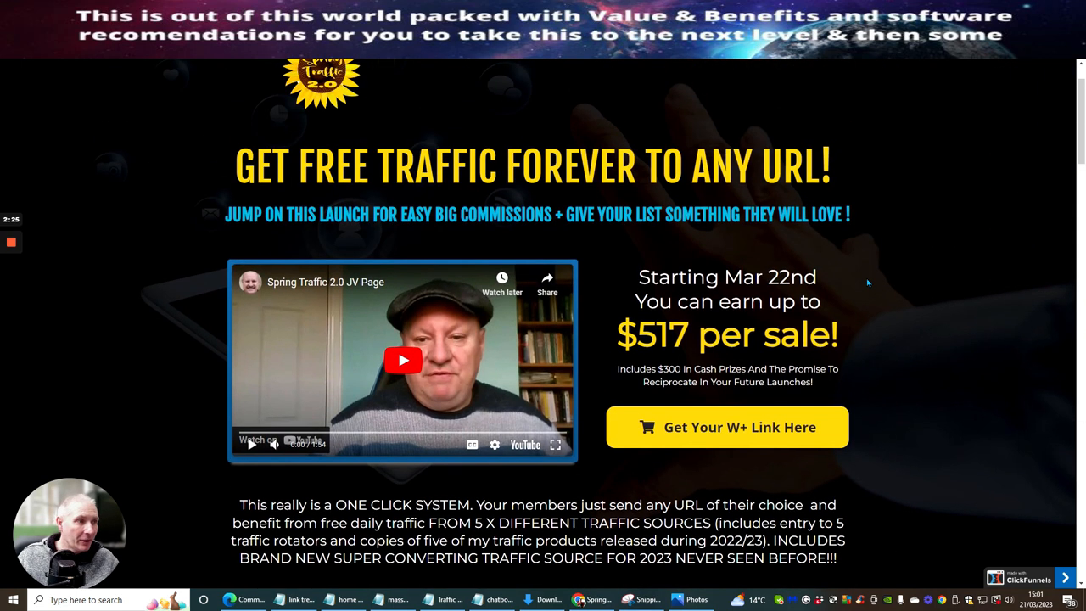
mouse_move(848, 287)
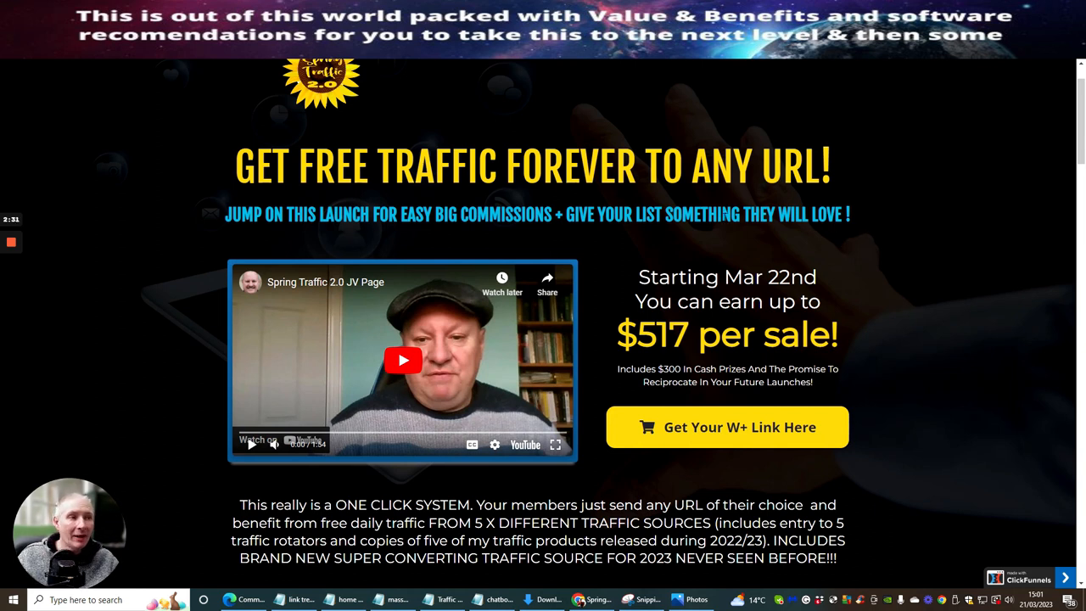
mouse_move(625, 200)
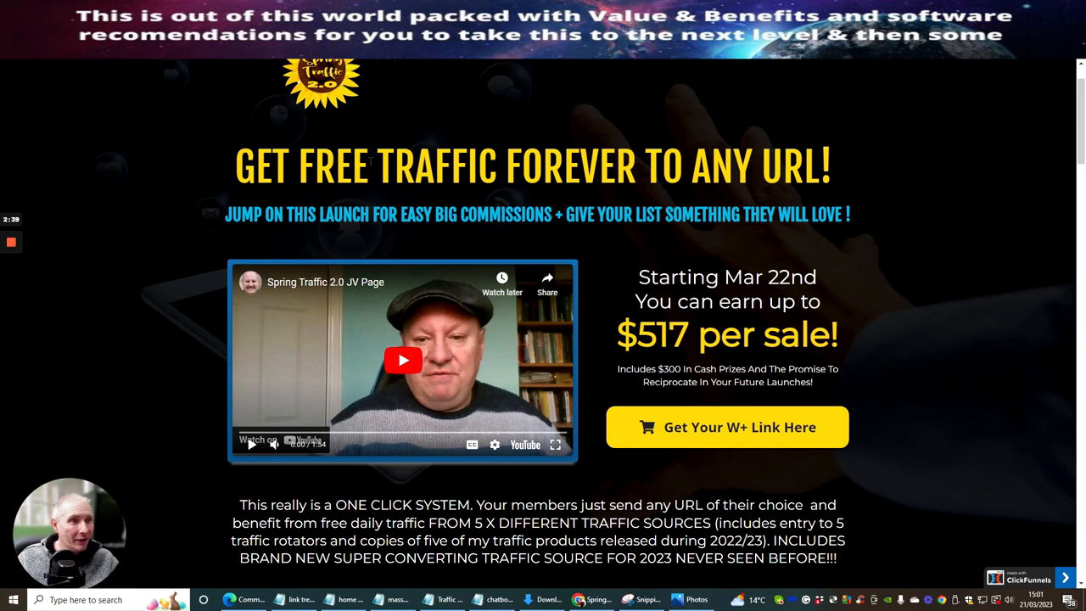
drag(377, 166, 624, 166)
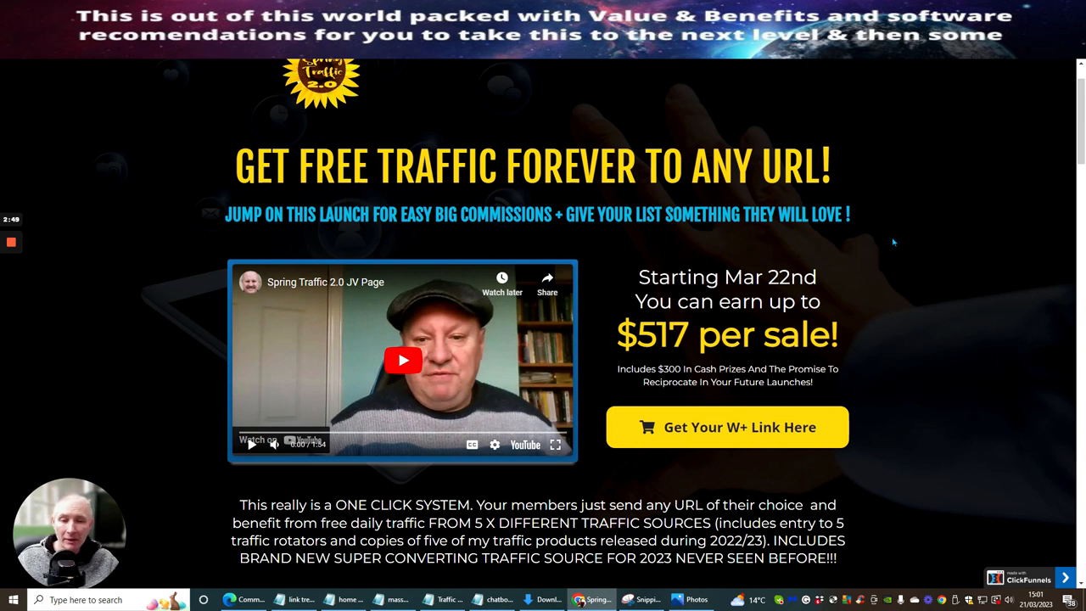
mouse_move(882, 241)
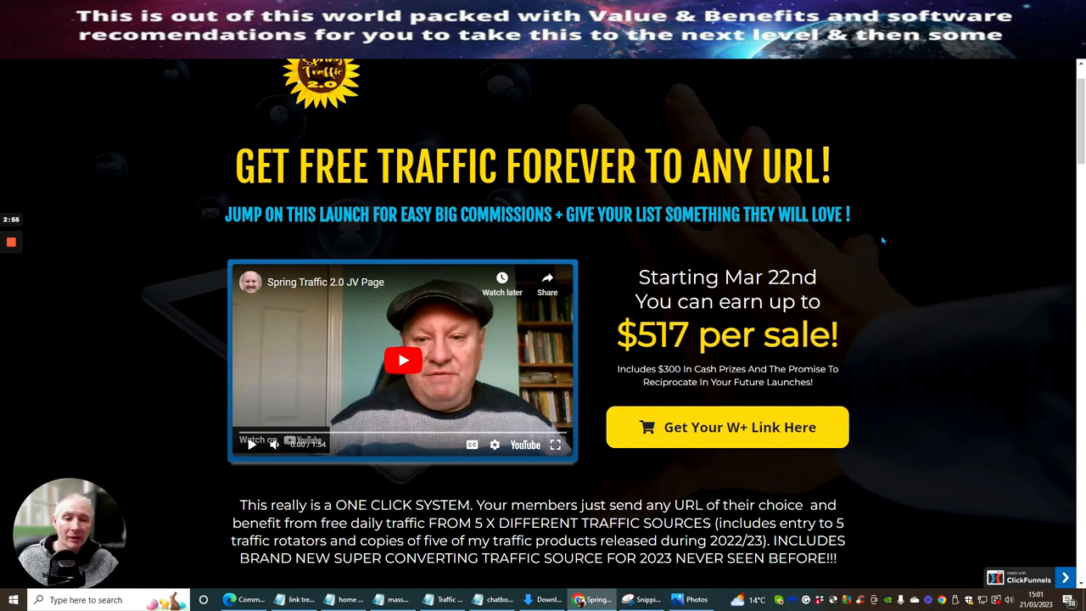
mouse_move(886, 234)
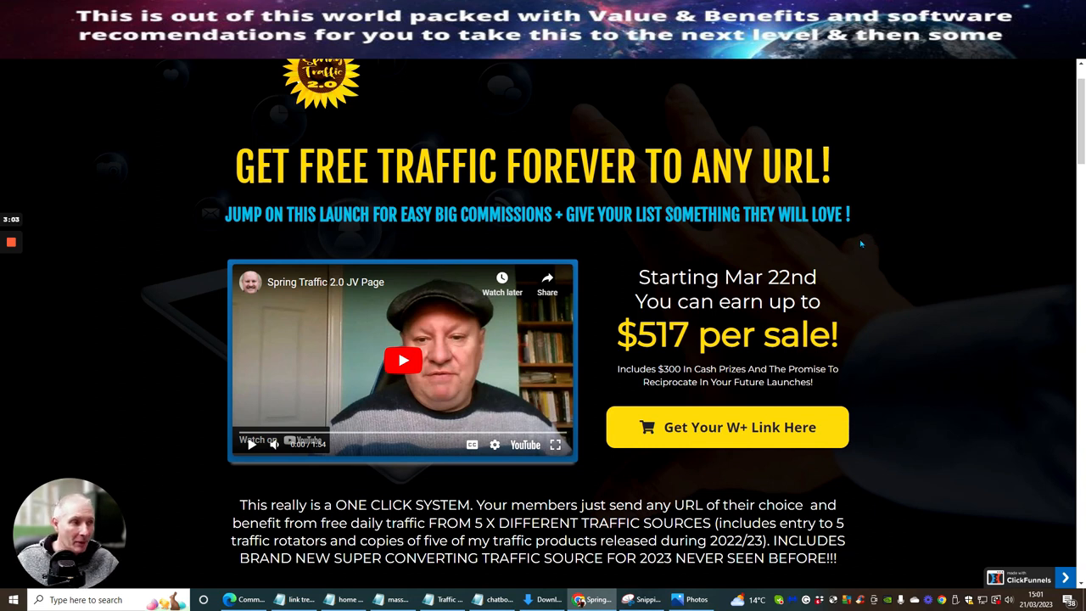
- Scroll through The Funnel section from the $12.95 front end down to the $197 OTO #5 Total Traffic Fix
scroll(down, 3)
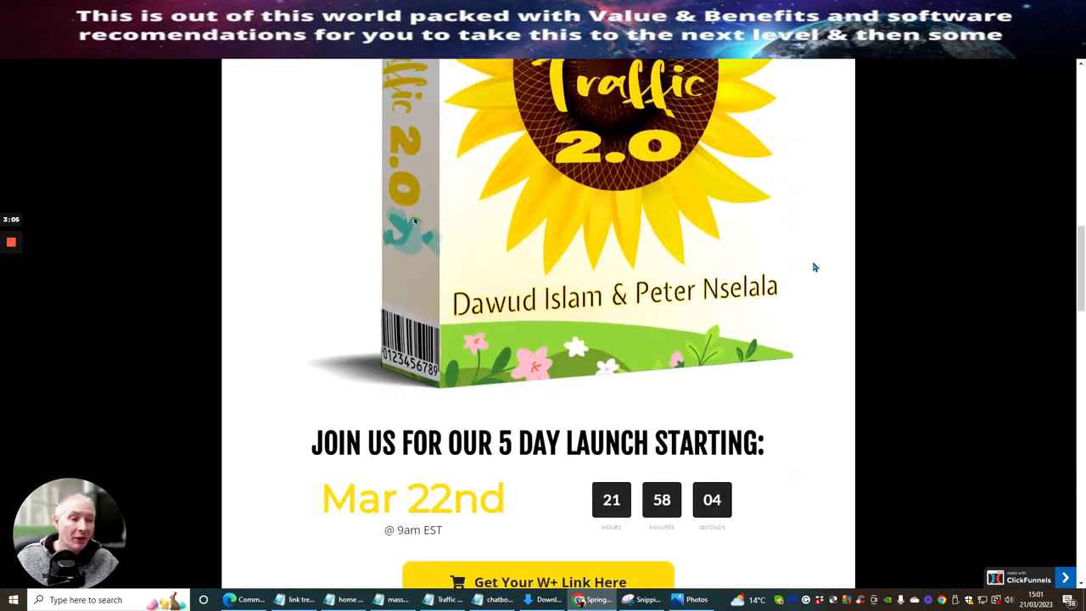
scroll(down, 3)
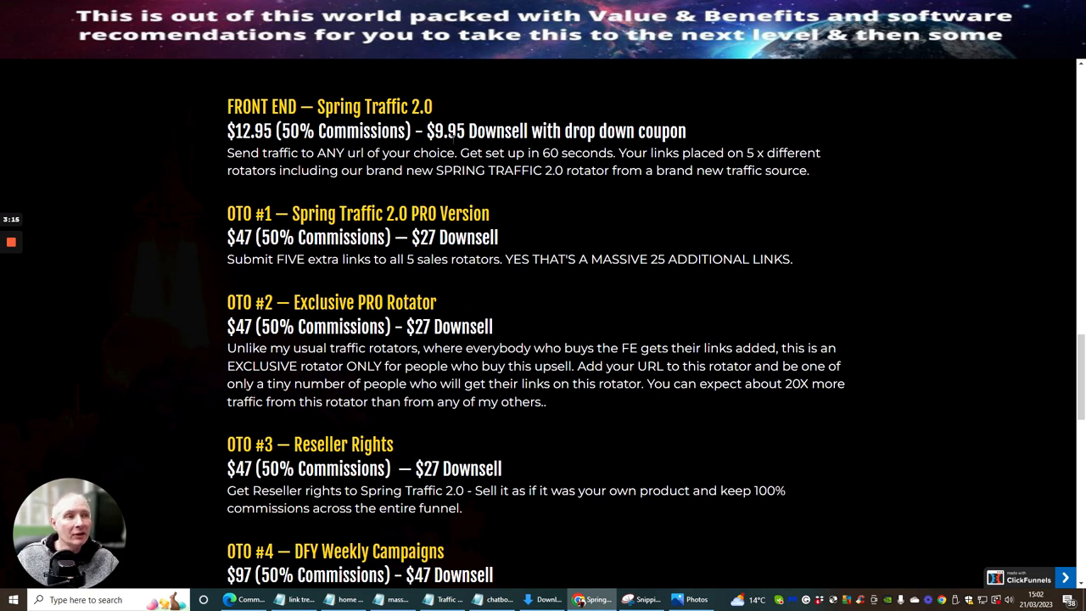
mouse_move(597, 149)
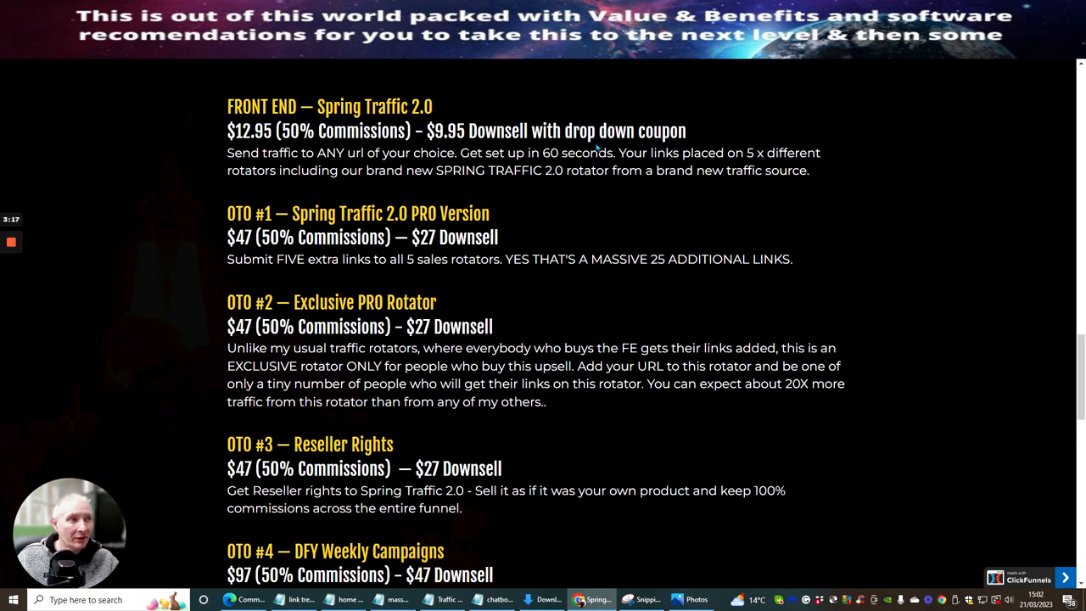
mouse_move(627, 241)
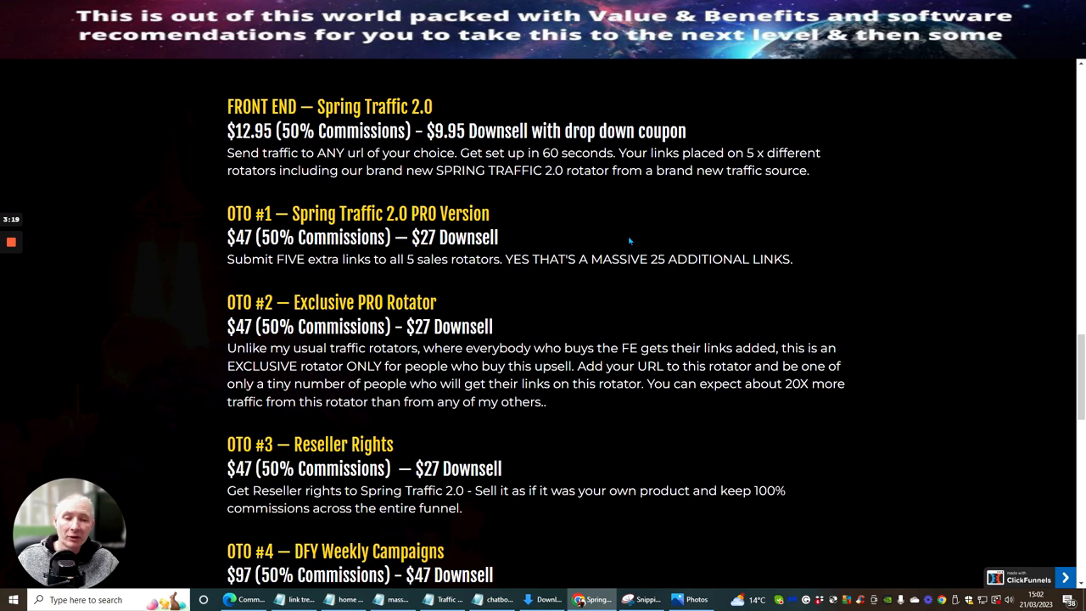
mouse_move(614, 224)
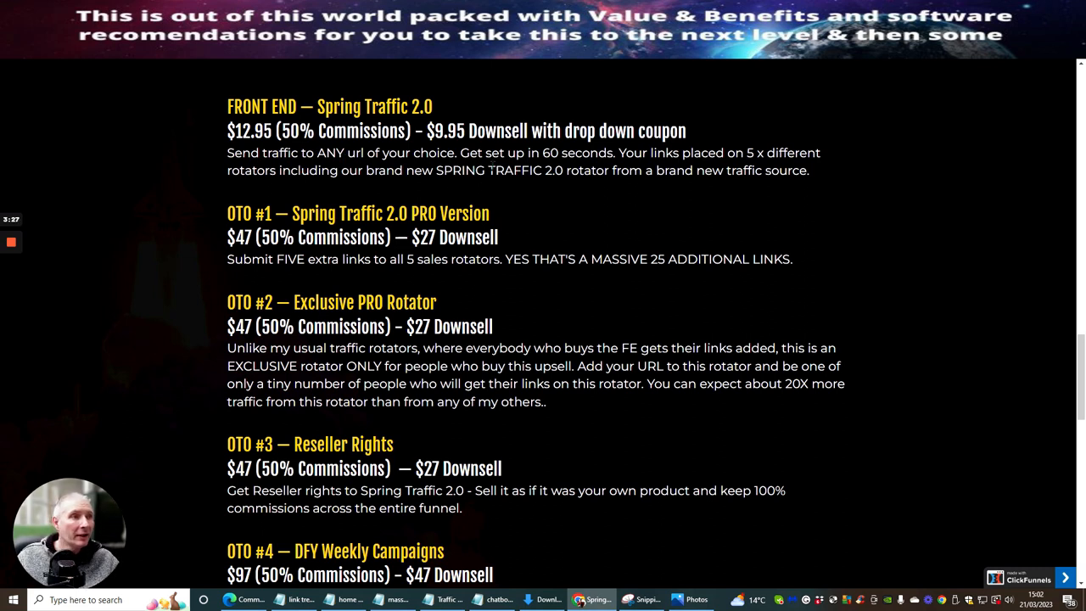
mouse_move(639, 207)
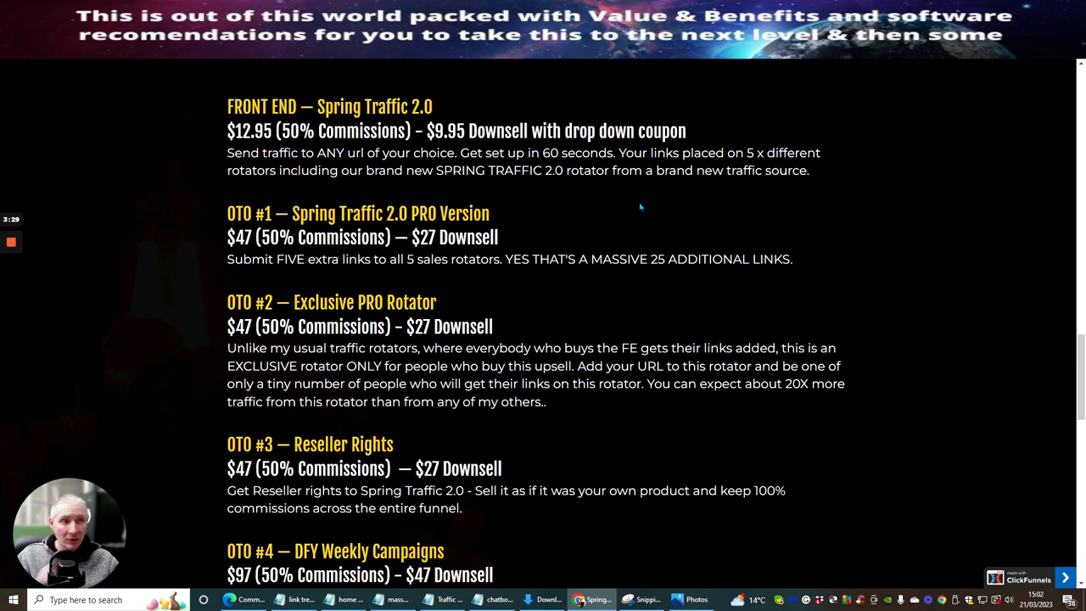
mouse_move(627, 227)
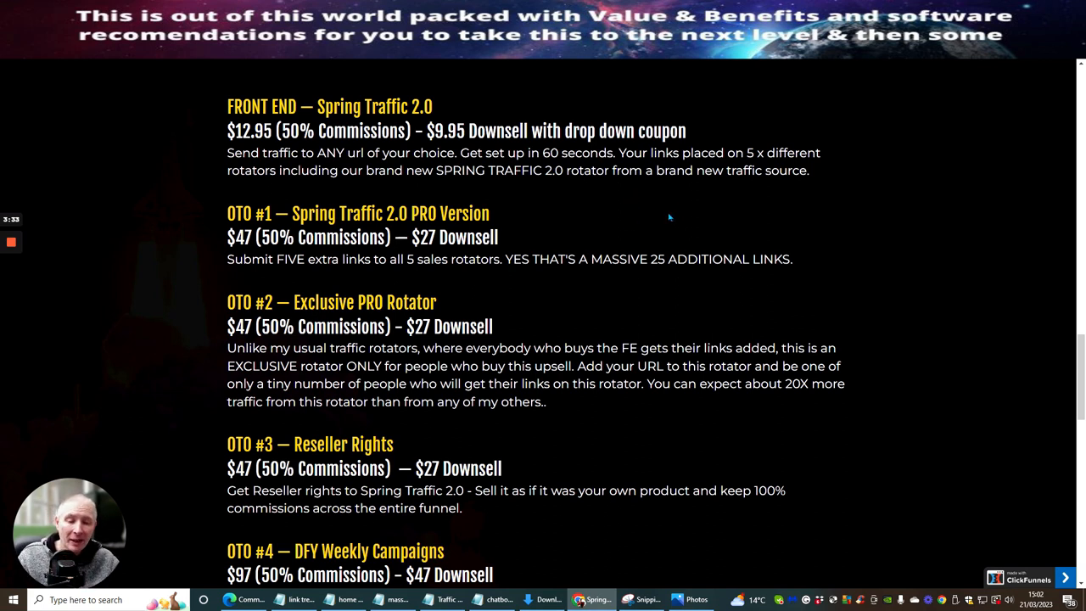
mouse_move(643, 199)
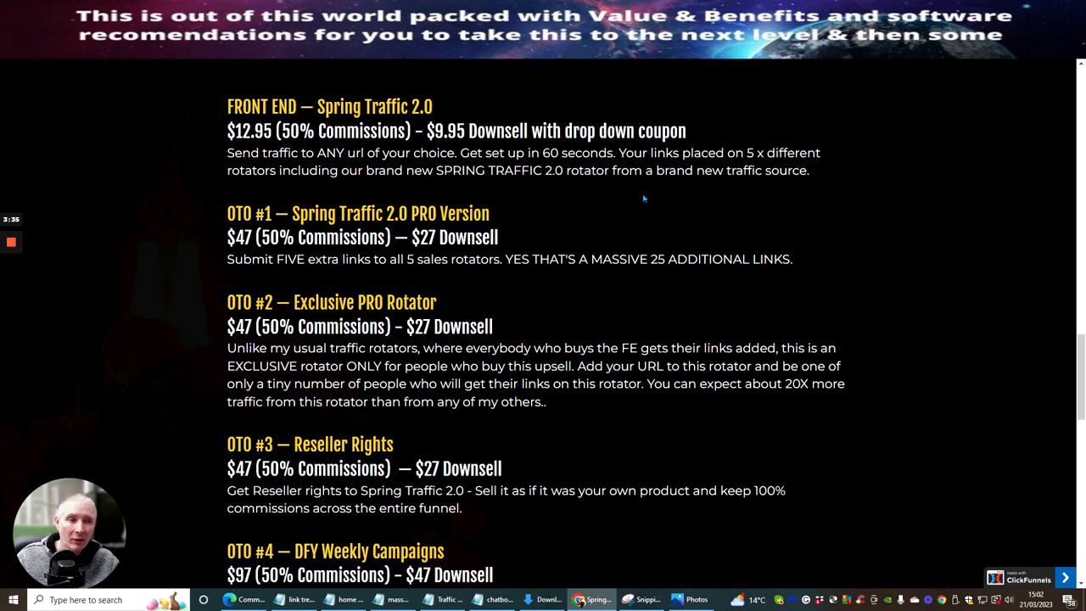
mouse_move(685, 198)
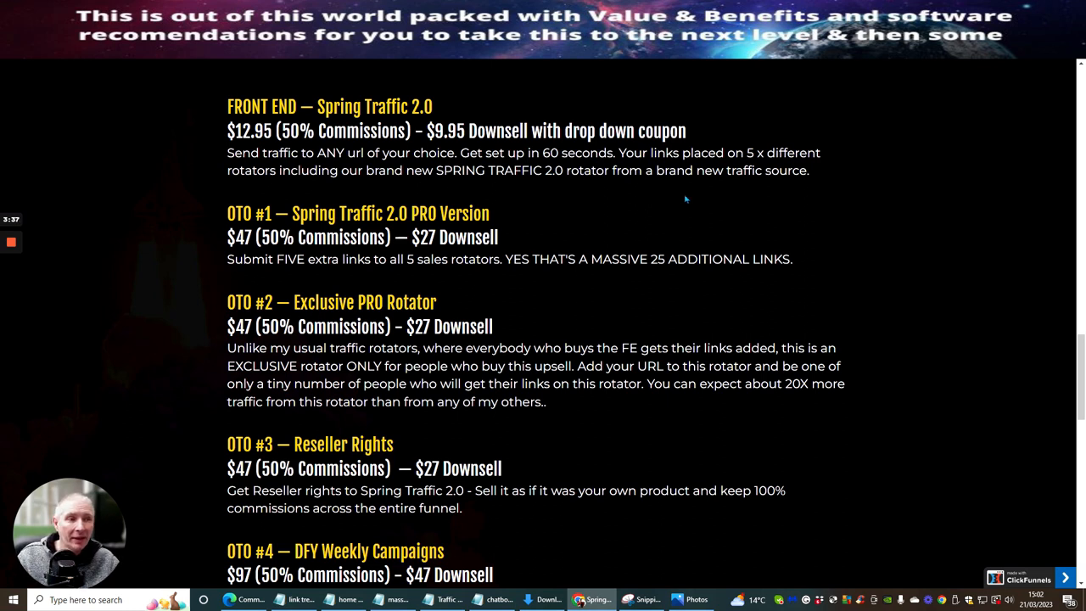
mouse_move(645, 193)
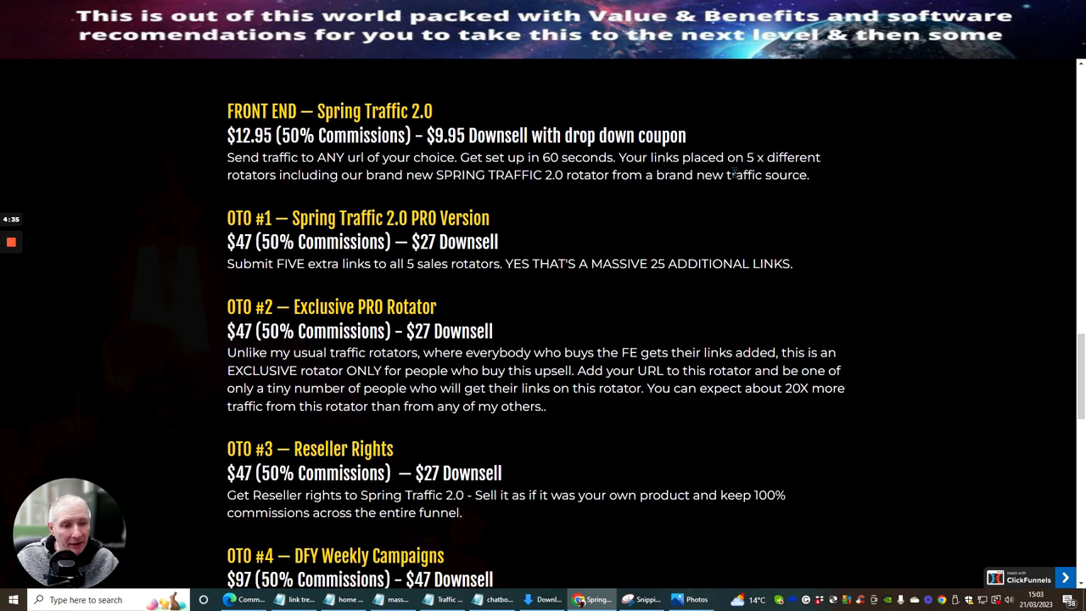
scroll(down, 3)
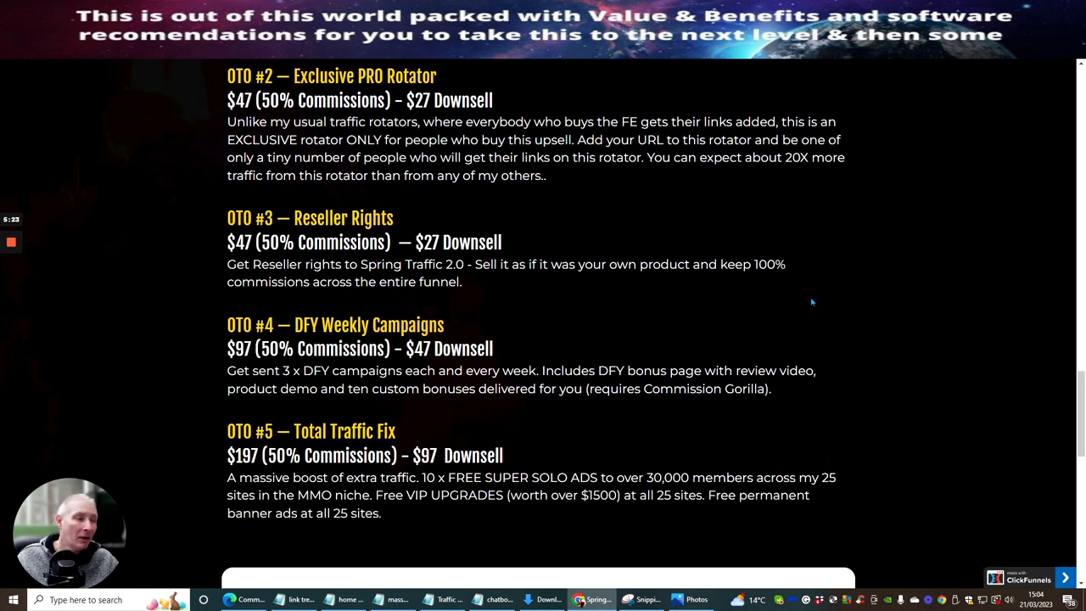
mouse_move(662, 312)
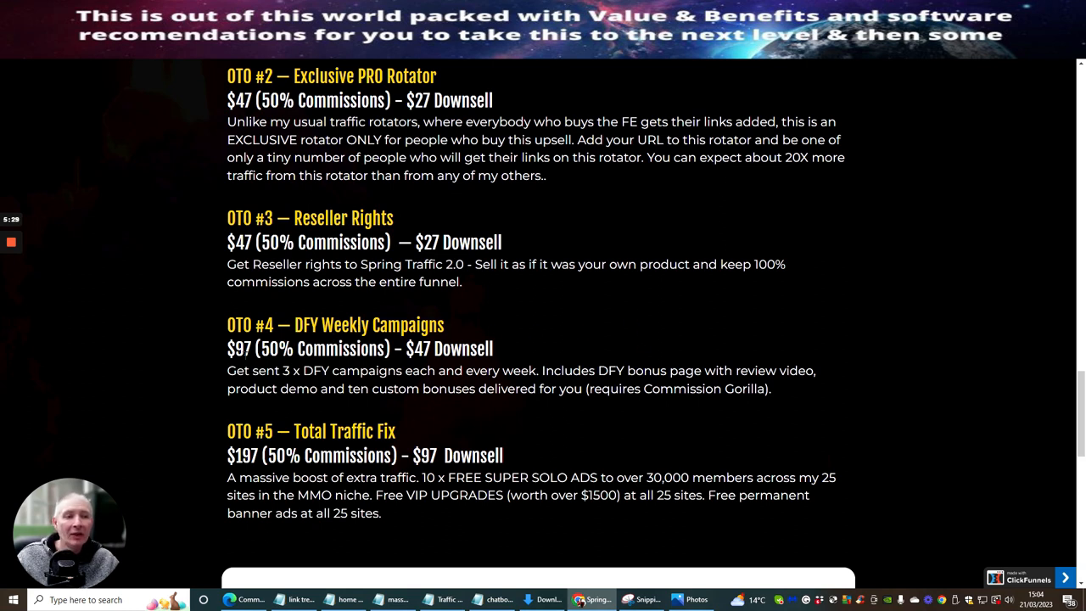
mouse_move(547, 344)
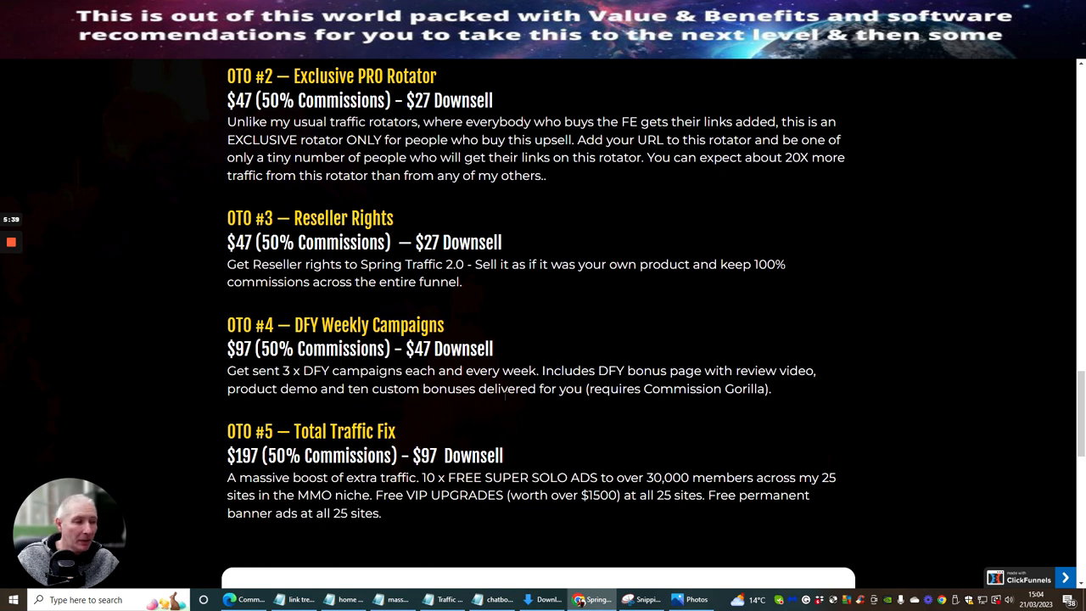
mouse_move(641, 405)
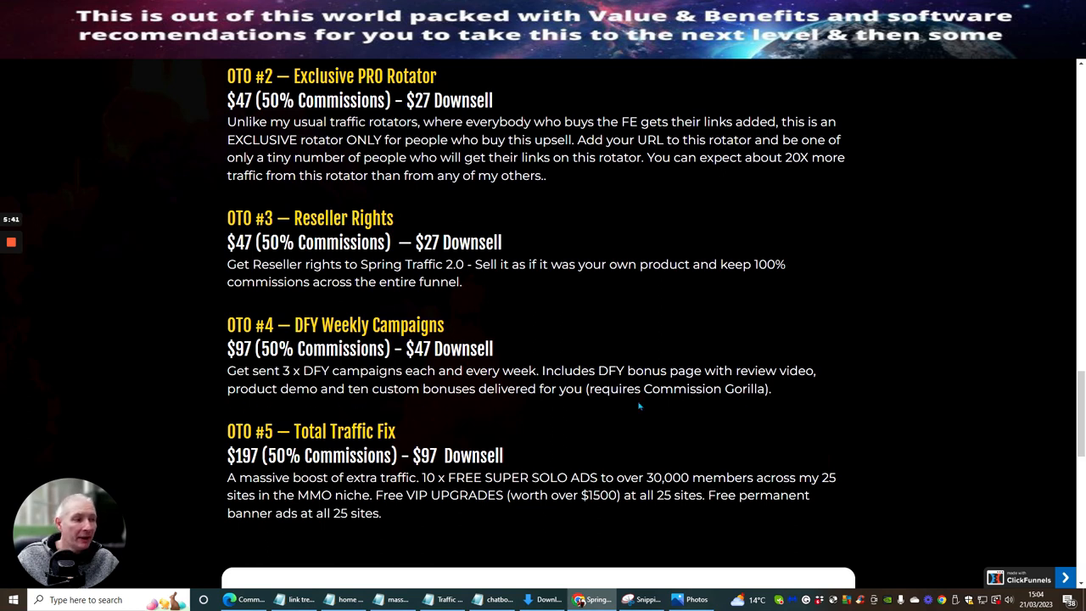
- Return to The Funnel heading and highlight the $9.95 front-end downsell price
scroll(down, 3)
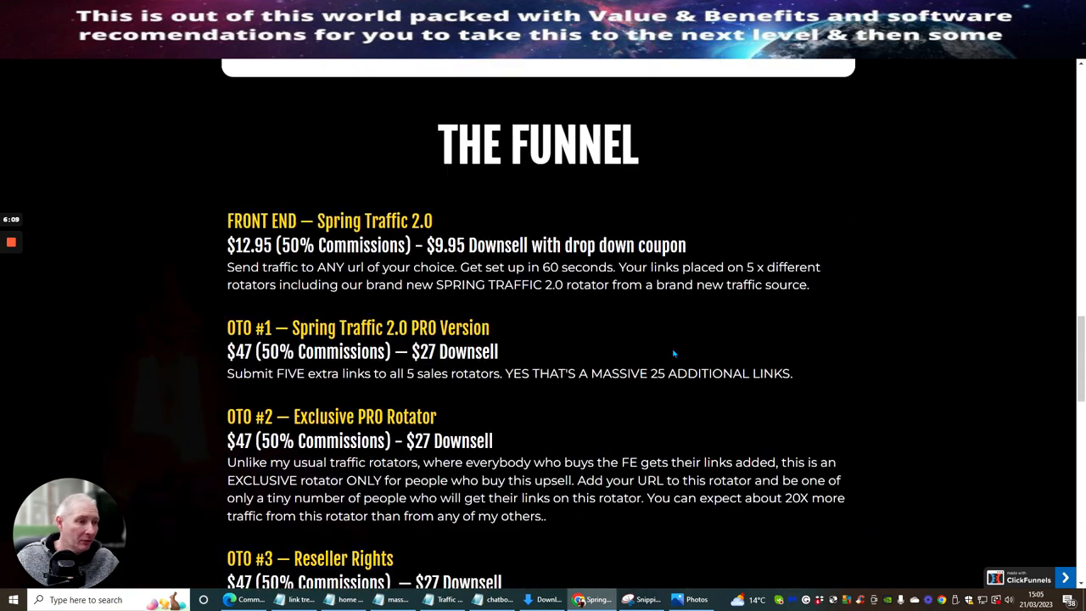
scroll(down, 3)
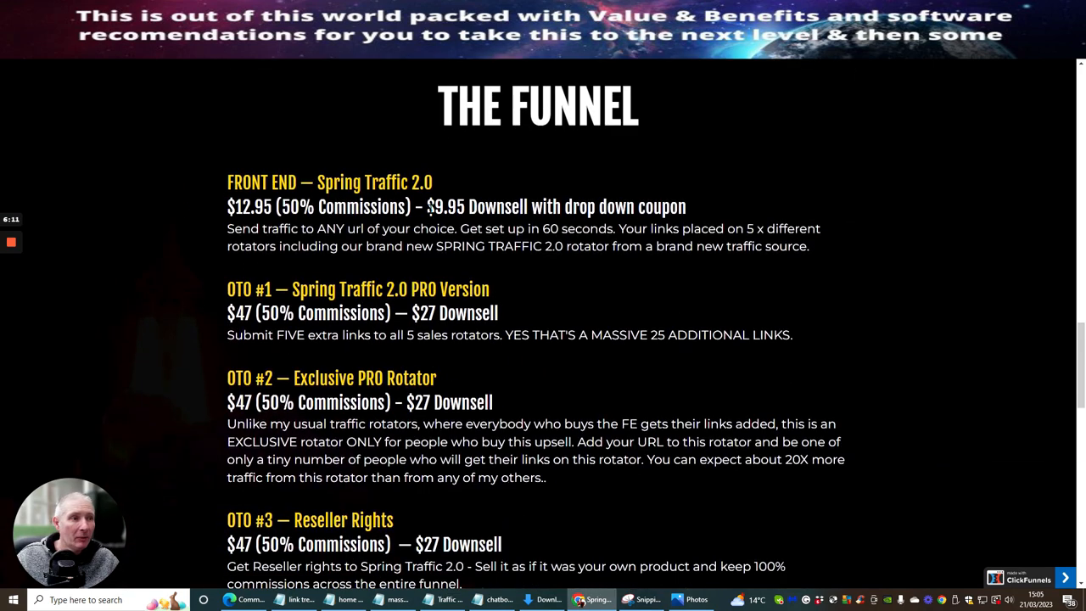
double_click(445, 207)
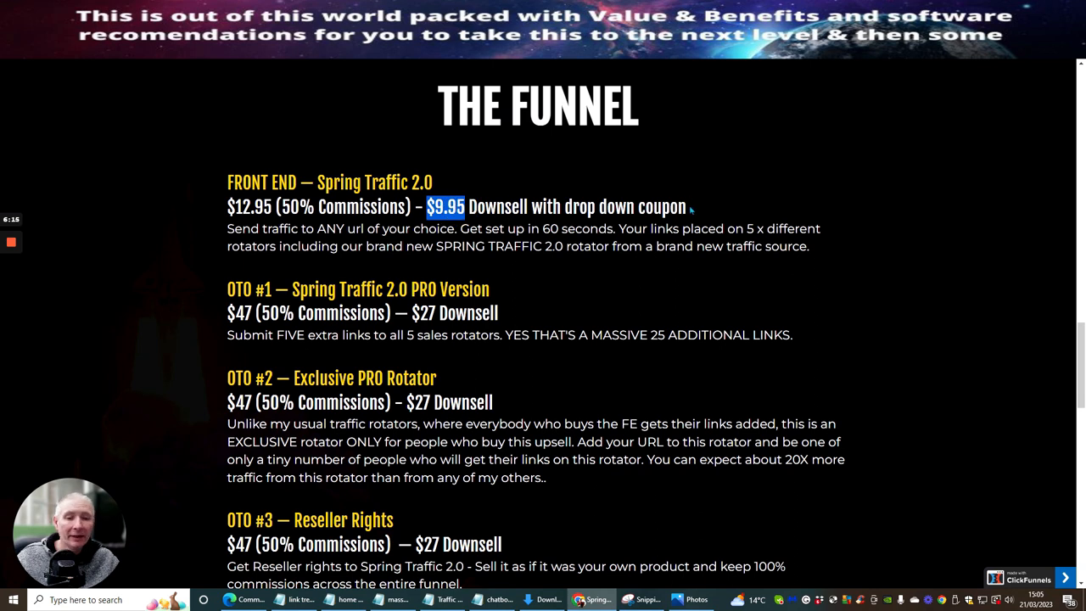
mouse_move(749, 200)
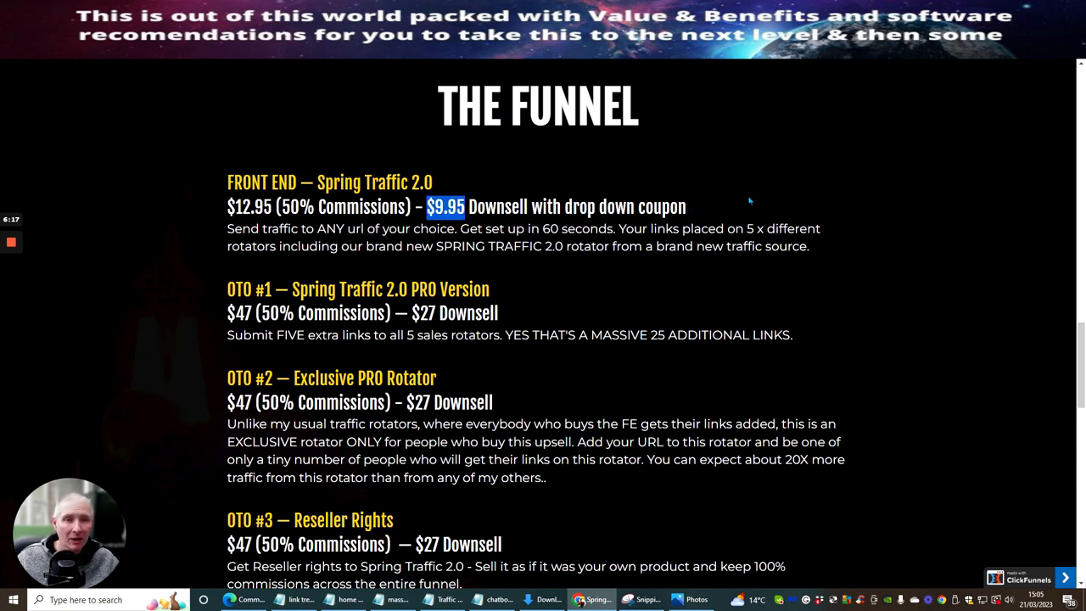
mouse_move(760, 183)
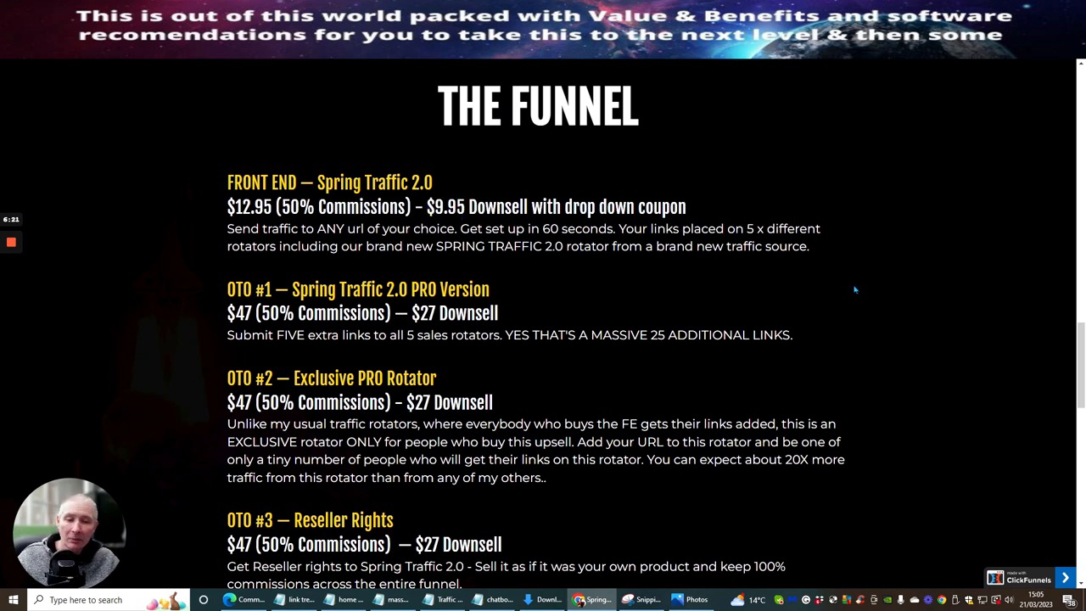
mouse_move(888, 308)
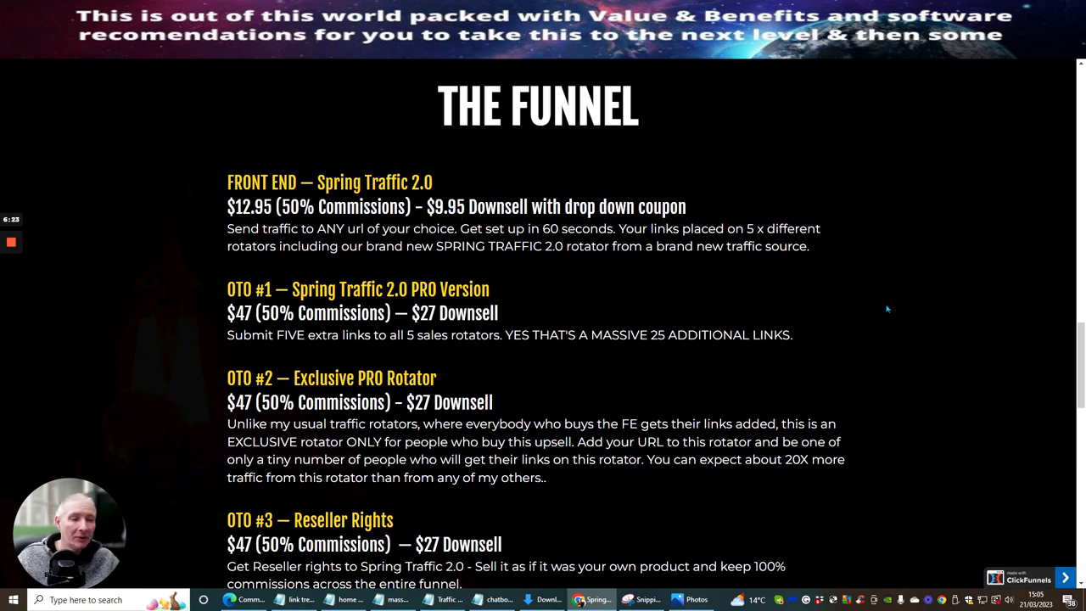
mouse_move(845, 314)
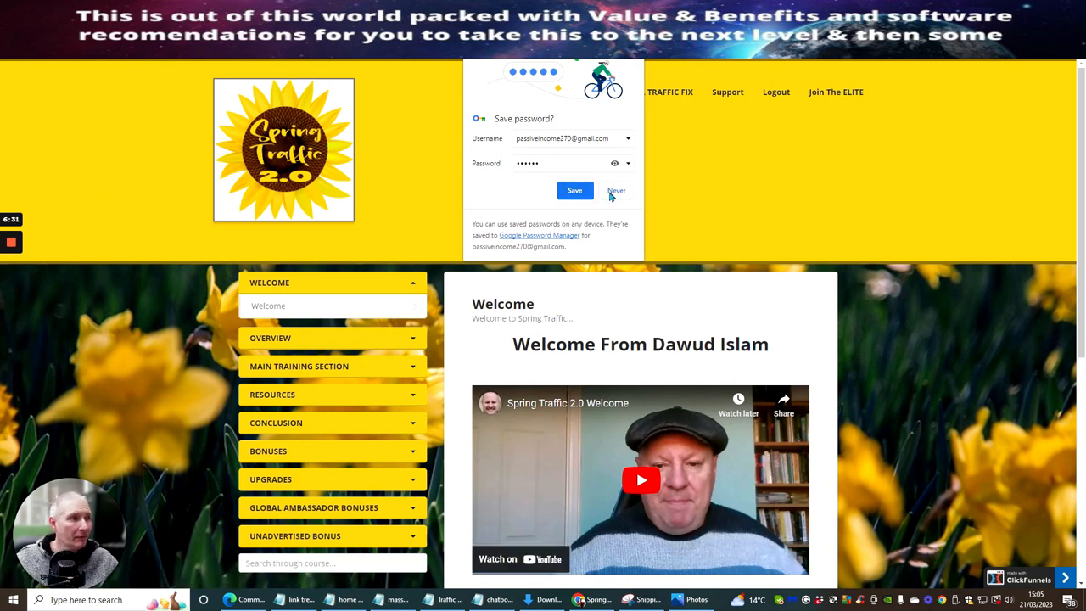
click(617, 190)
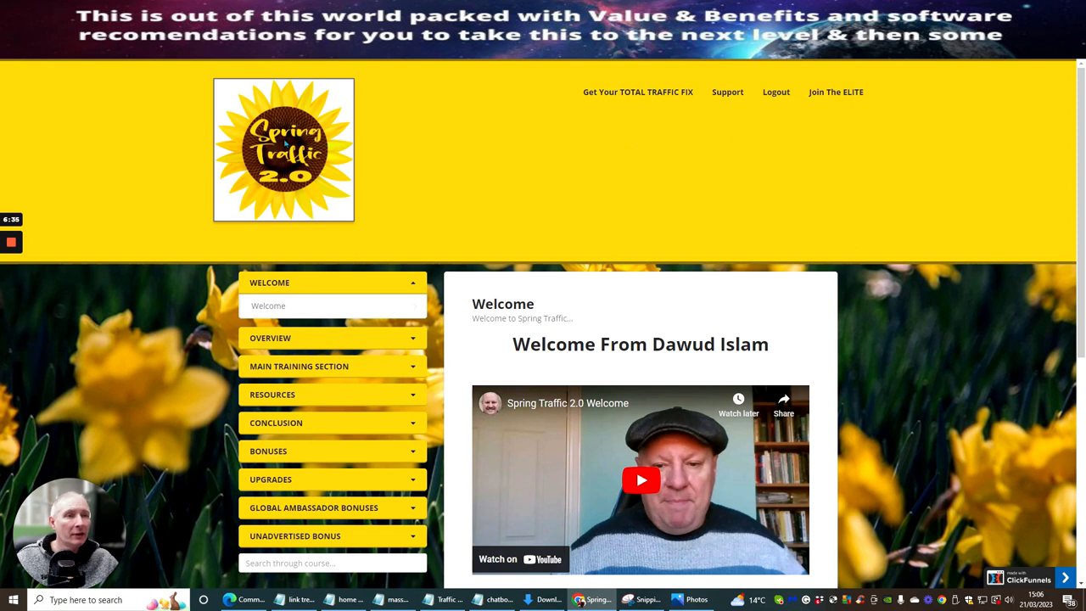
mouse_move(523, 153)
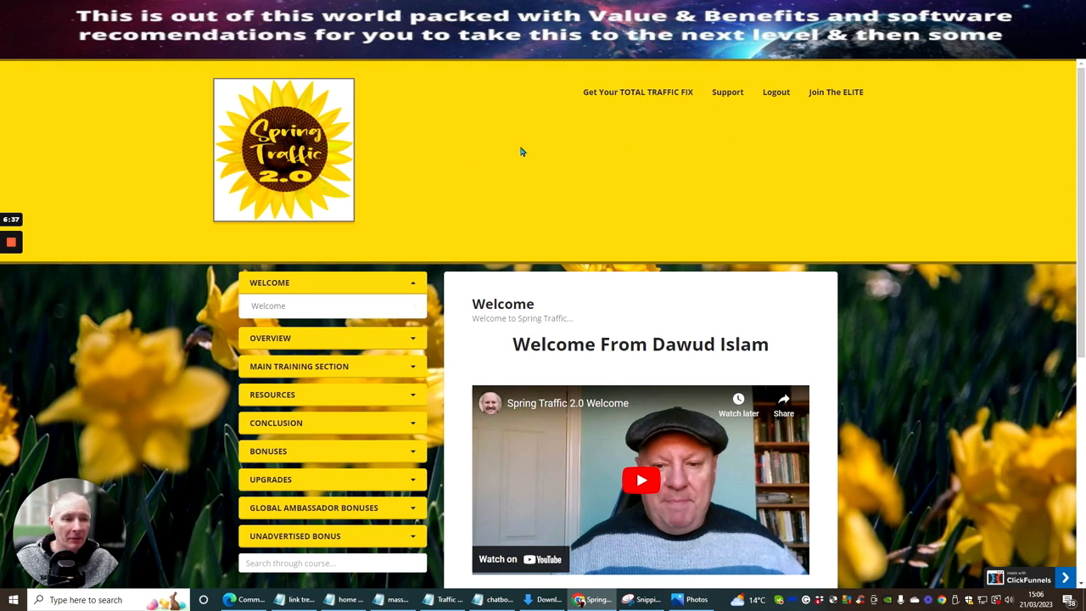
scroll(down, 3)
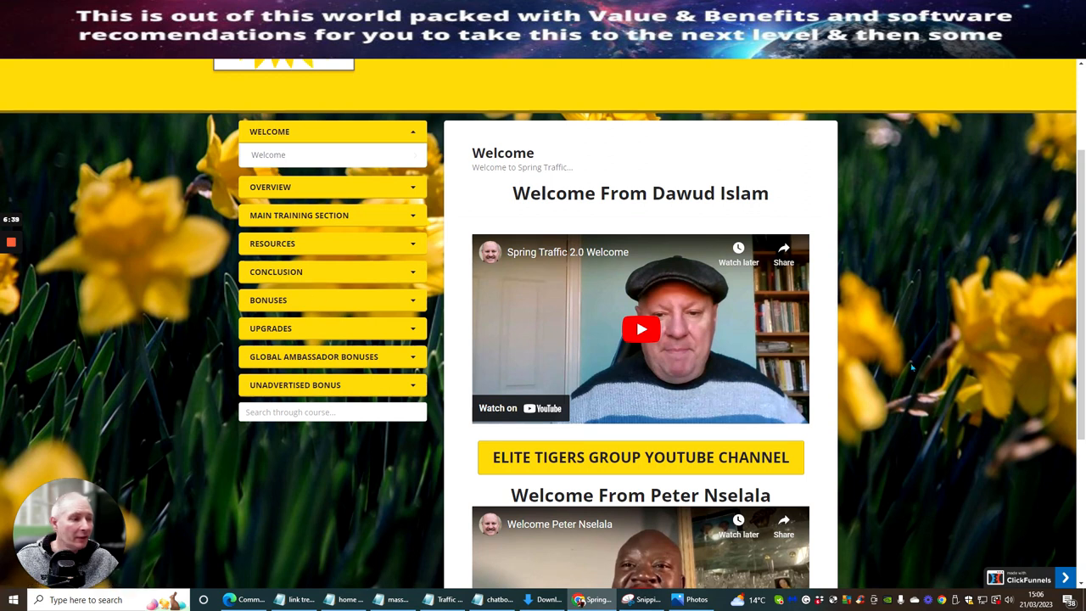
mouse_move(969, 292)
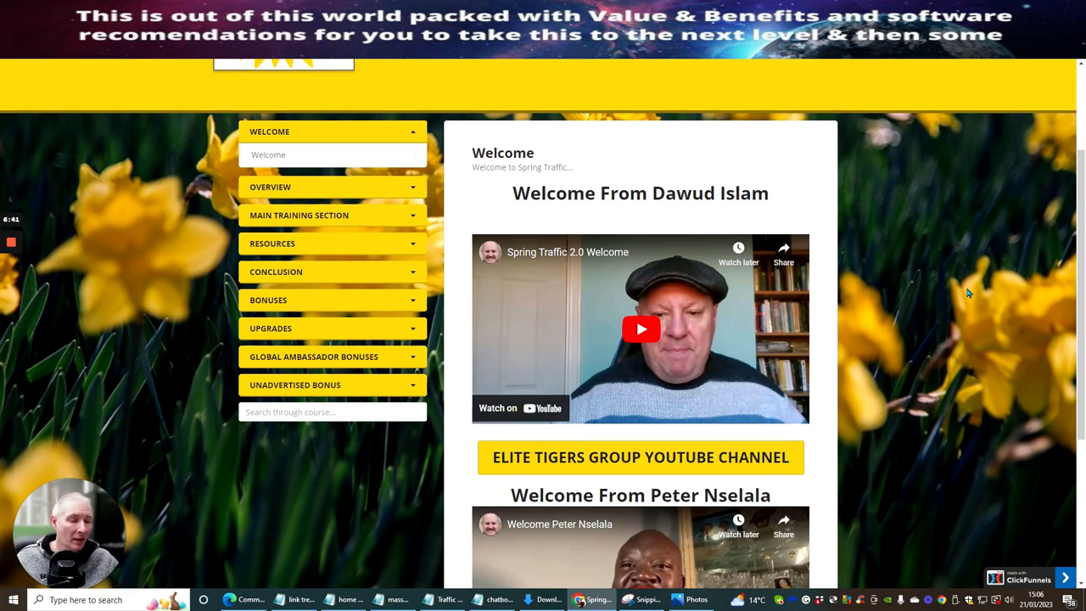
mouse_move(909, 251)
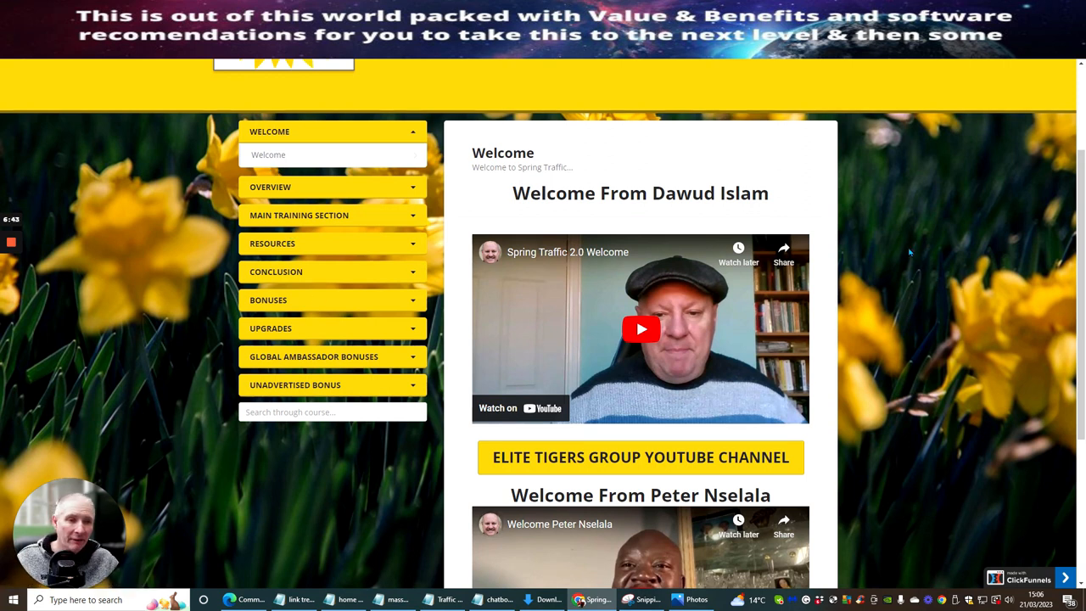
scroll(down, 3)
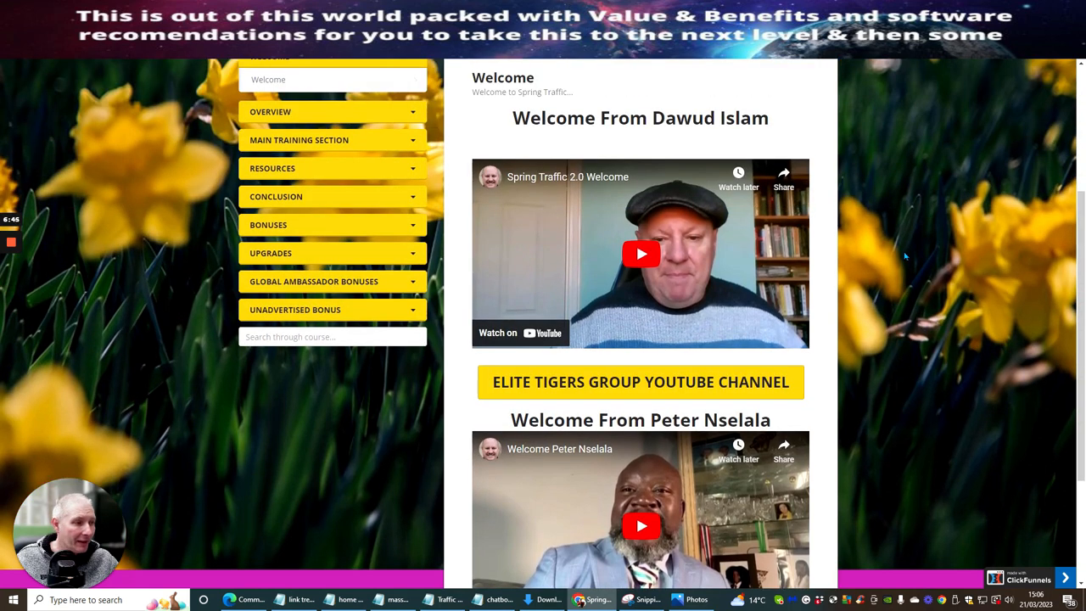
scroll(down, 3)
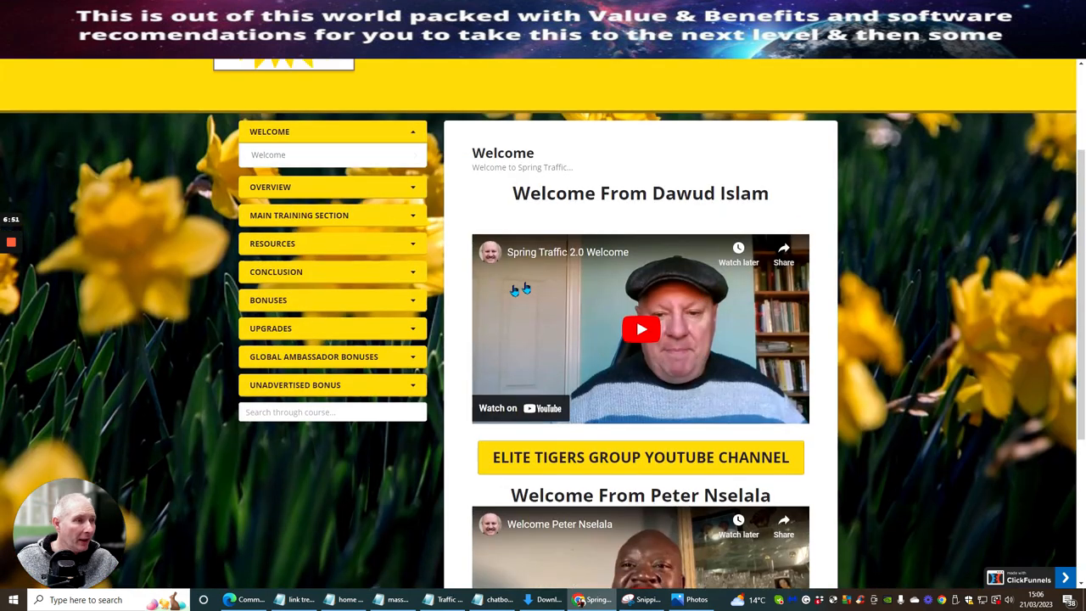
scroll(down, 3)
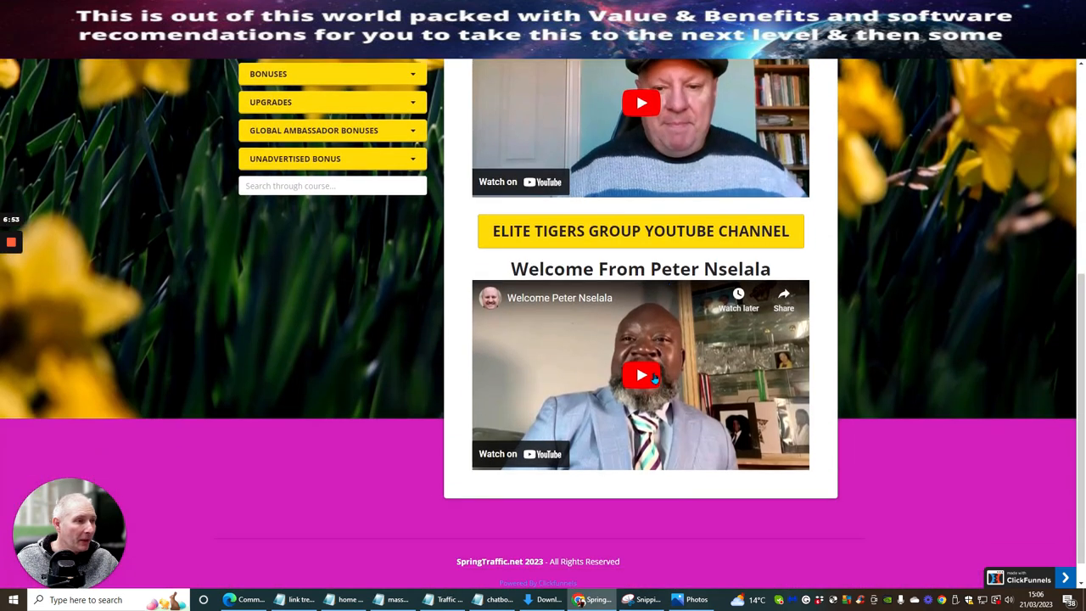
mouse_move(658, 319)
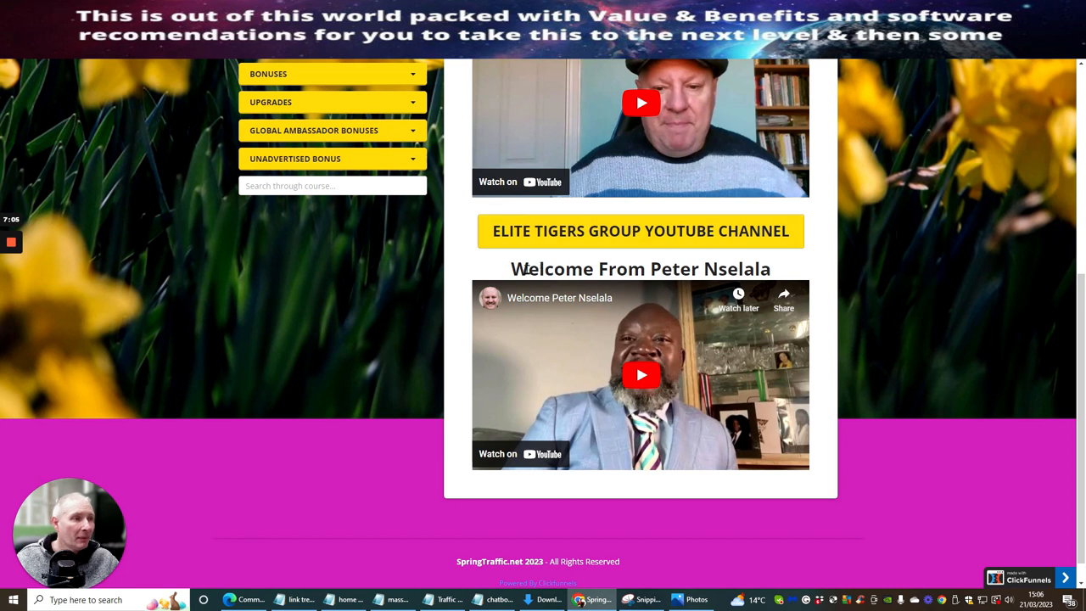
mouse_move(665, 254)
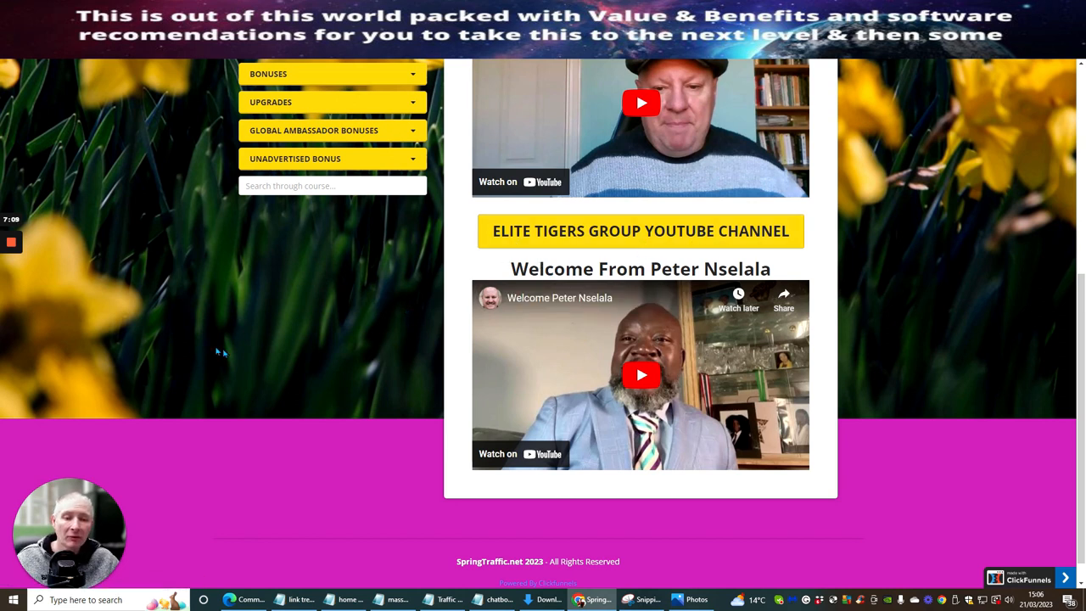
mouse_move(156, 312)
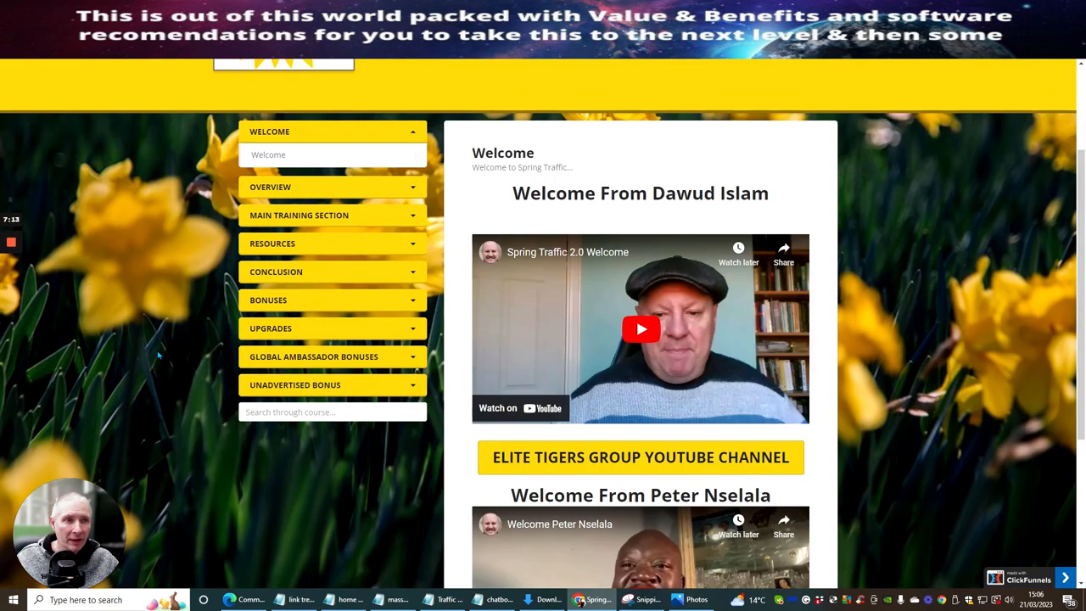
scroll(down, 3)
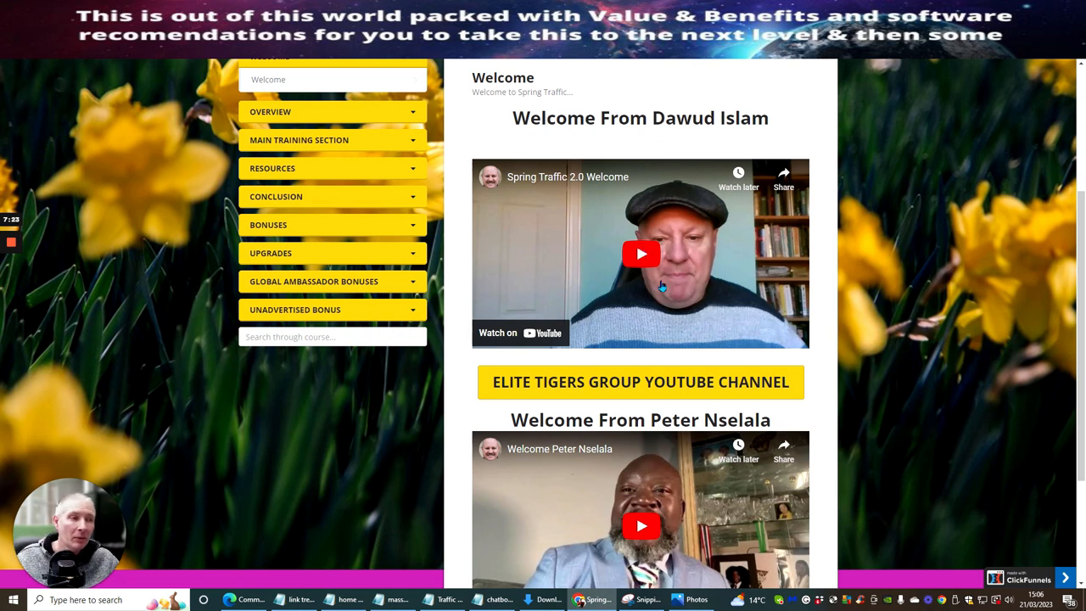
mouse_move(536, 283)
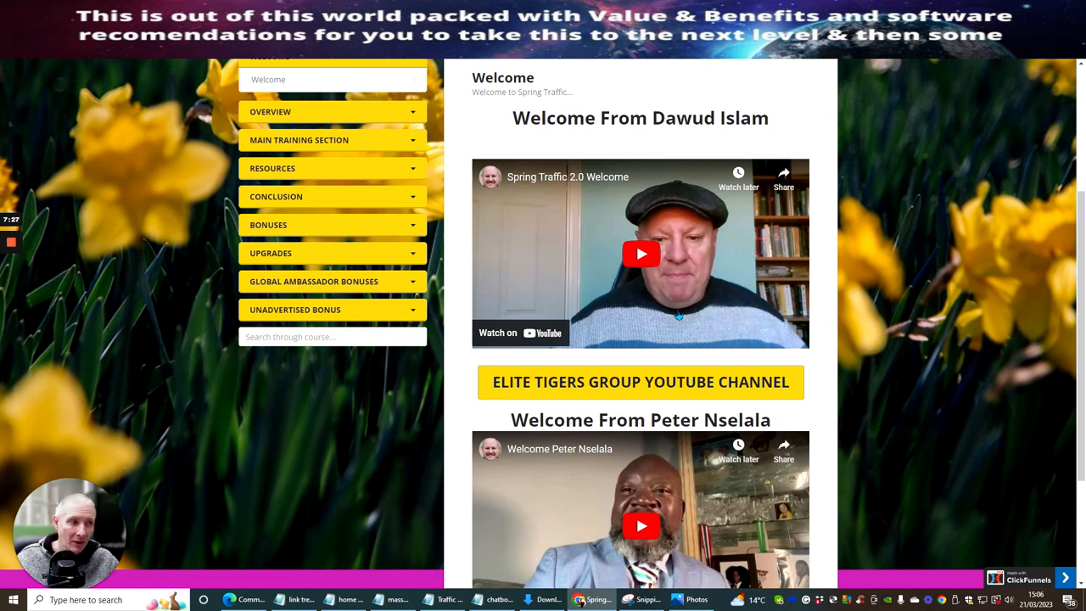
mouse_move(895, 224)
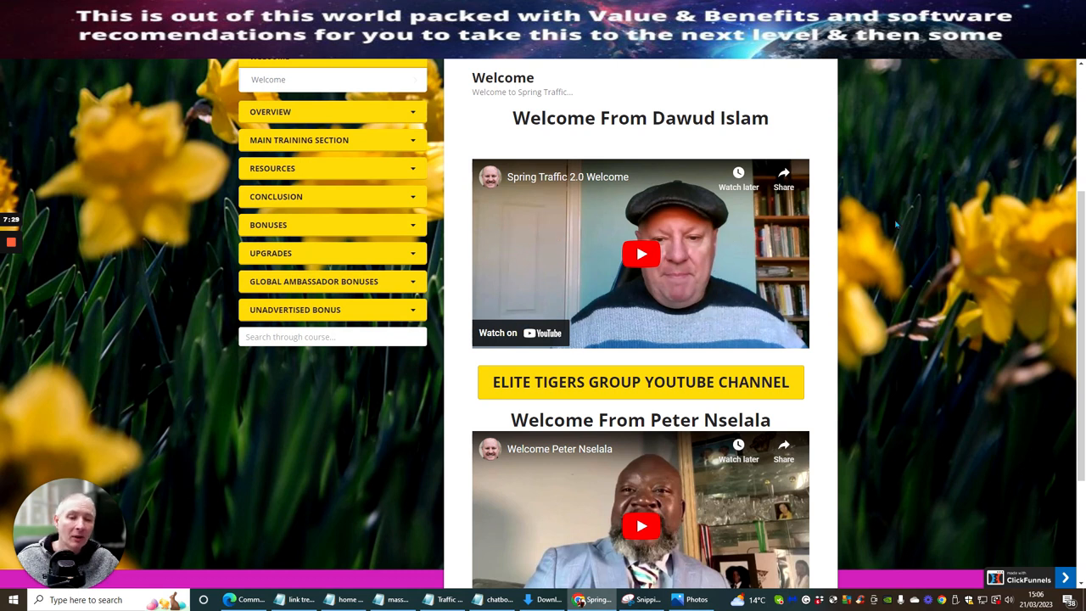
mouse_move(929, 234)
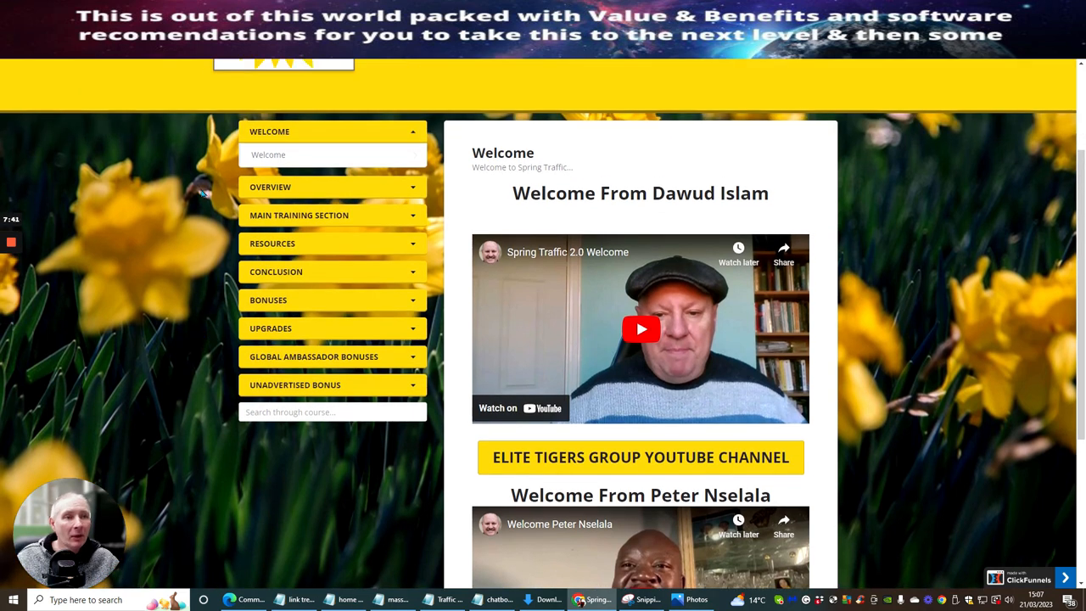
- Open the Overview of Spring Traffic 2.0 lesson, then expand and collapse the Main Training Section list
click(331, 186)
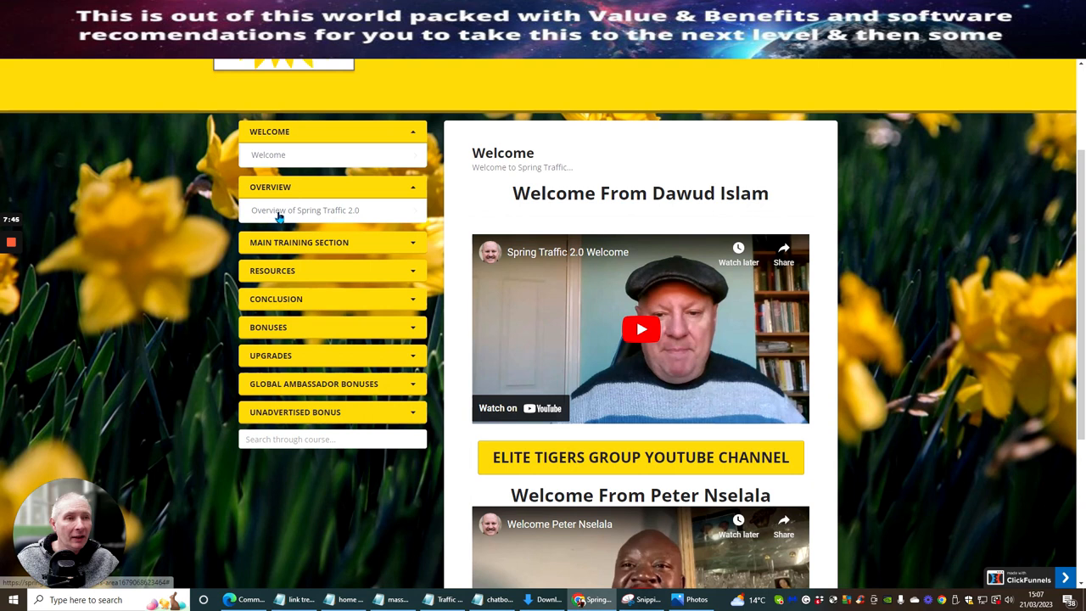
click(305, 210)
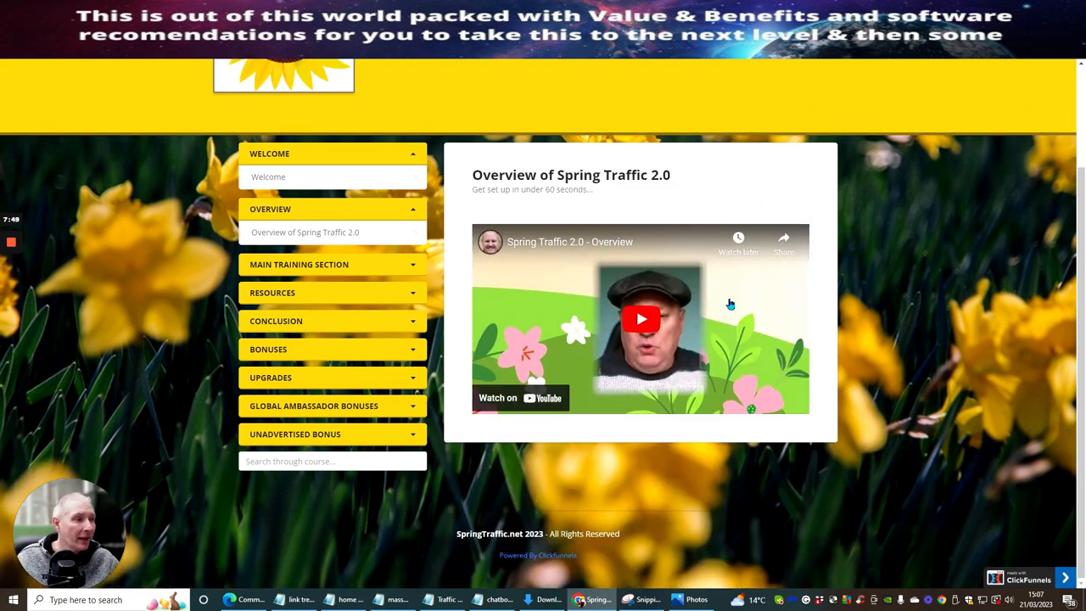
mouse_move(747, 302)
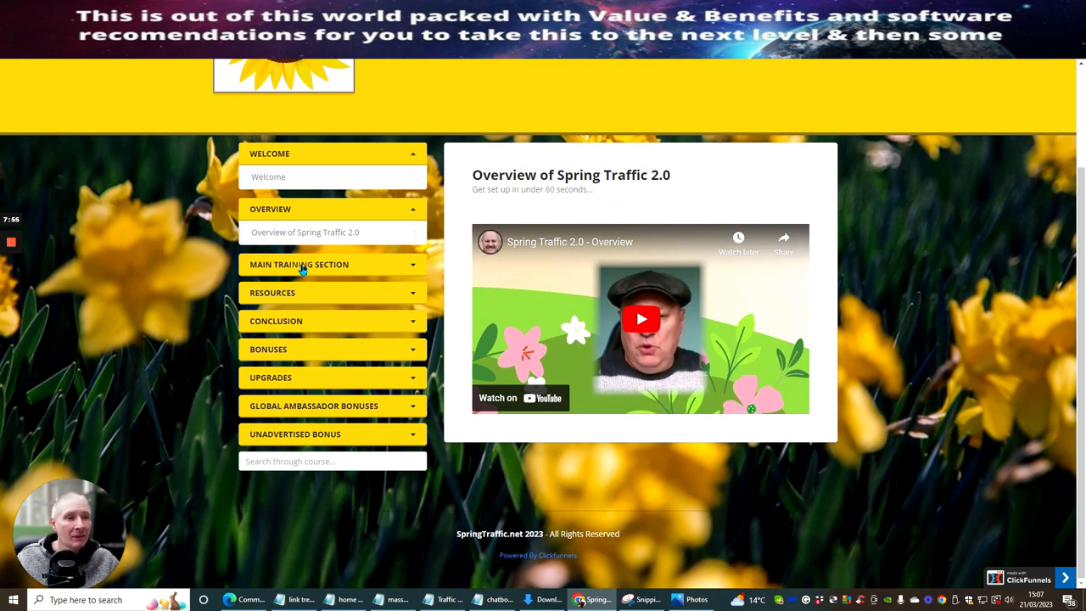
click(299, 265)
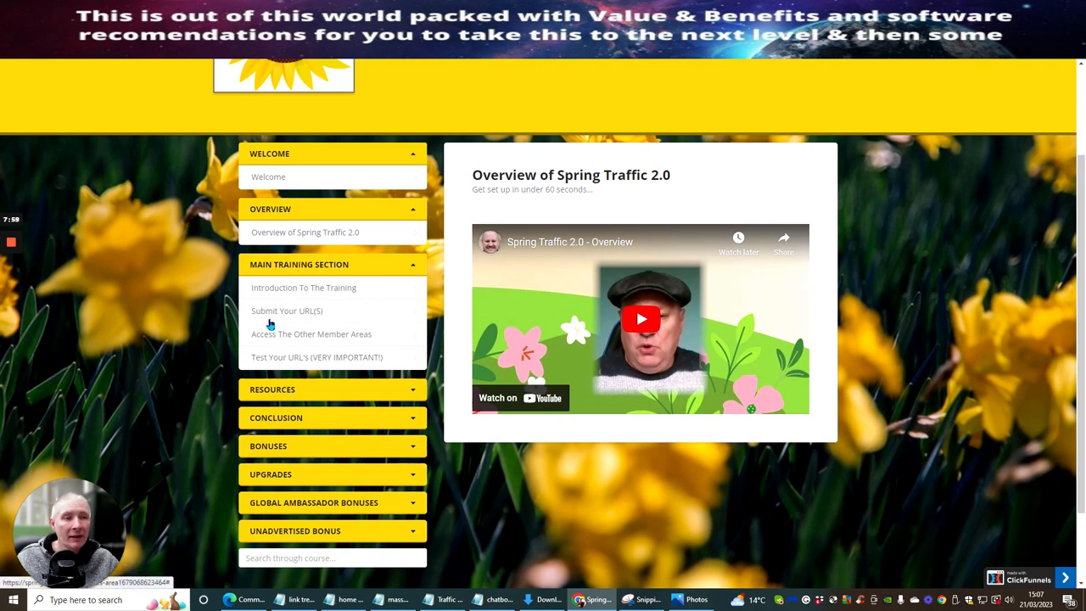
mouse_move(339, 312)
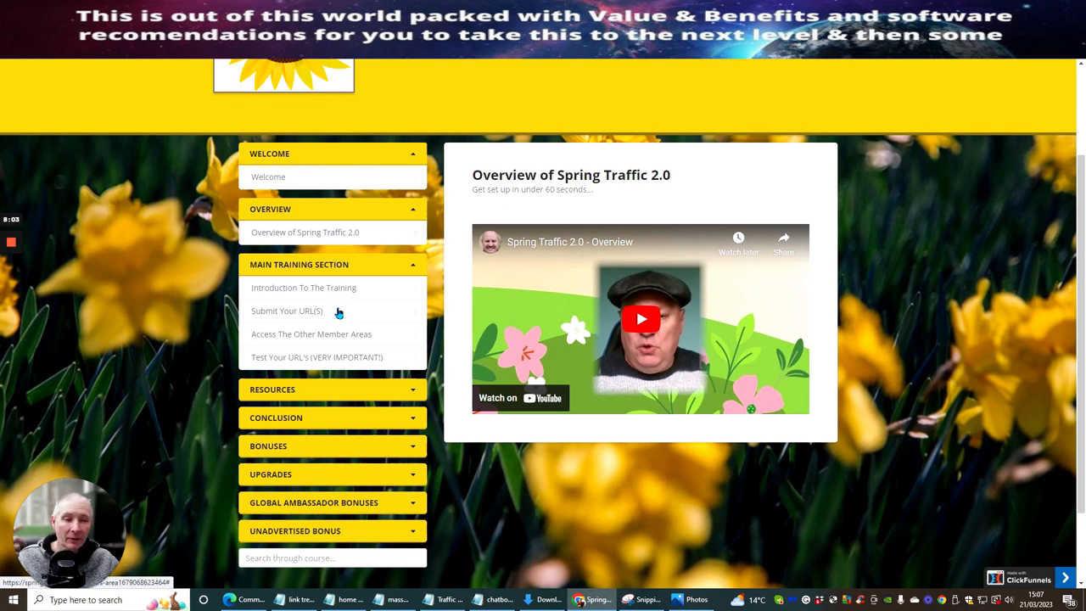
mouse_move(280, 359)
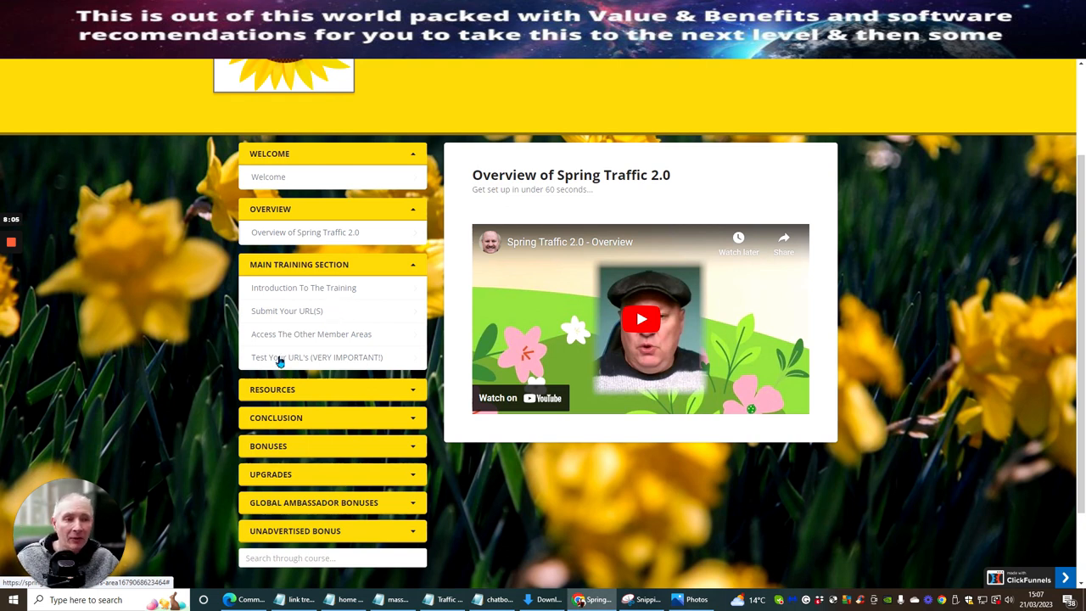
mouse_move(196, 321)
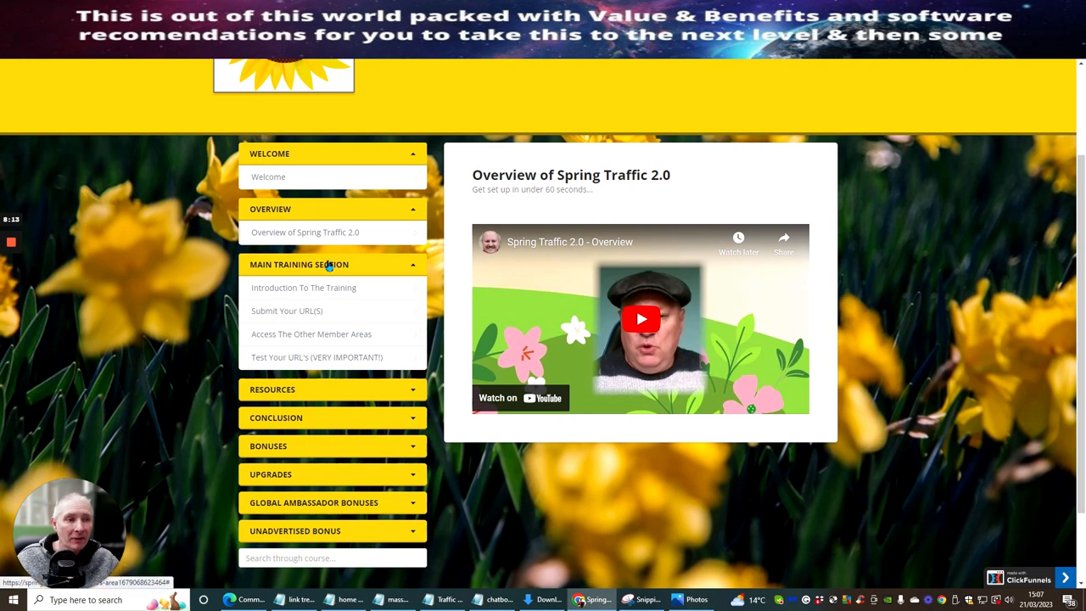
click(330, 264)
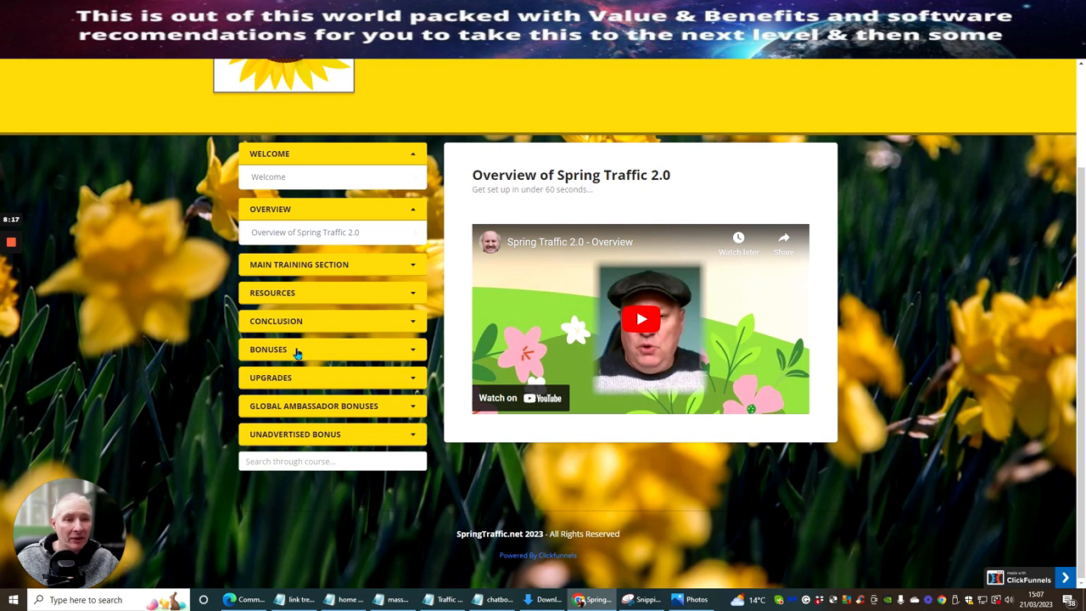
mouse_move(345, 405)
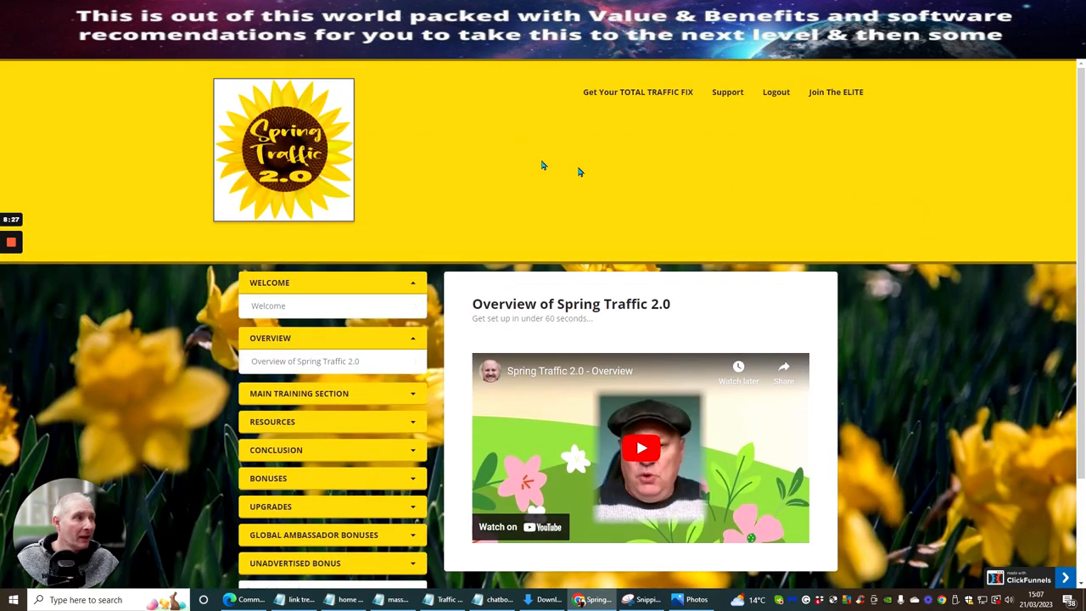
mouse_move(830, 305)
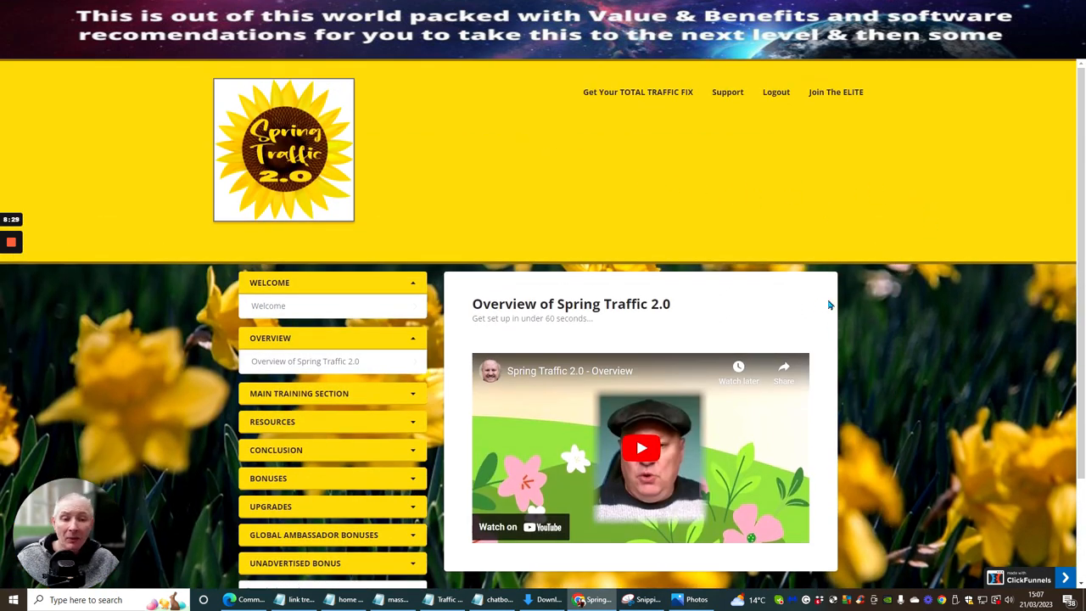
mouse_move(631, 279)
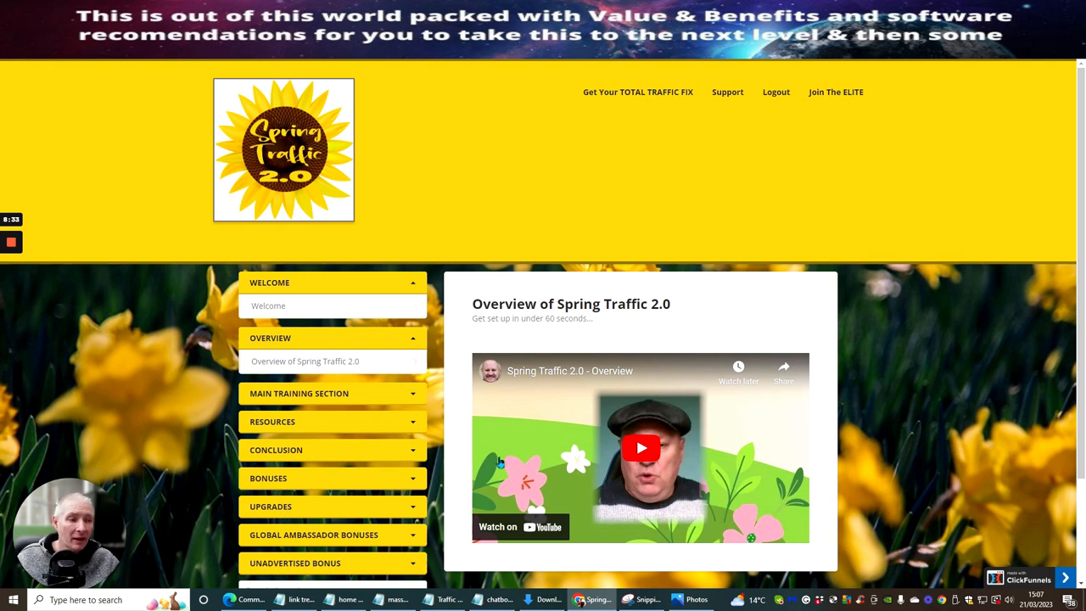
mouse_move(956, 359)
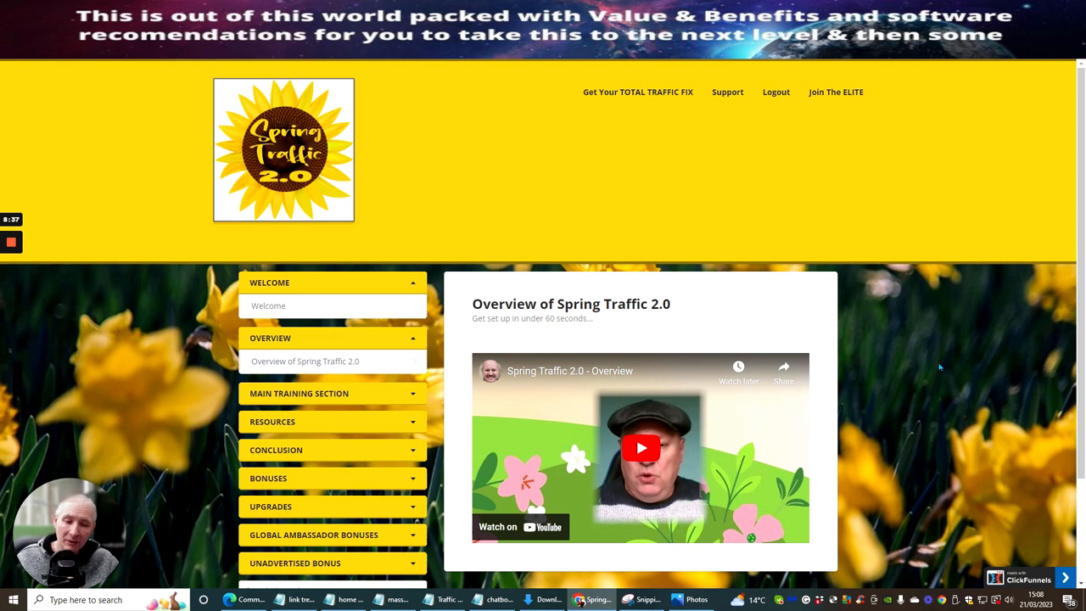
mouse_move(965, 380)
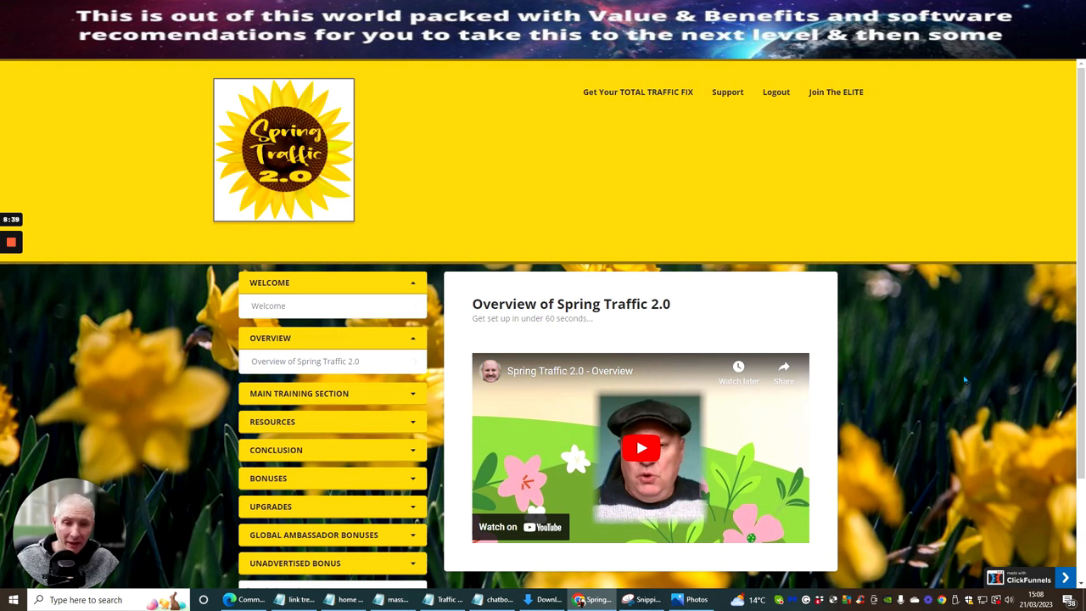
mouse_move(720, 190)
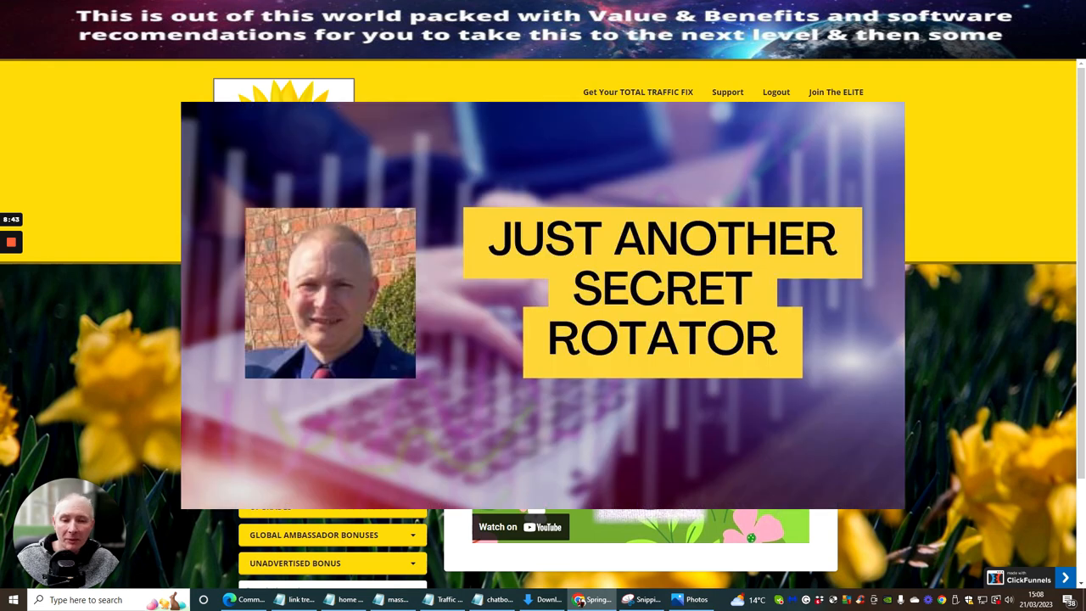
mouse_move(933, 180)
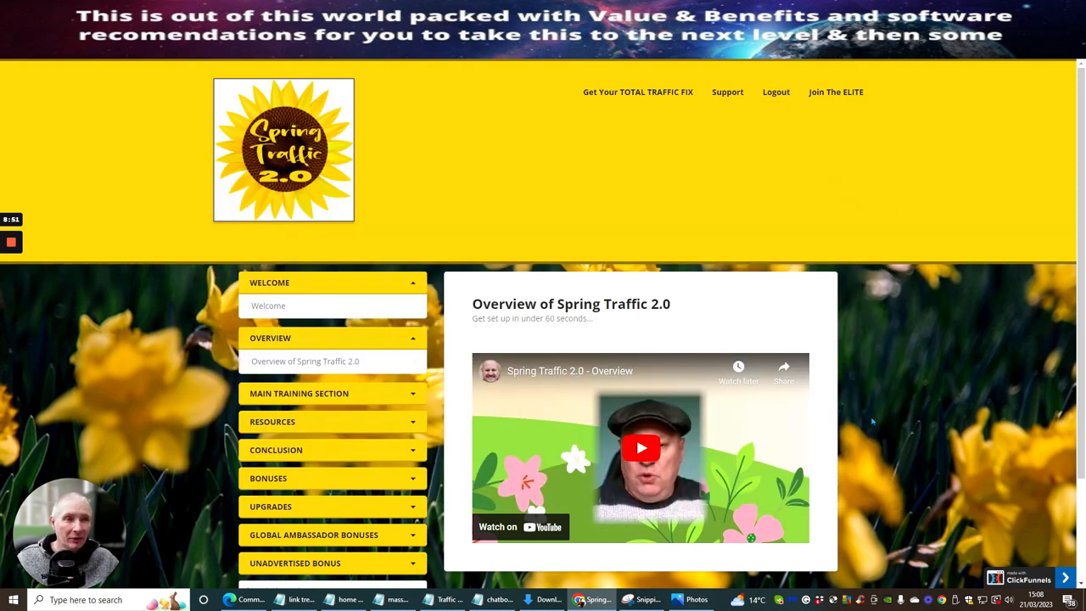
mouse_move(726, 179)
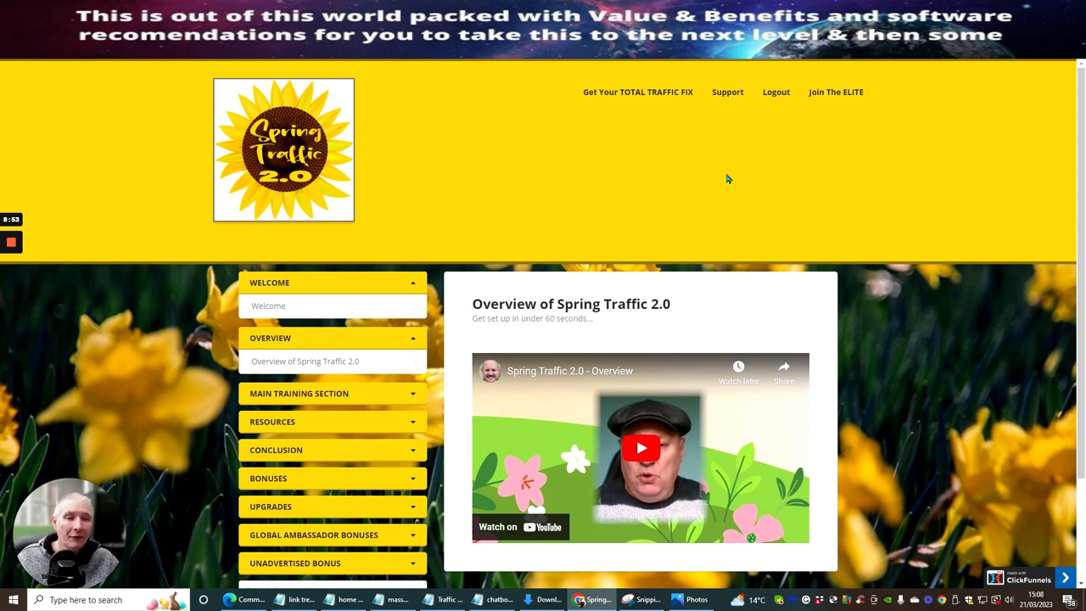
mouse_move(806, 183)
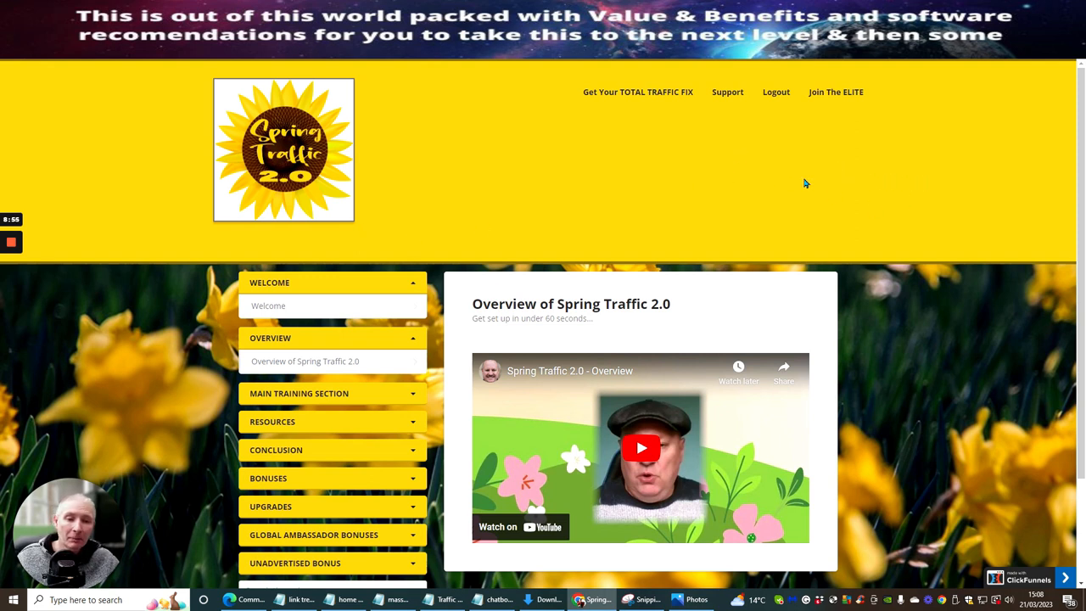
mouse_move(811, 168)
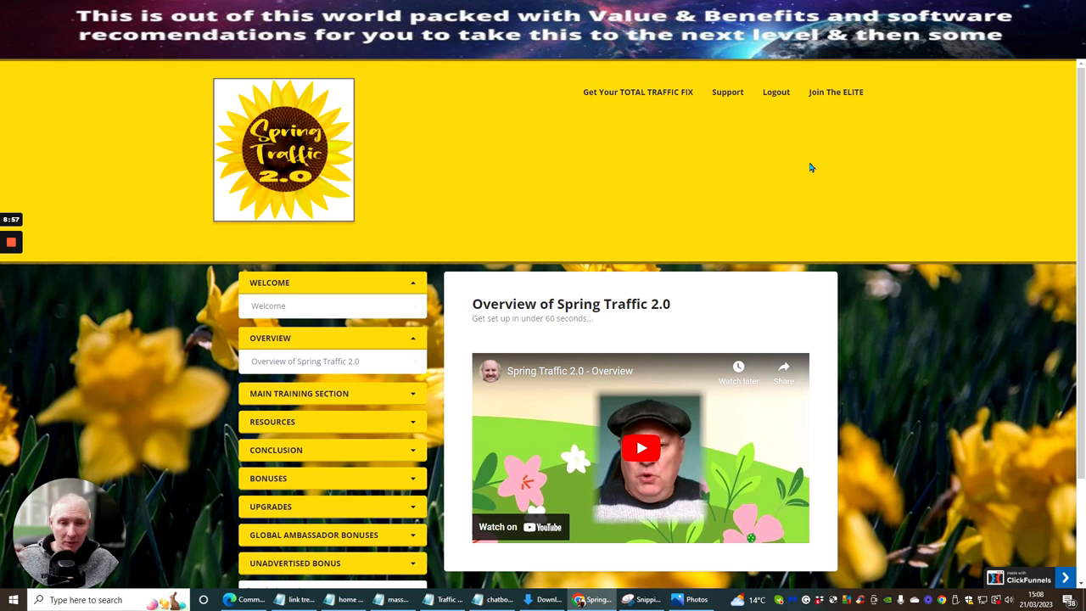
mouse_move(904, 212)
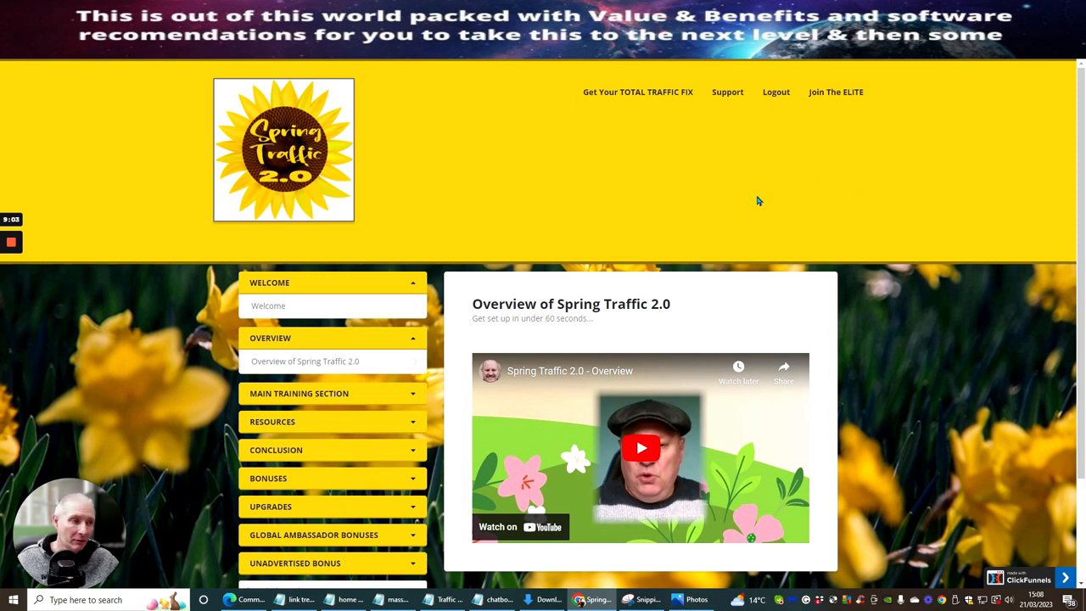
mouse_move(737, 190)
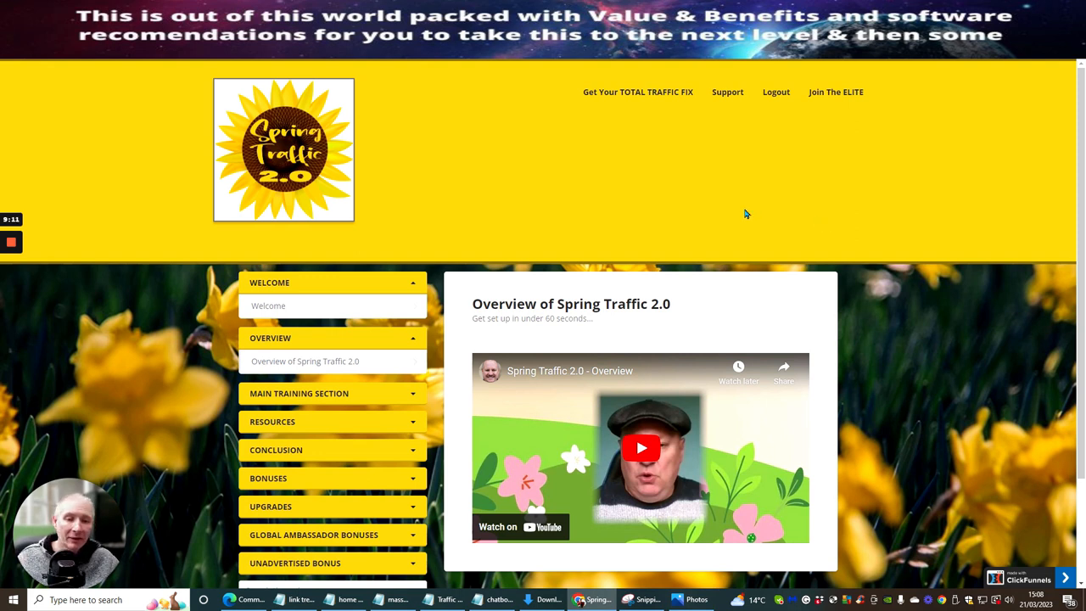
mouse_move(738, 211)
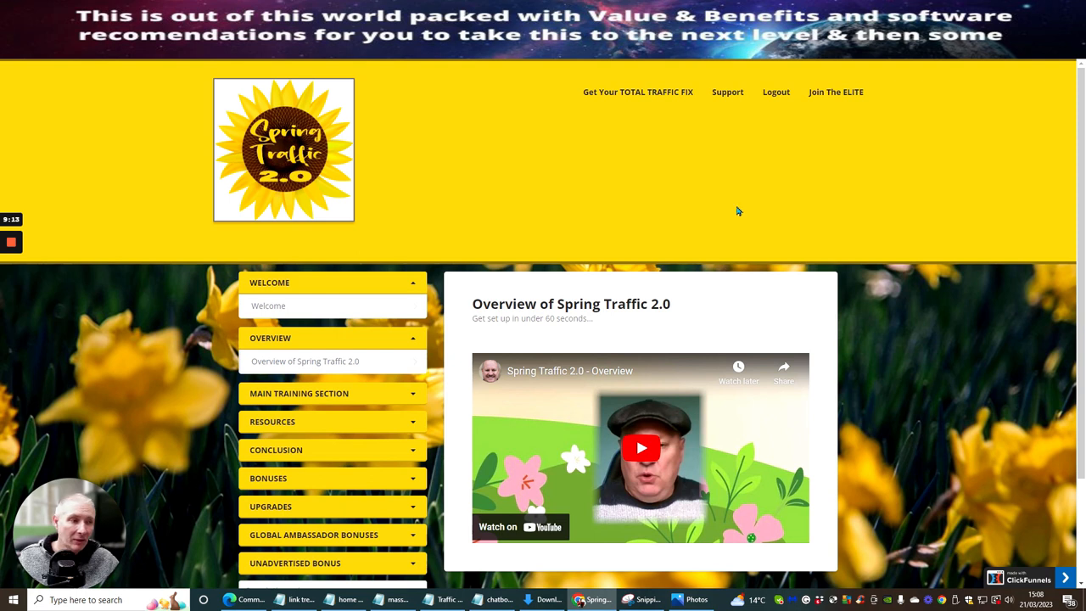
mouse_move(976, 175)
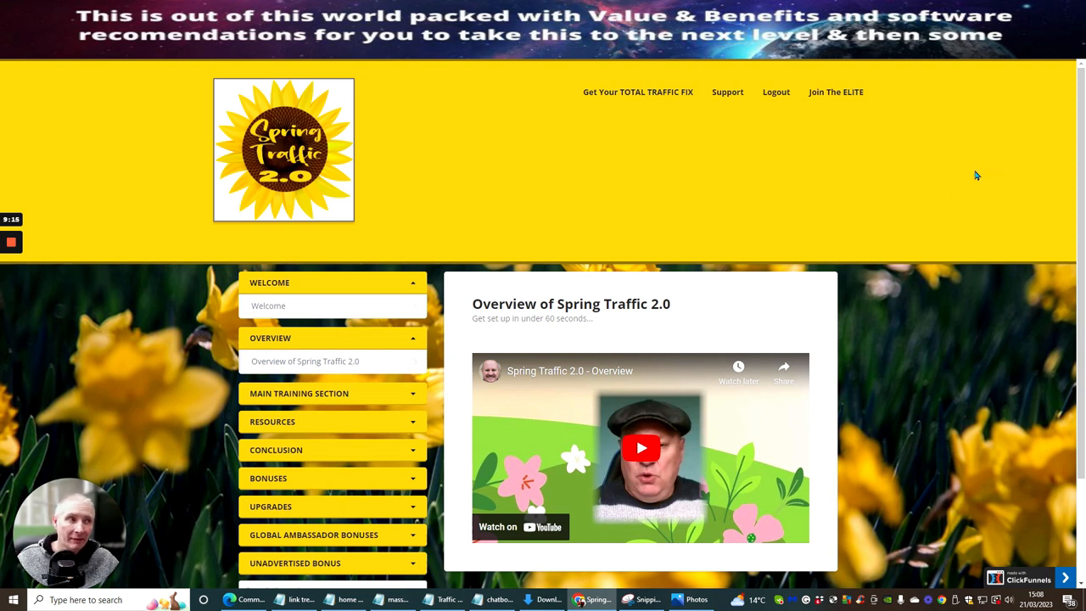
mouse_move(818, 139)
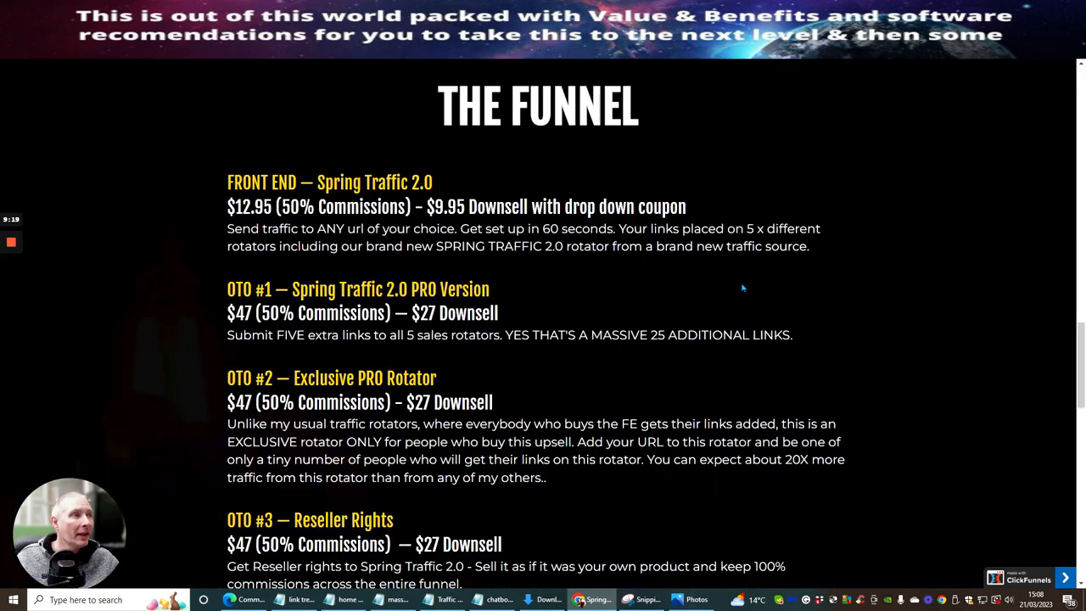
- Move from the funnel pricing to the sales page's Push One Button headline and sales video
scroll(down, 3)
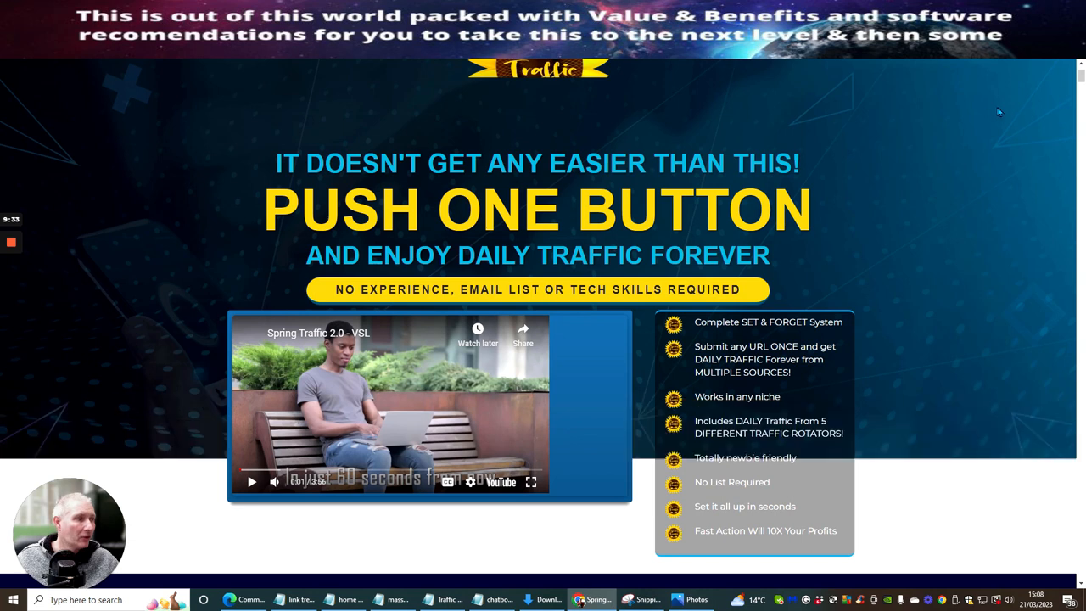
- Play the sales video briefly and pause it above the $12.95 instant-access offer
scroll(down, 3)
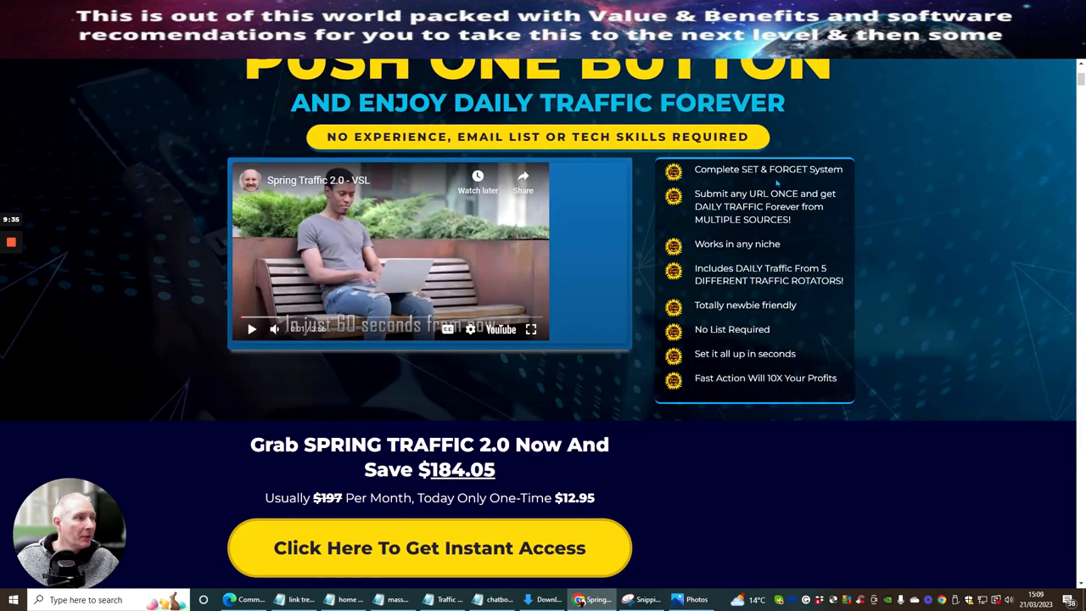
mouse_move(806, 205)
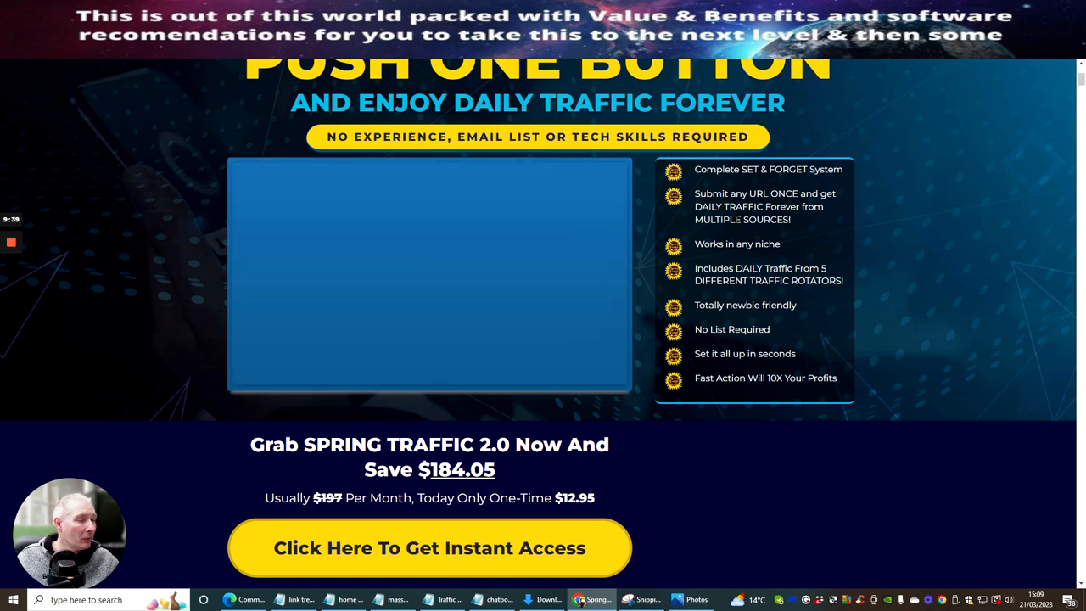
click(430, 273)
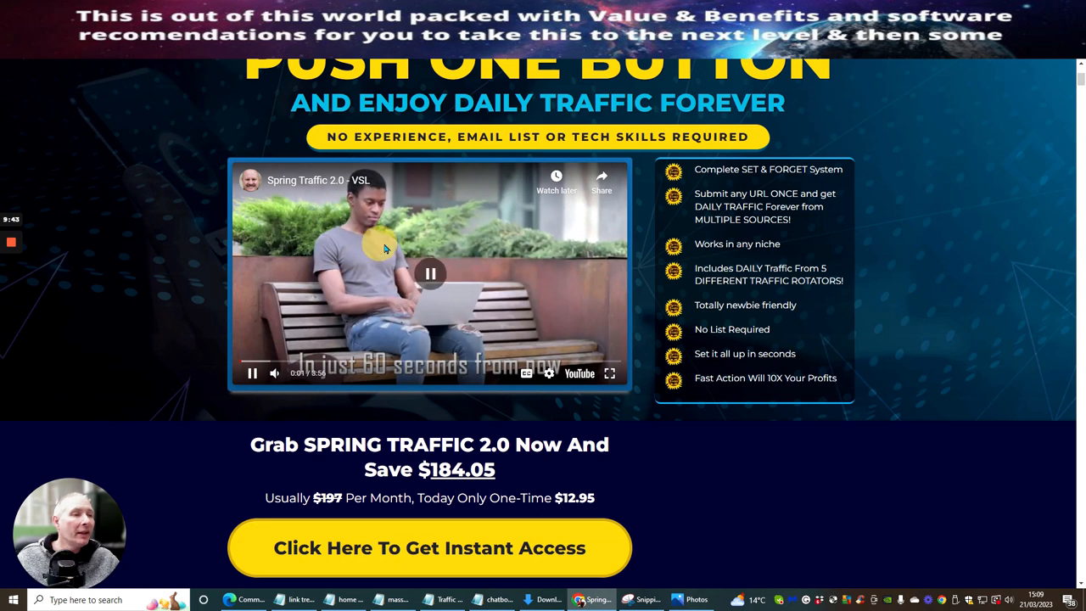
click(429, 272)
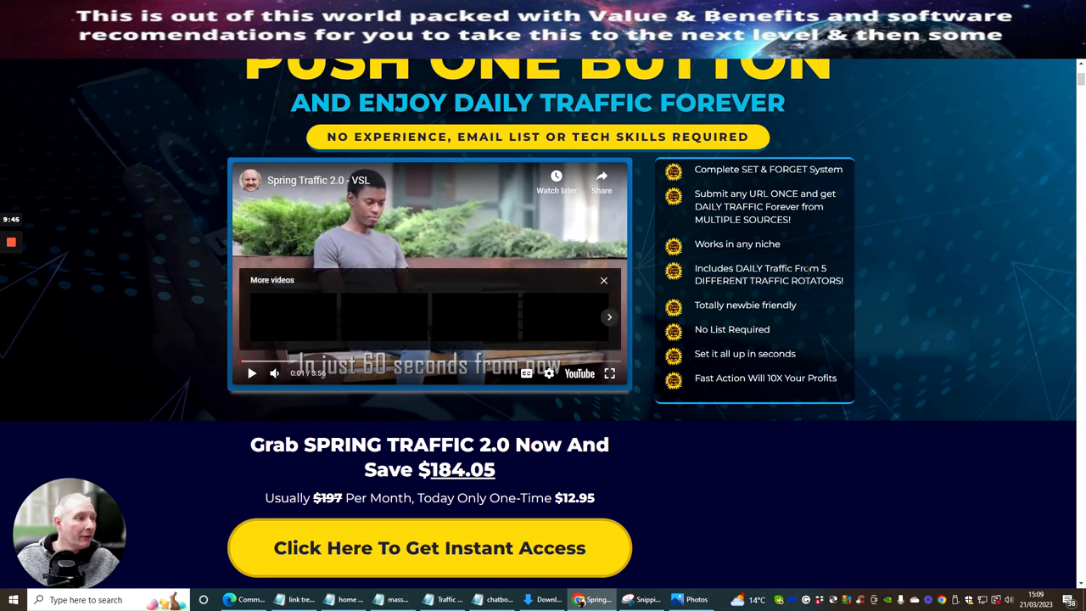
mouse_move(706, 319)
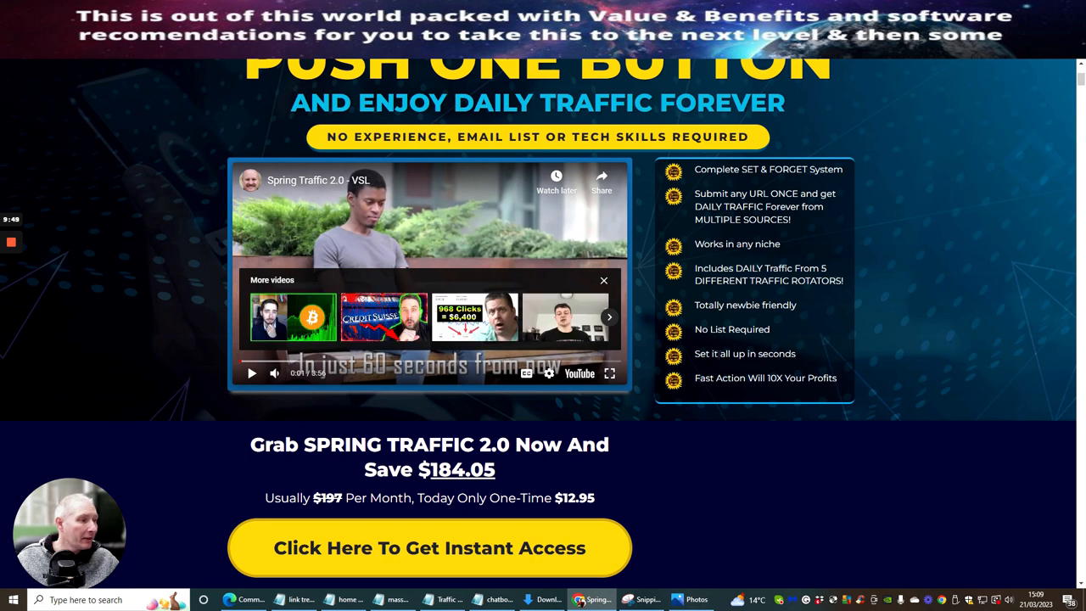
mouse_move(862, 258)
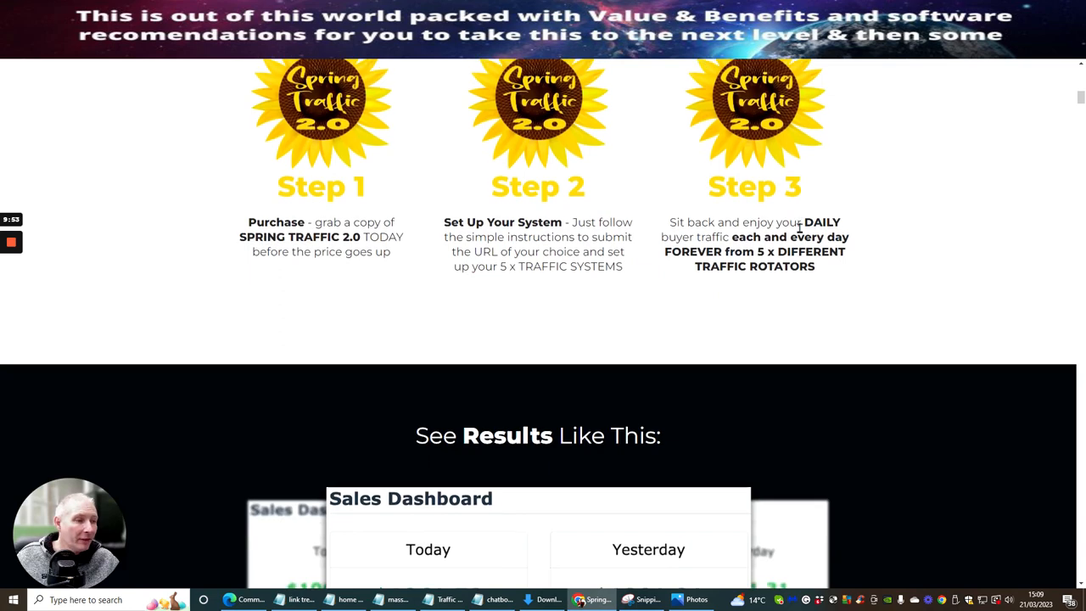
- Scroll through the benefits and the $397-valued traffic rotators list toward the 'As Easy As 1...2...3' section
scroll(down, 3)
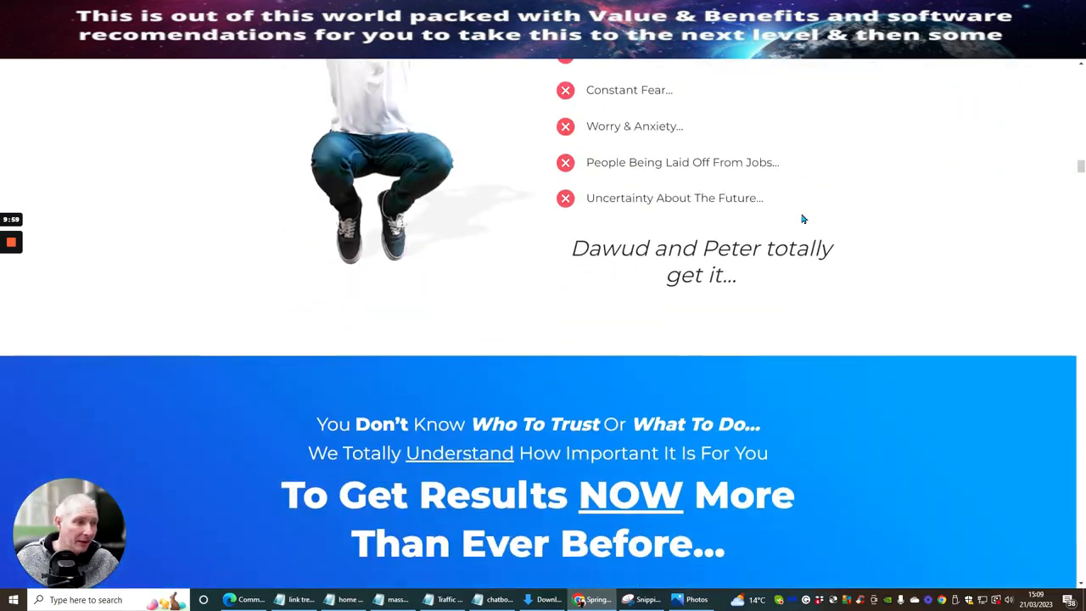
scroll(down, 3)
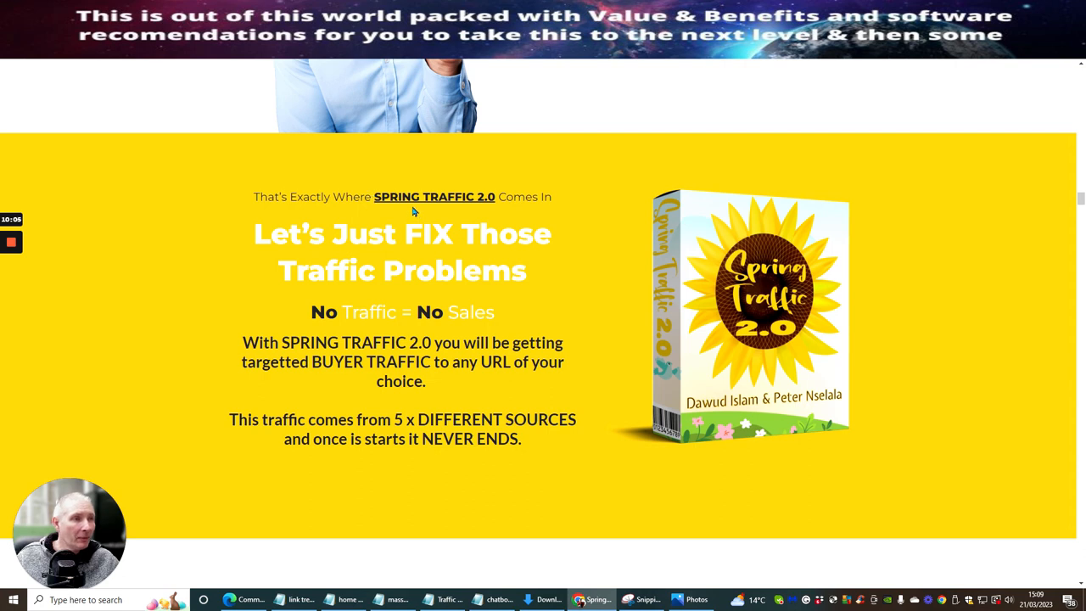
scroll(down, 3)
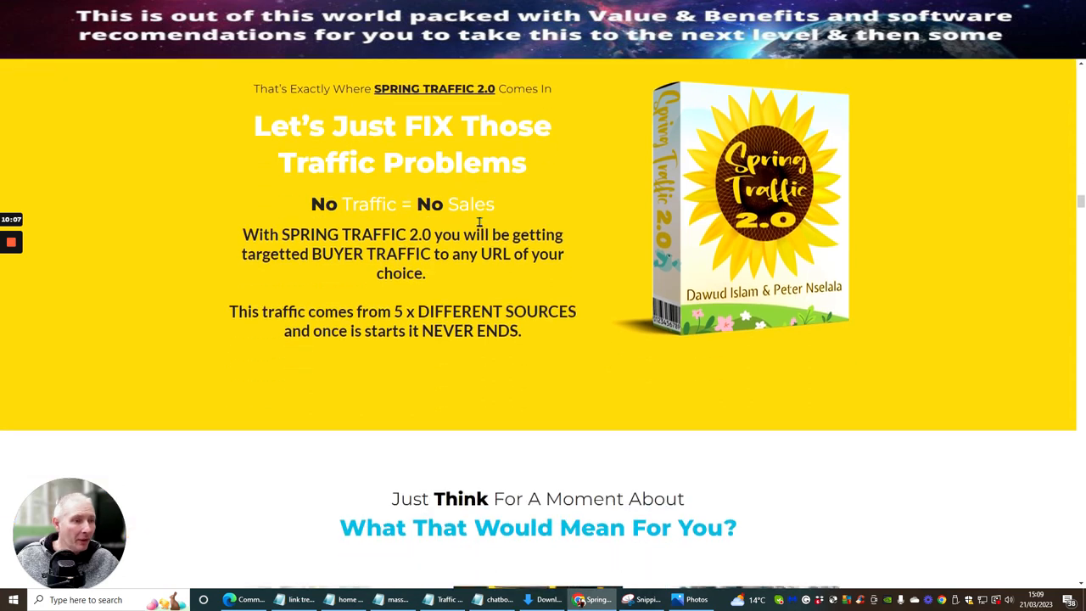
scroll(down, 3)
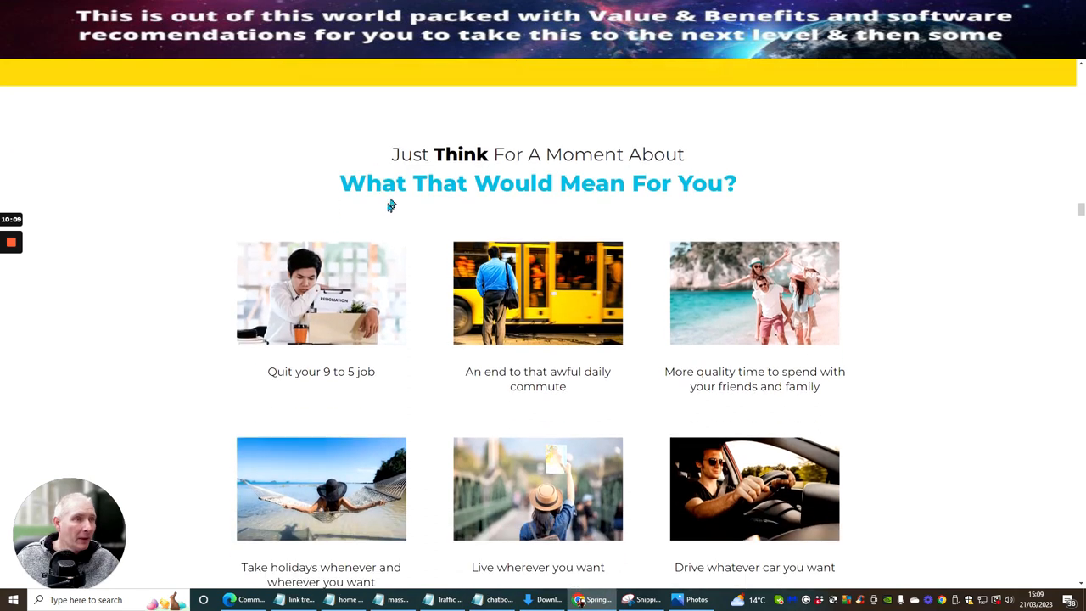
scroll(down, 3)
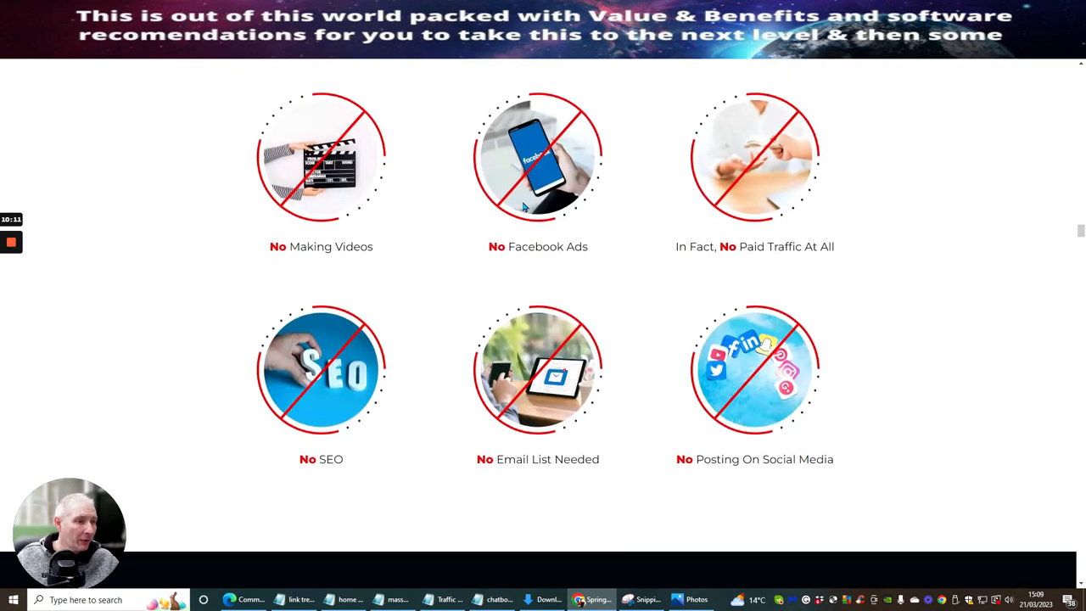
scroll(down, 3)
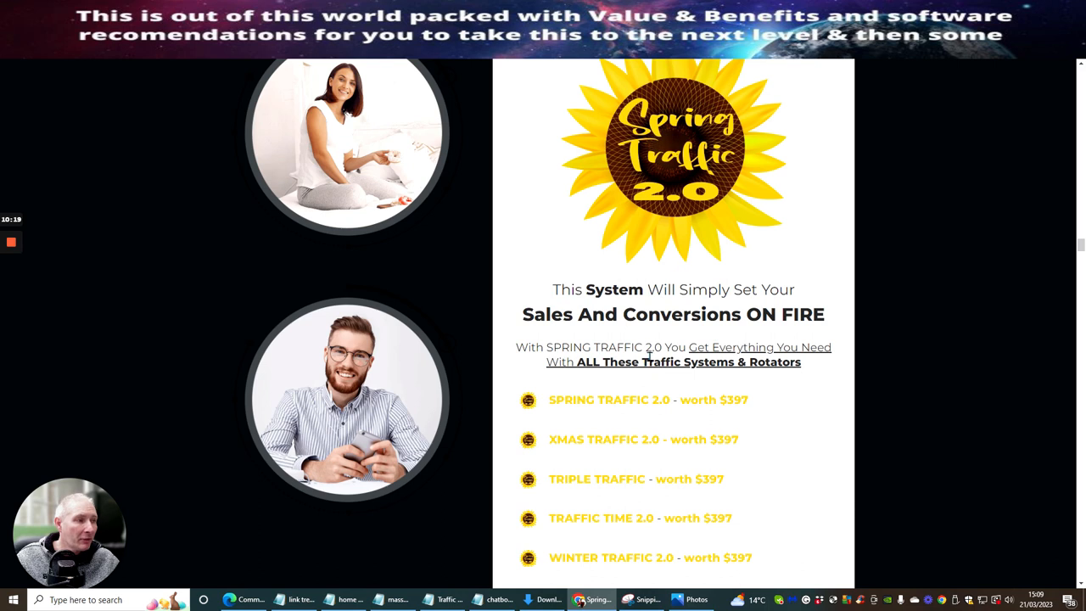
mouse_move(794, 346)
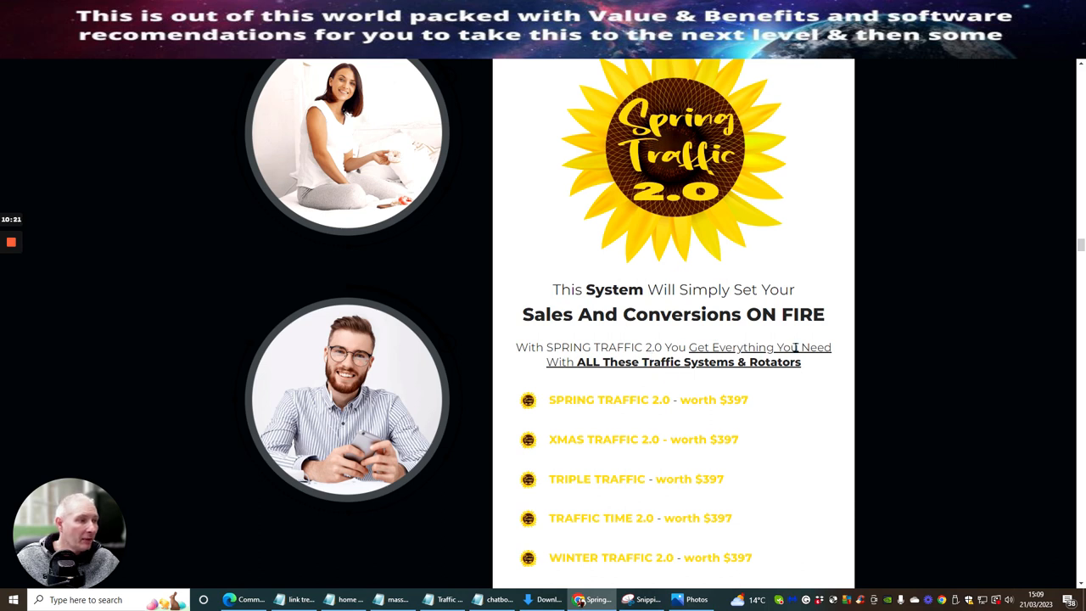
mouse_move(769, 365)
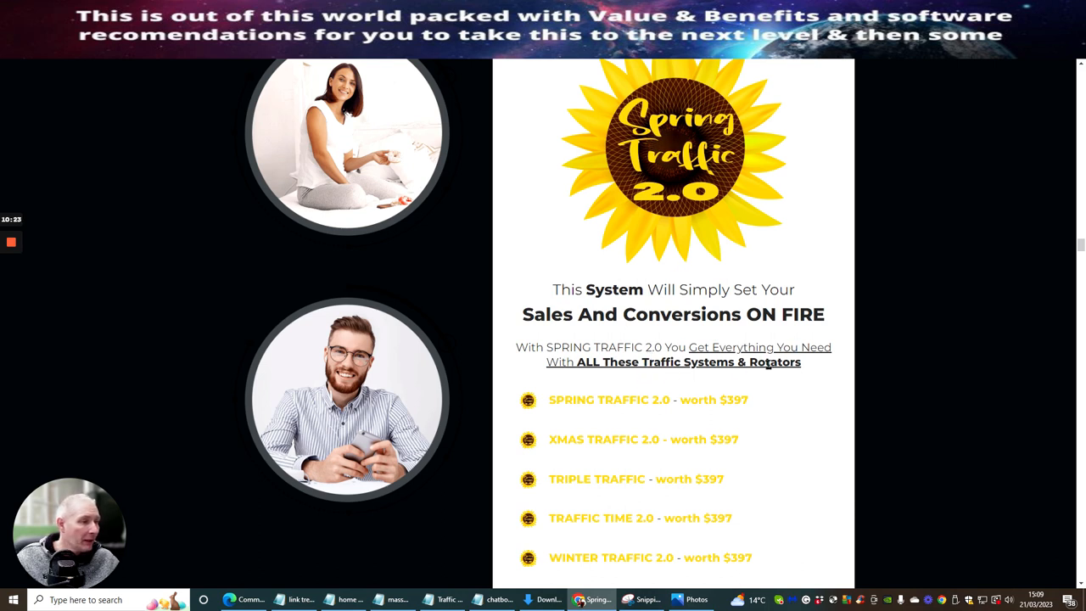
mouse_move(679, 399)
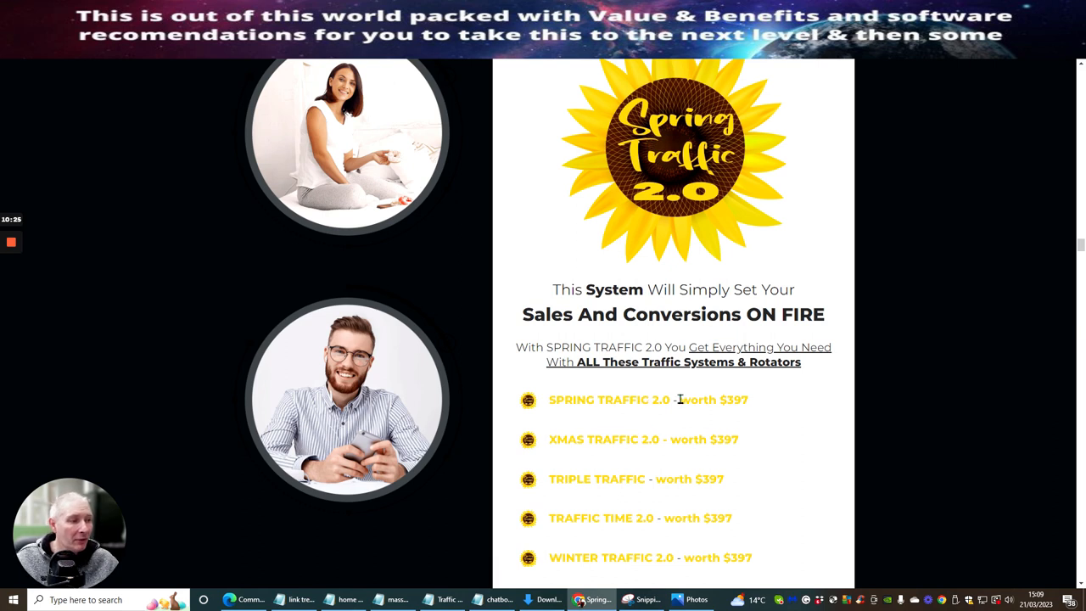
mouse_move(601, 438)
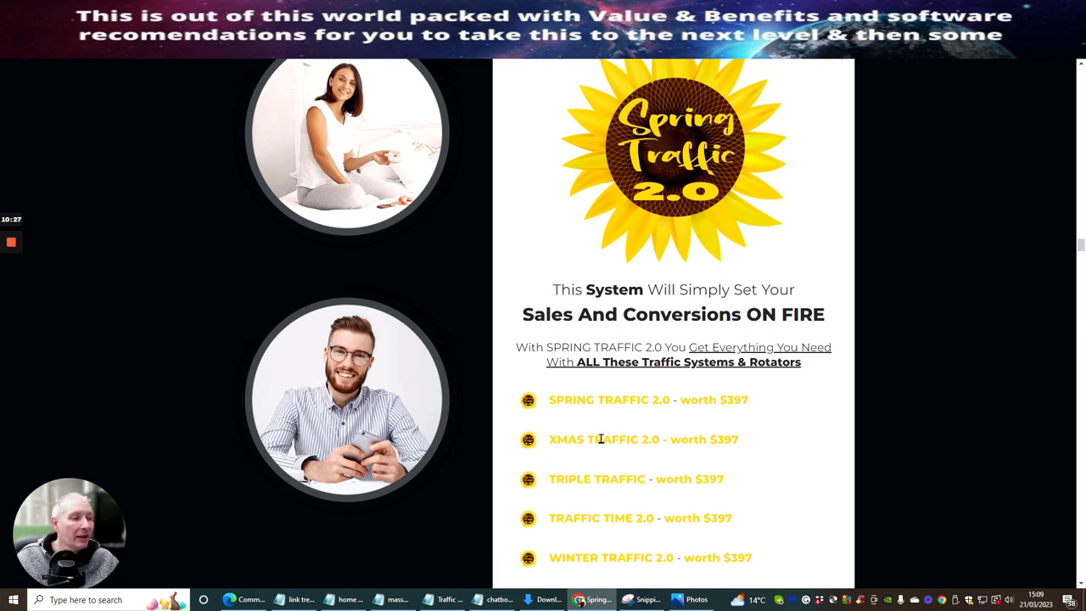
scroll(down, 3)
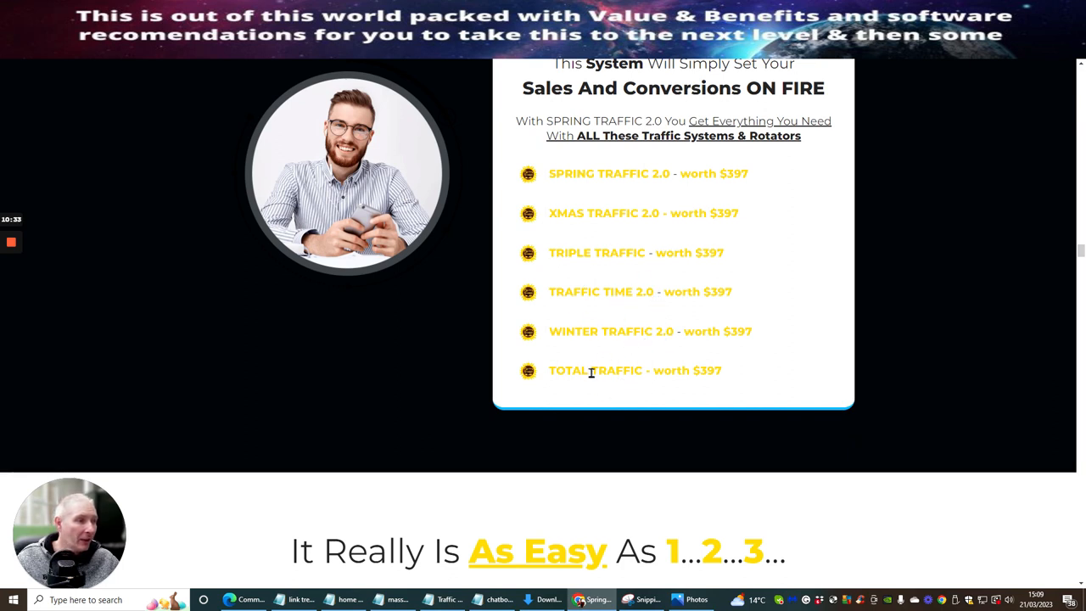
scroll(down, 3)
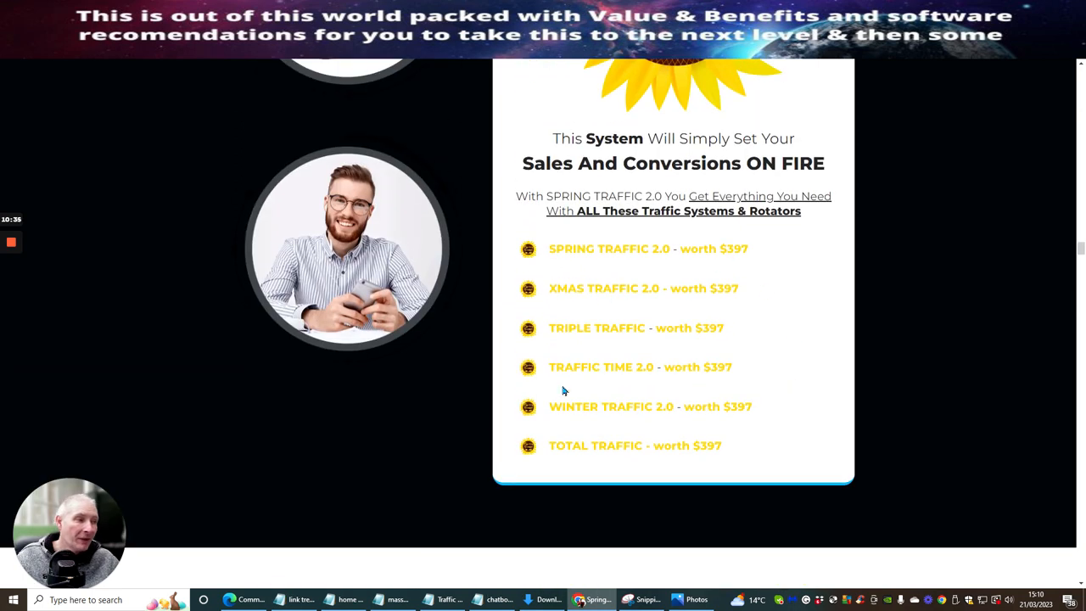
mouse_move(604, 372)
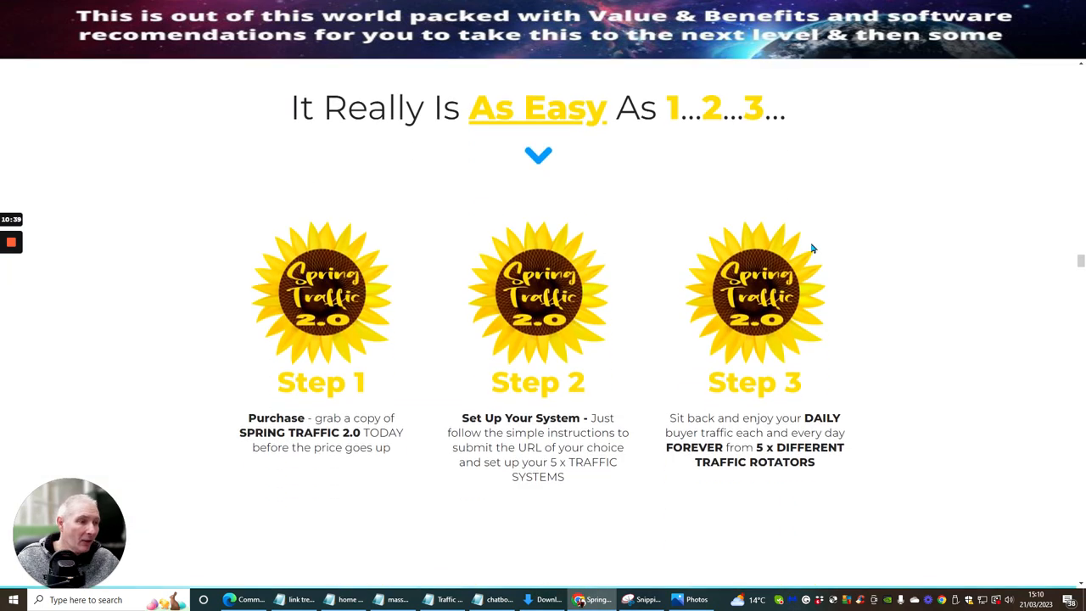
- Scroll through the 'See Everything You Get' rotator rundown down to the 30 Day Money Back Guarantee
scroll(down, 3)
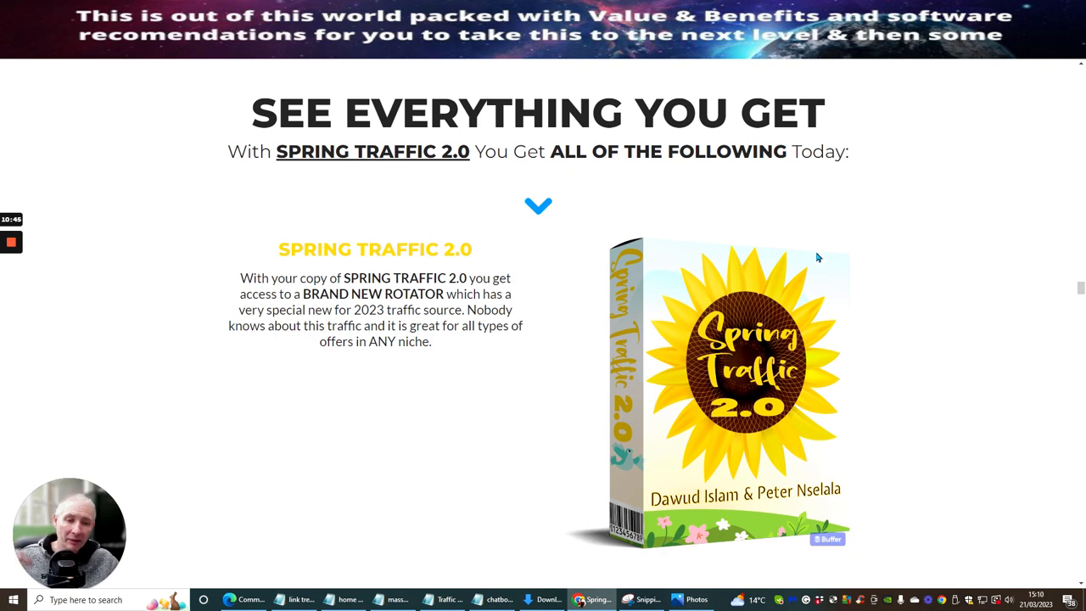
mouse_move(862, 265)
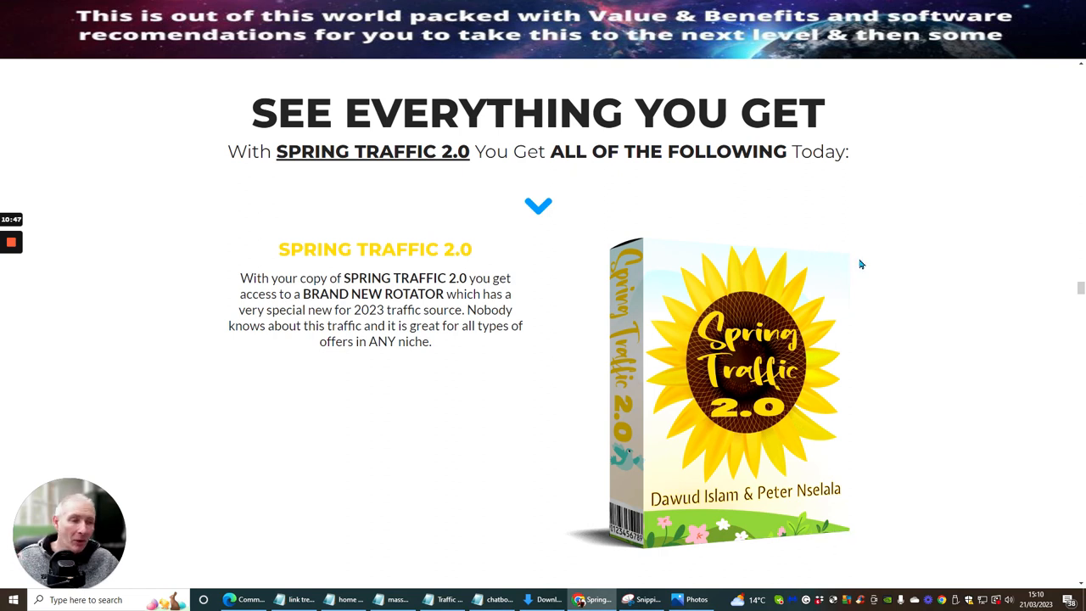
mouse_move(863, 275)
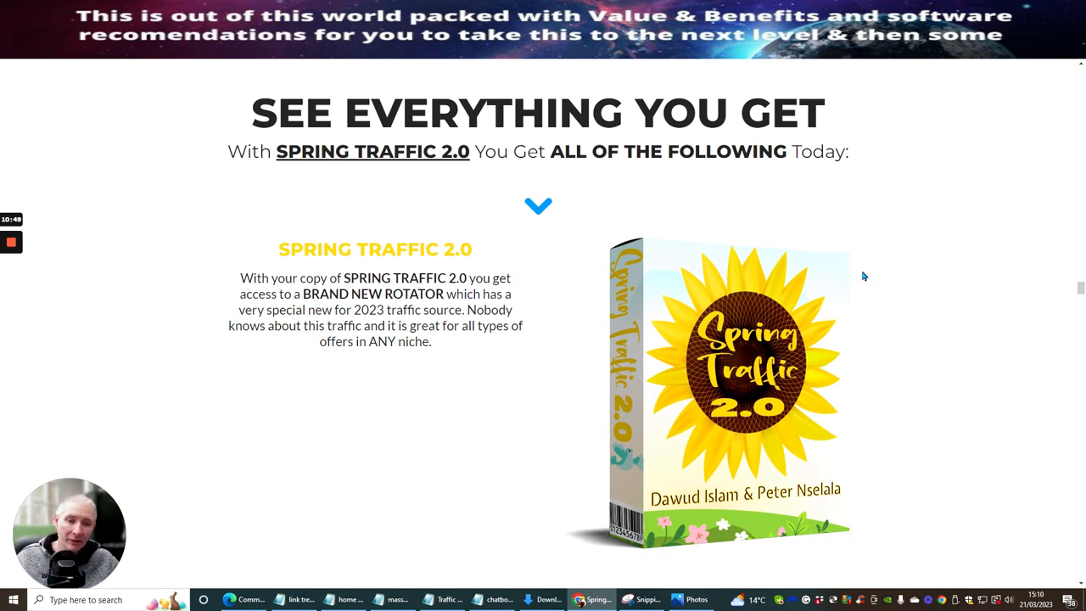
mouse_move(855, 285)
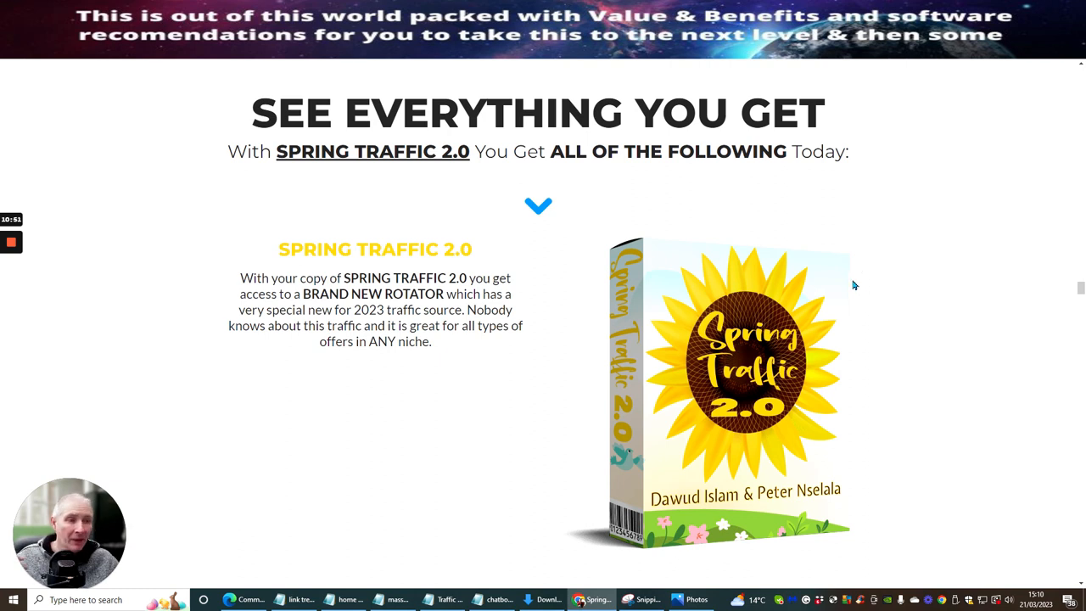
mouse_move(862, 299)
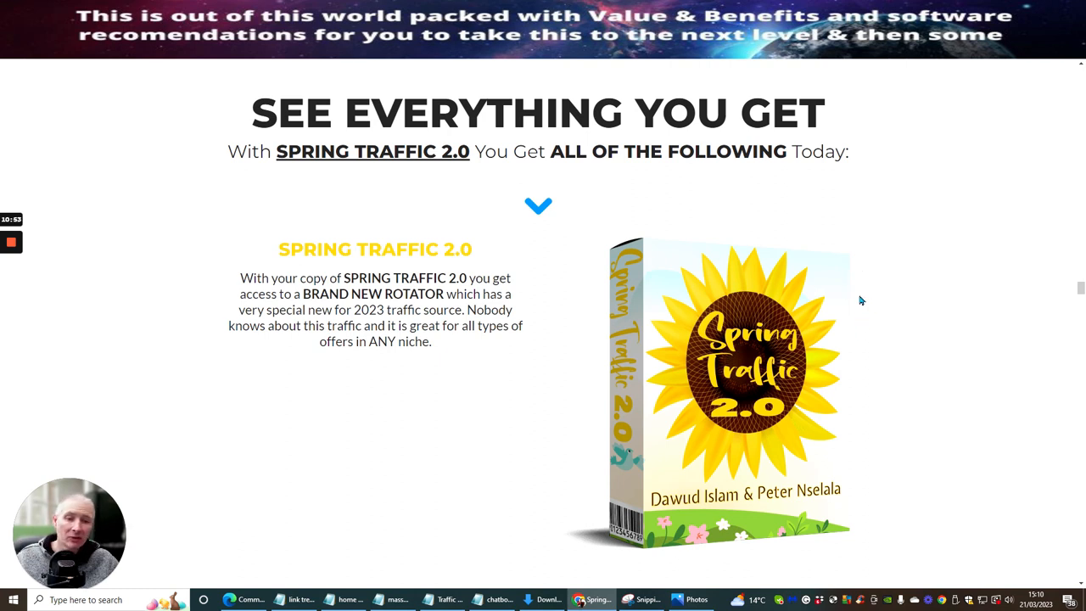
scroll(down, 3)
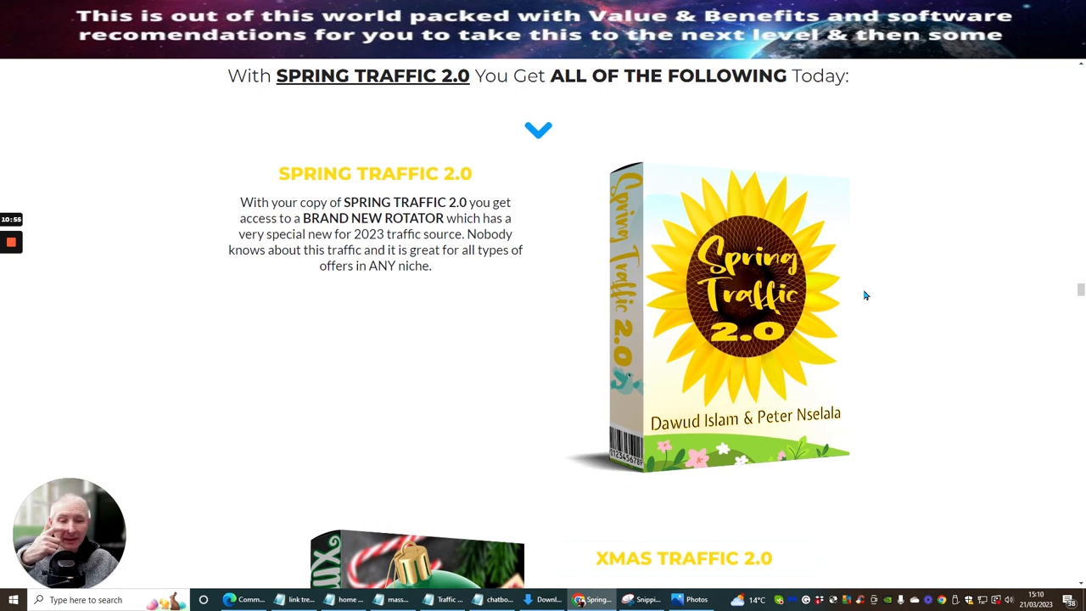
scroll(down, 3)
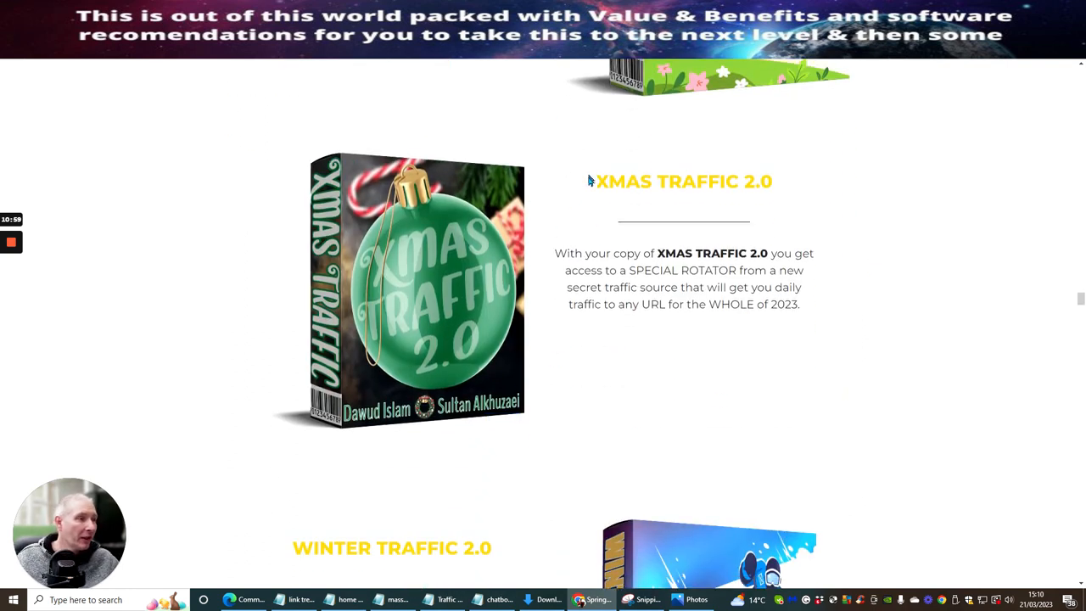
scroll(down, 3)
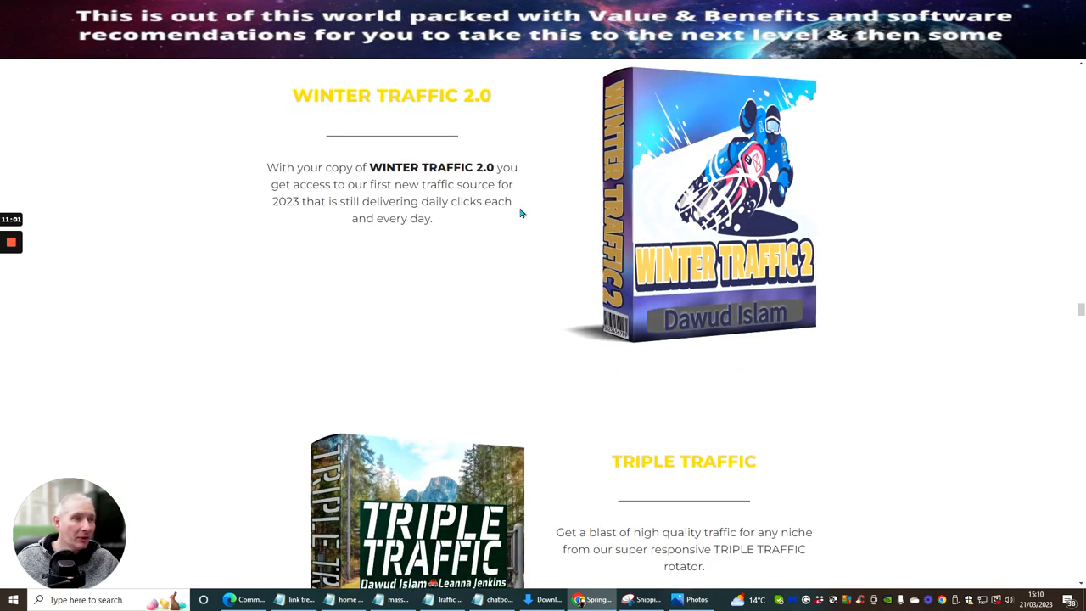
scroll(down, 3)
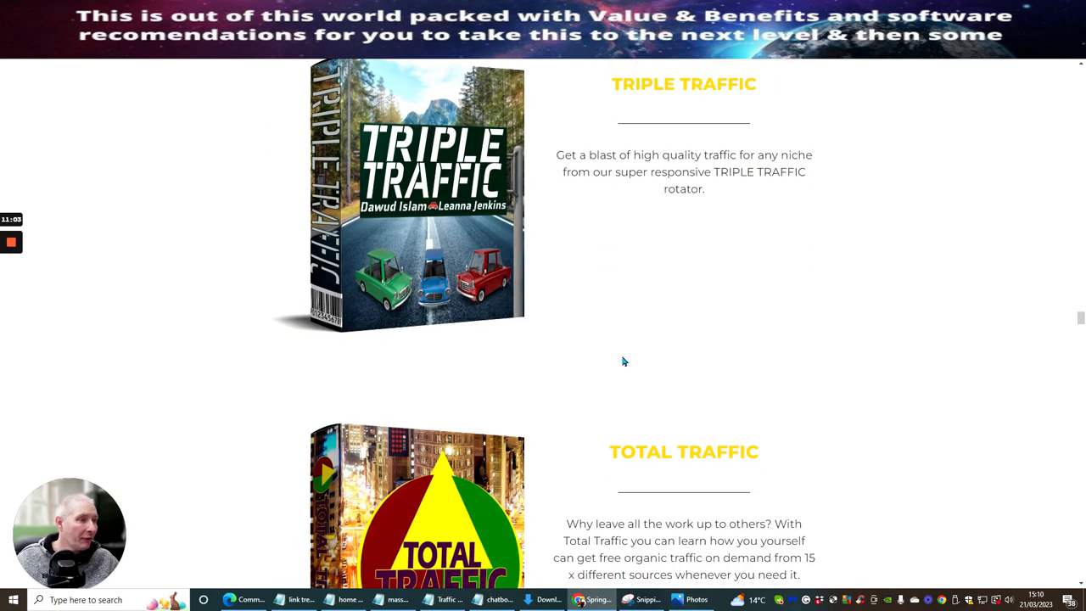
scroll(down, 3)
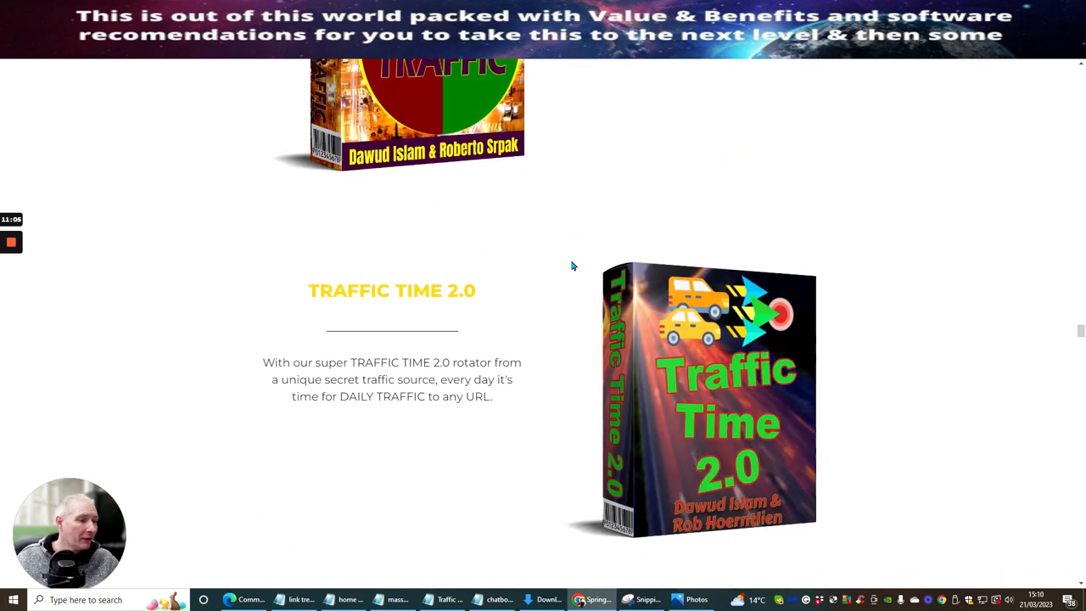
scroll(down, 3)
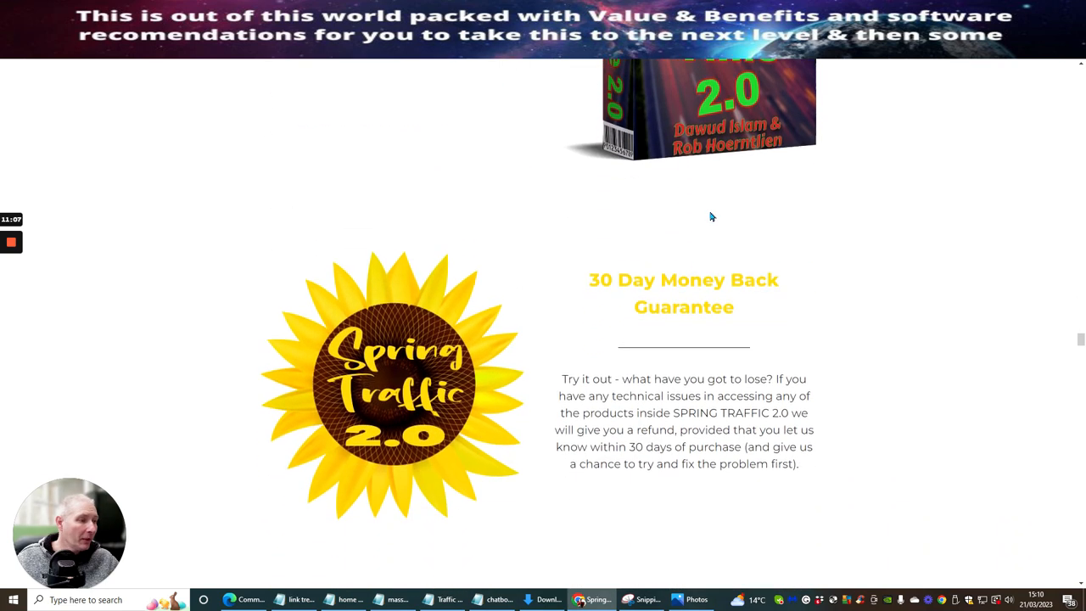
- Scroll past the guarantee to the 'Are You Ready To Start Seeing Results' section, triggering the $3 discount popup
scroll(down, 3)
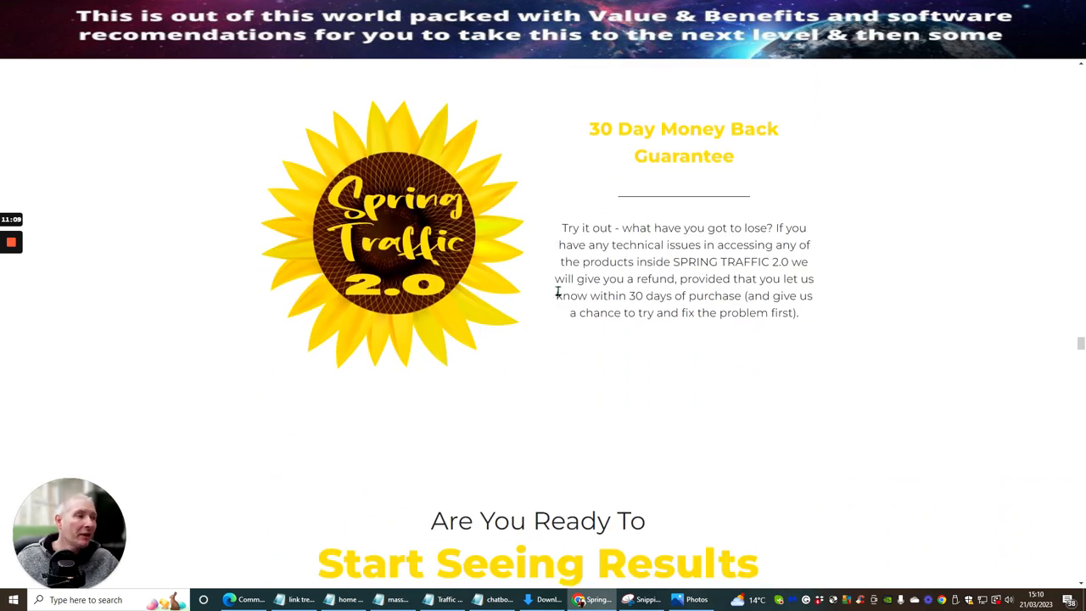
mouse_move(880, 212)
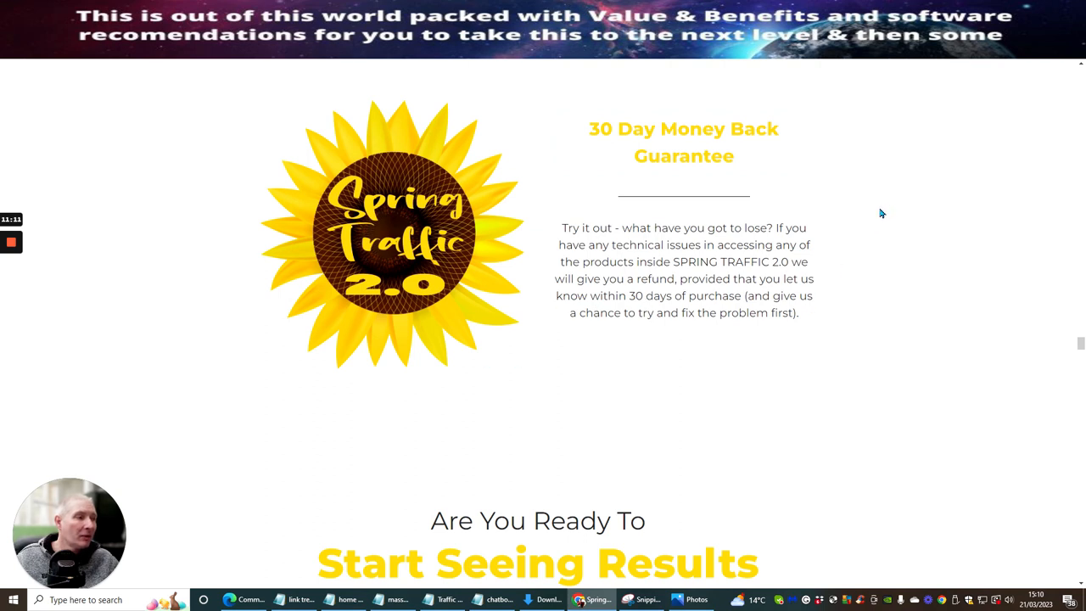
mouse_move(730, 217)
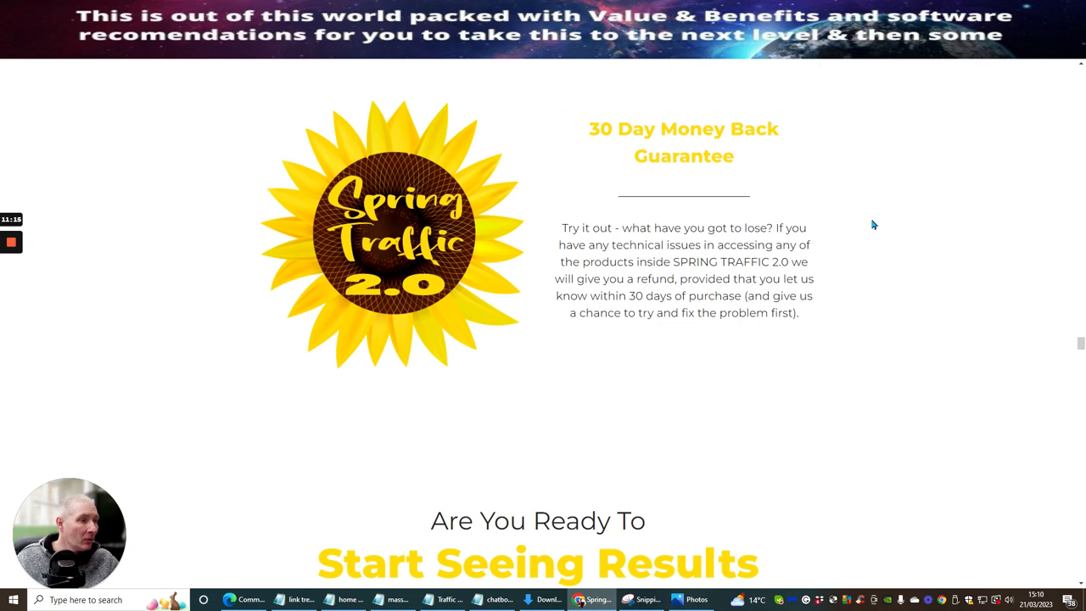
mouse_move(844, 197)
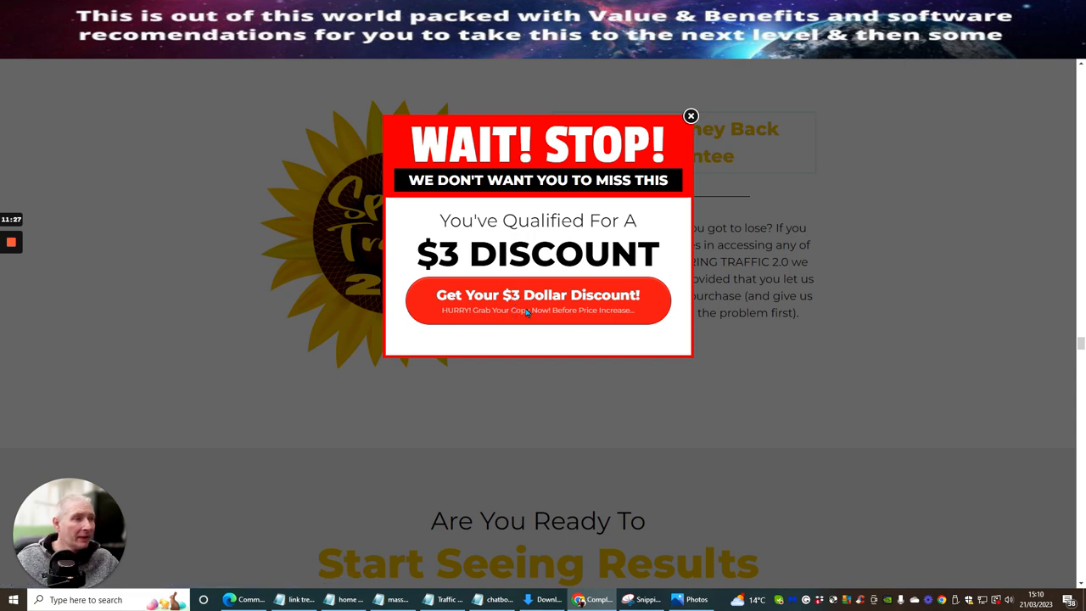
- Claim the $3 discount, reaching the WarriorPlus notice that the product is currently unavailable
click(538, 299)
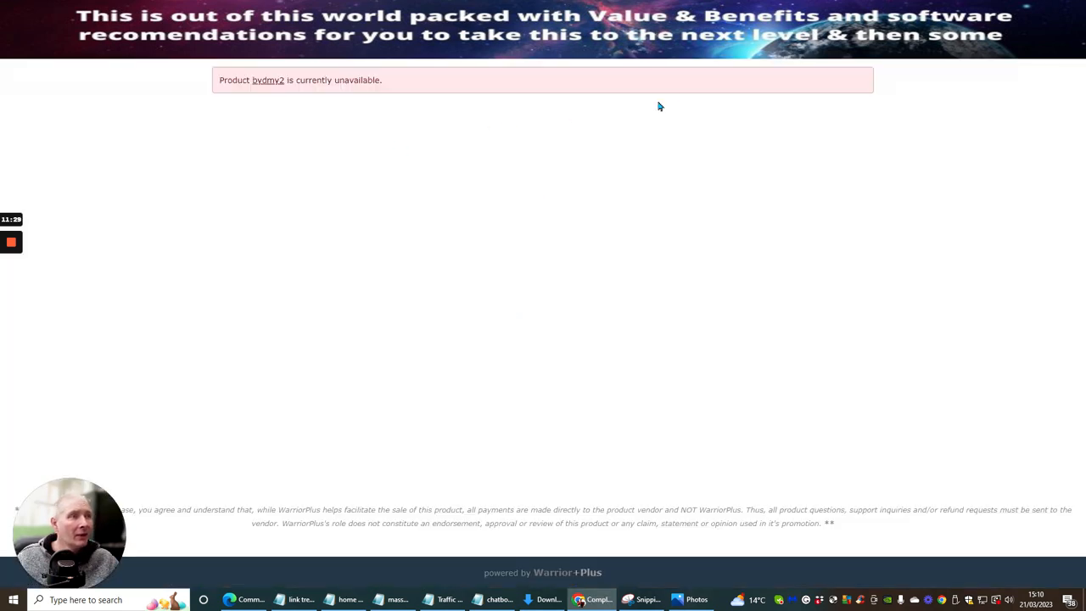
mouse_move(472, 61)
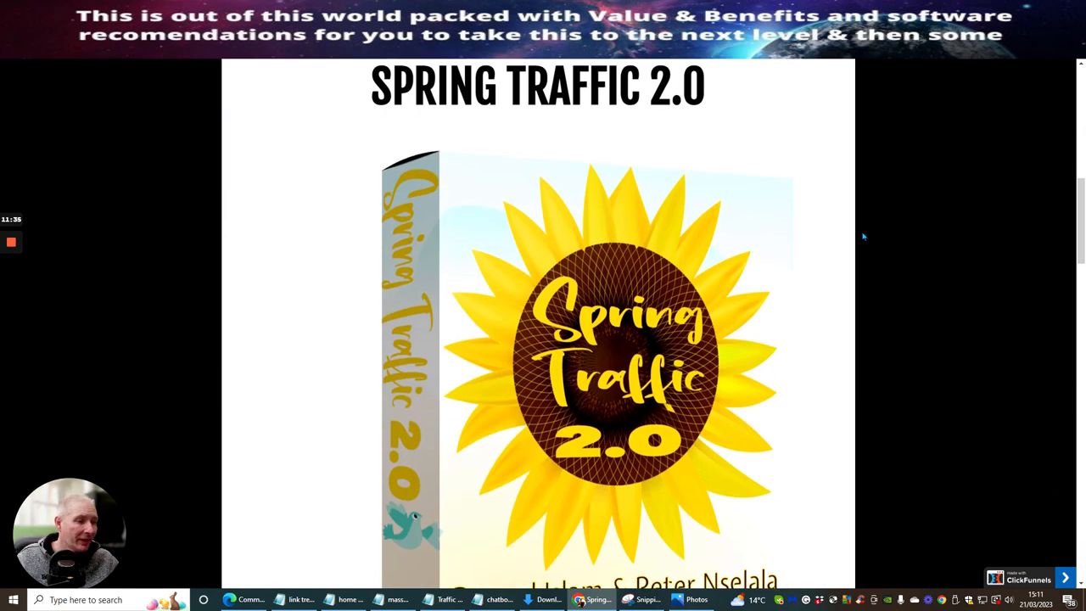
- Scroll through The Funnel pricing list, from the $12.95 front end through the OTOs and contest prizes
scroll(down, 3)
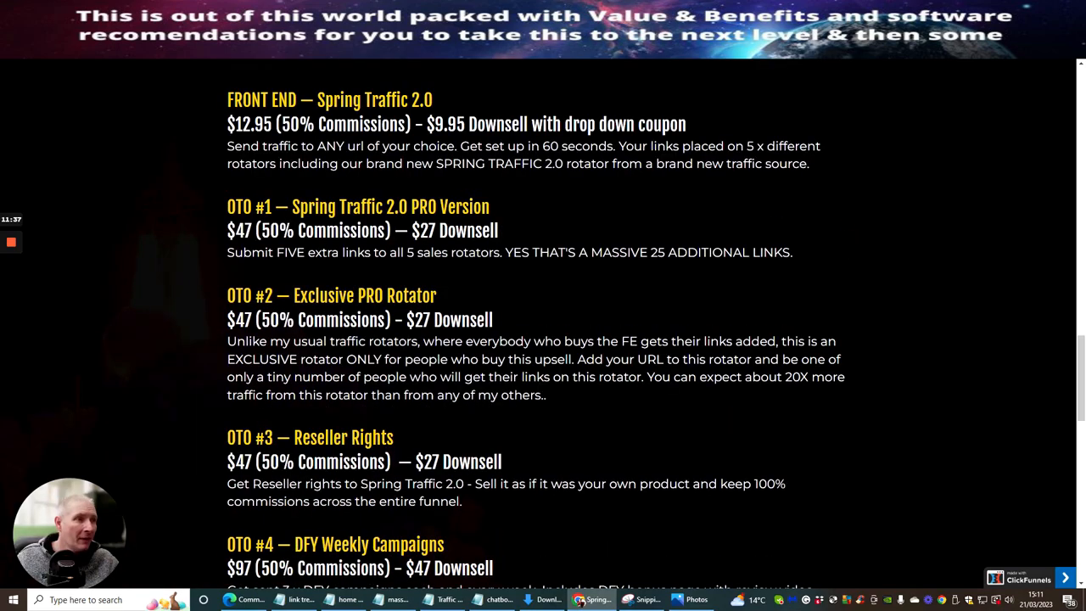
scroll(down, 3)
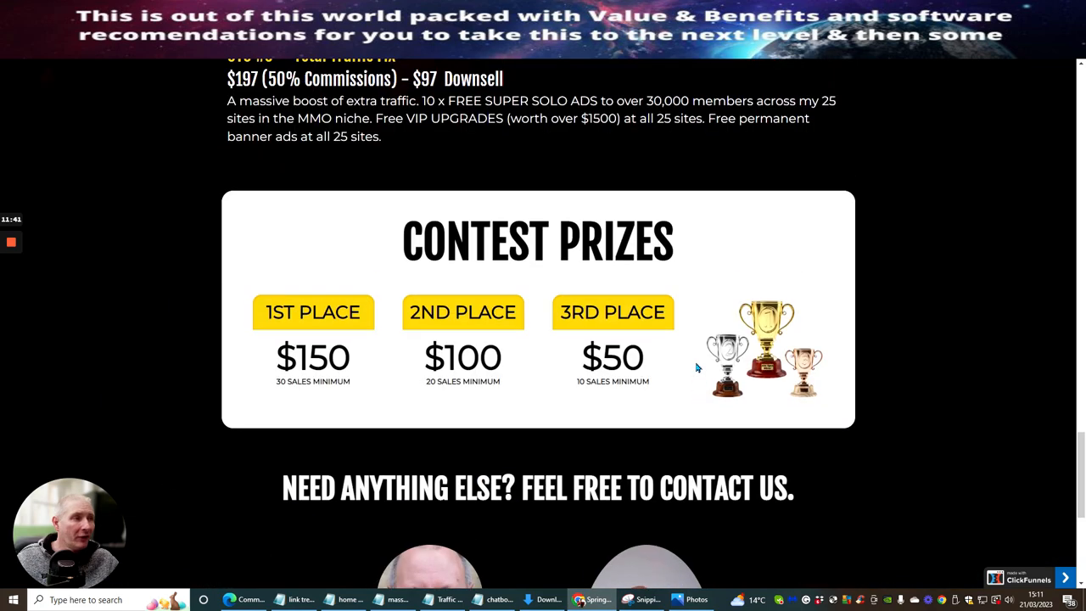
scroll(up, 3)
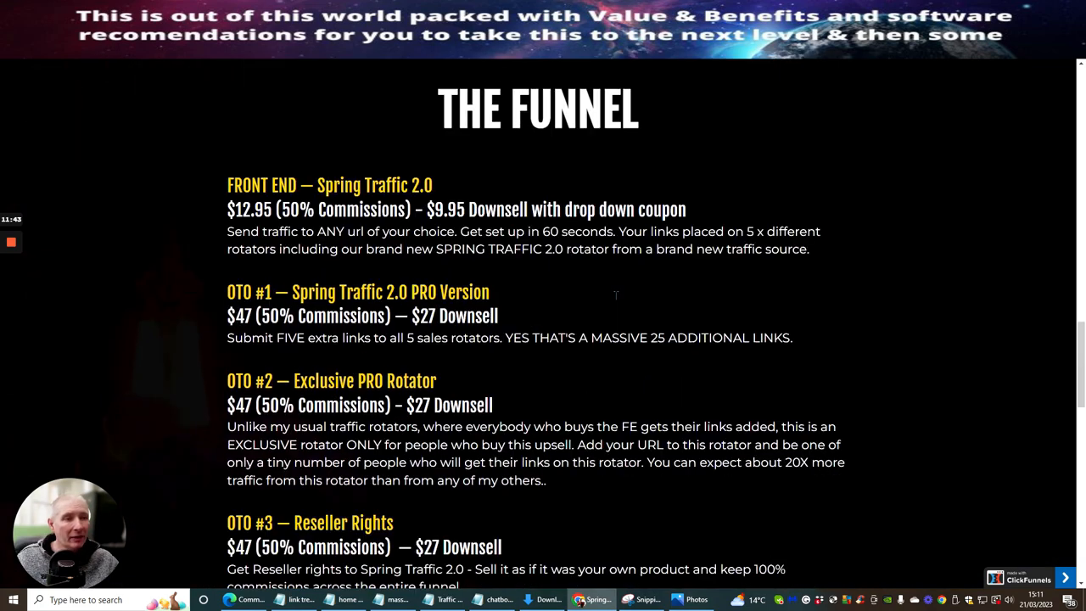
scroll(down, 3)
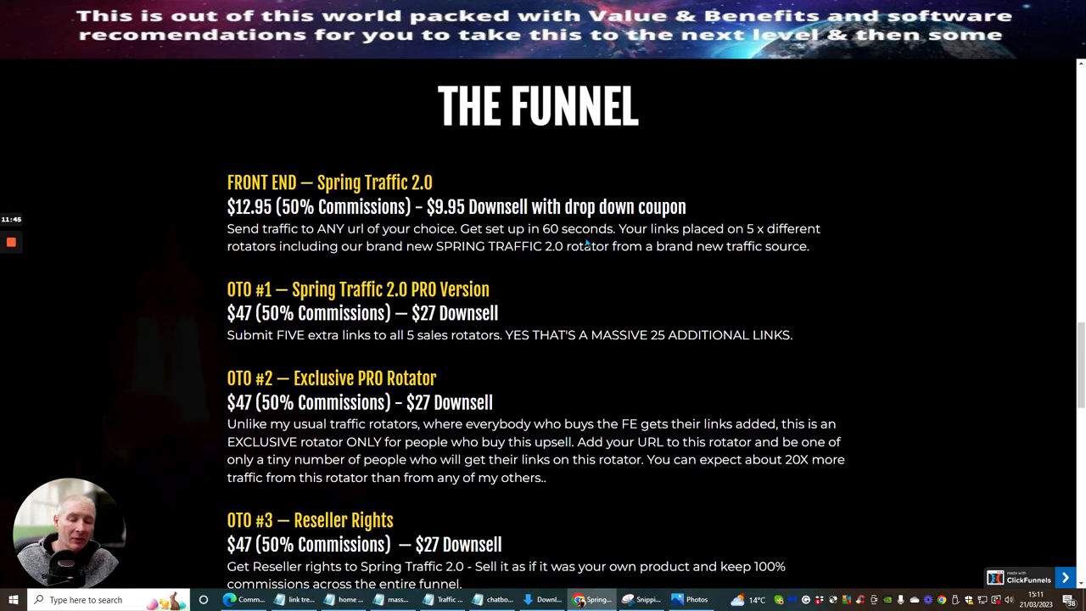
mouse_move(607, 178)
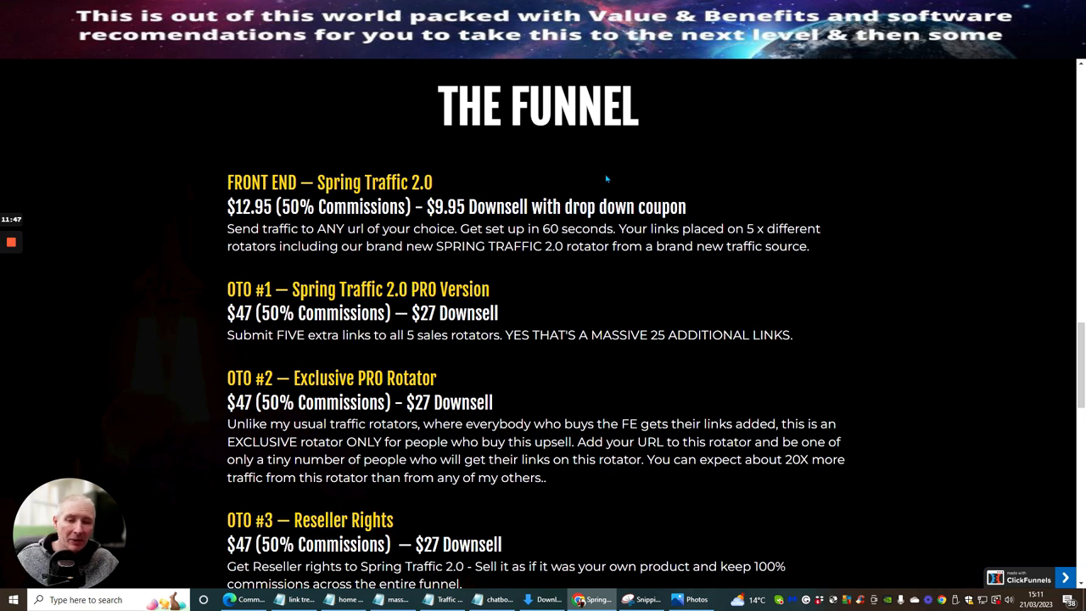
mouse_move(450, 270)
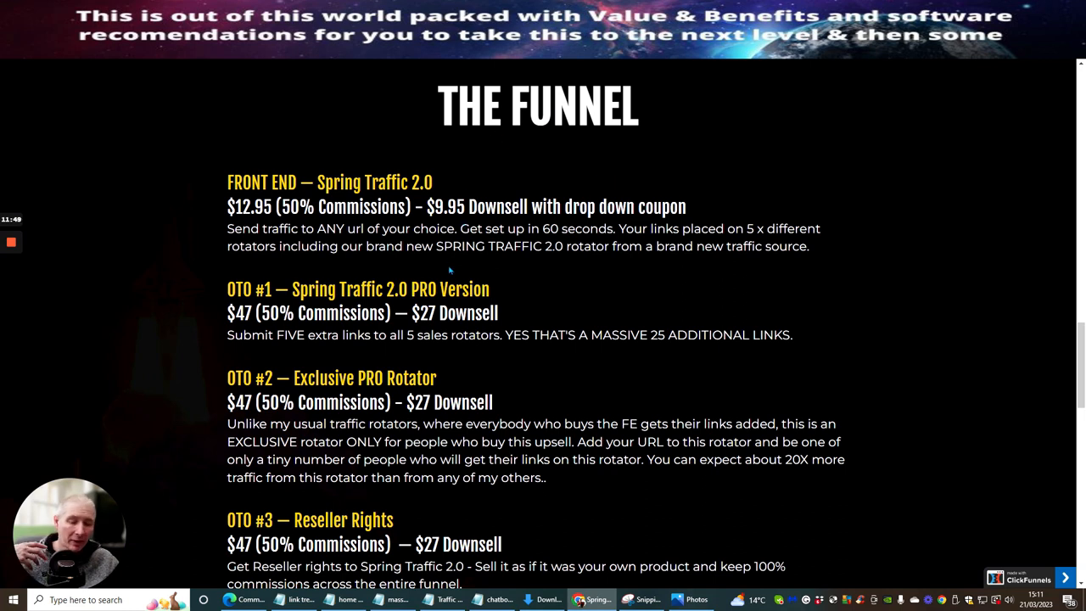
mouse_move(821, 173)
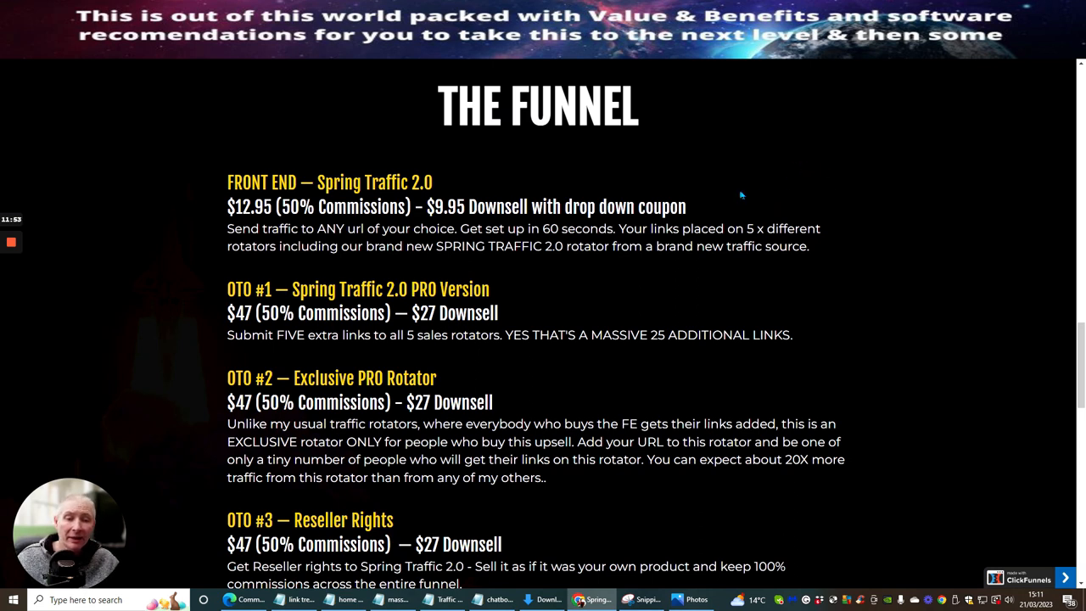
mouse_move(645, 271)
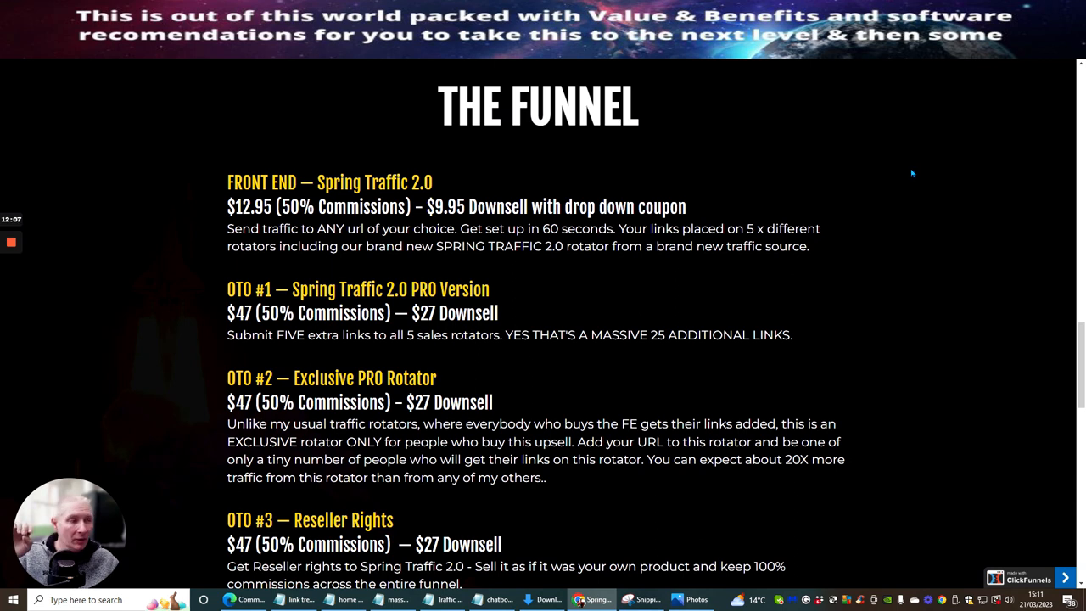
mouse_move(923, 139)
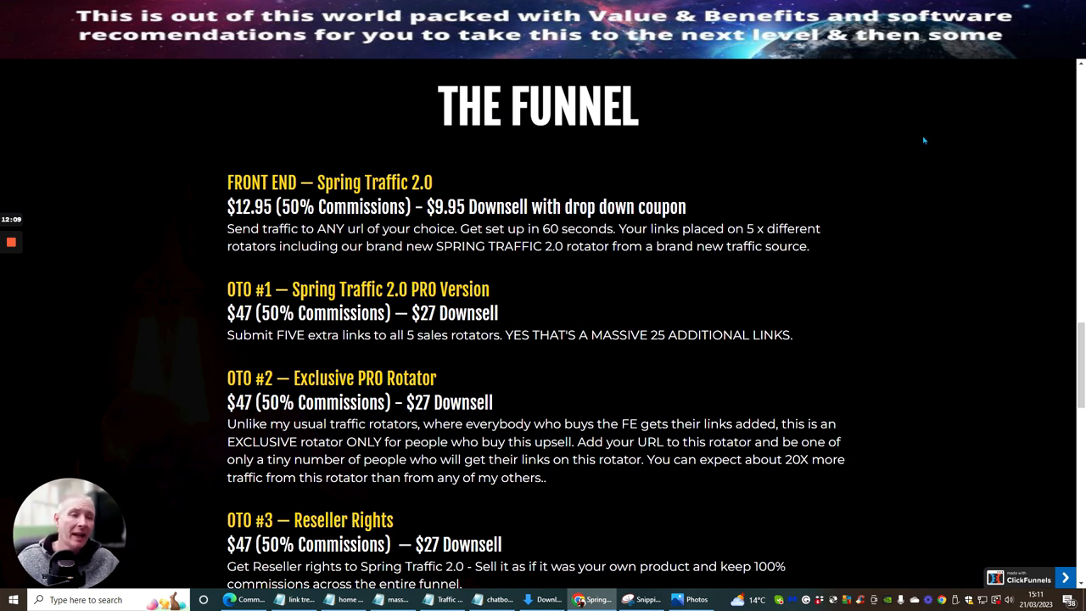
mouse_move(855, 221)
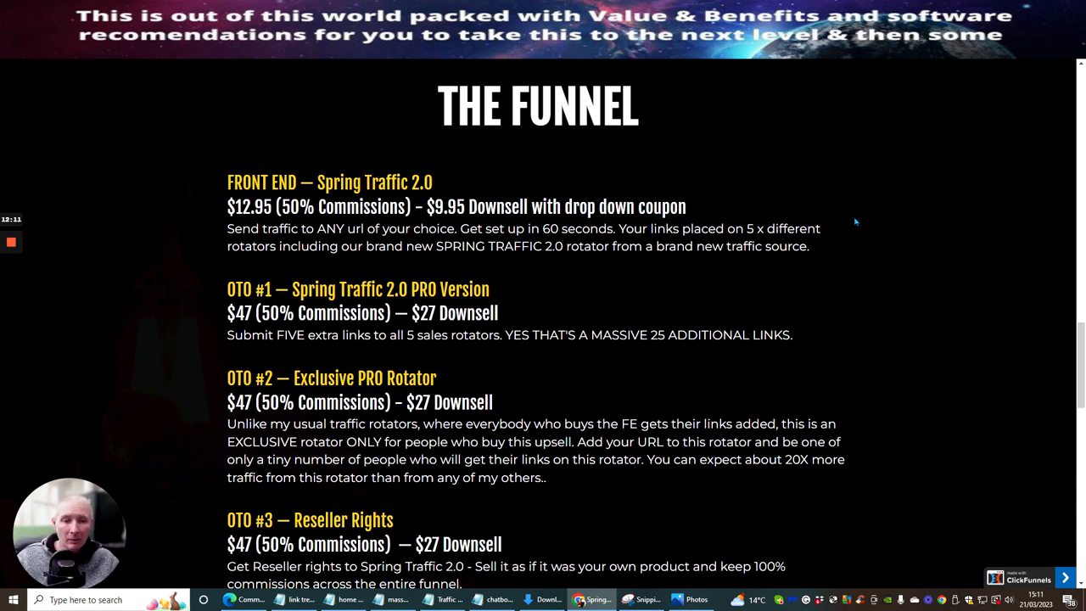
mouse_move(781, 224)
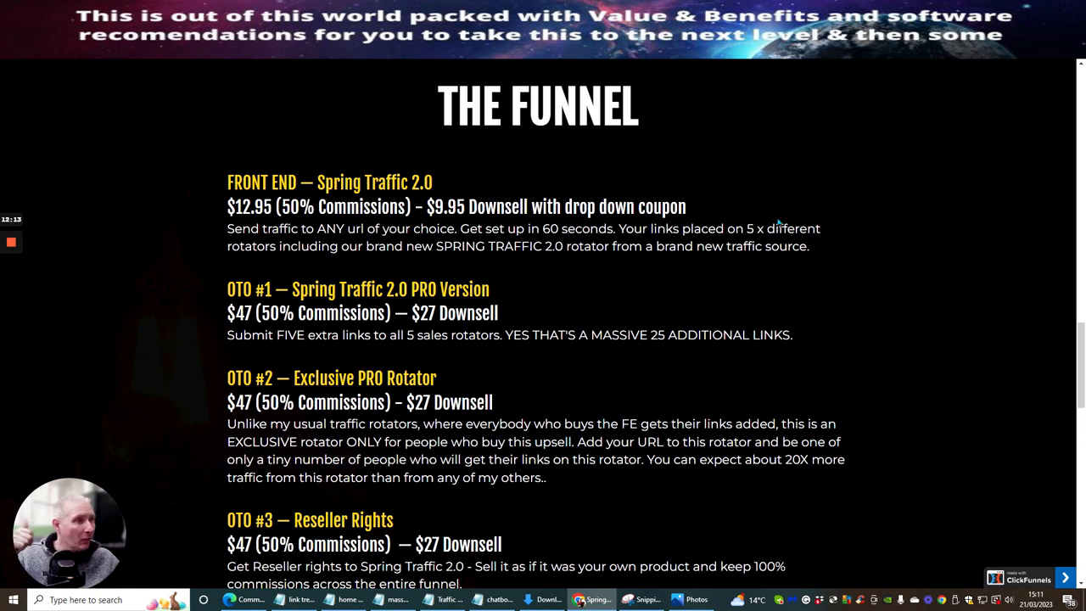